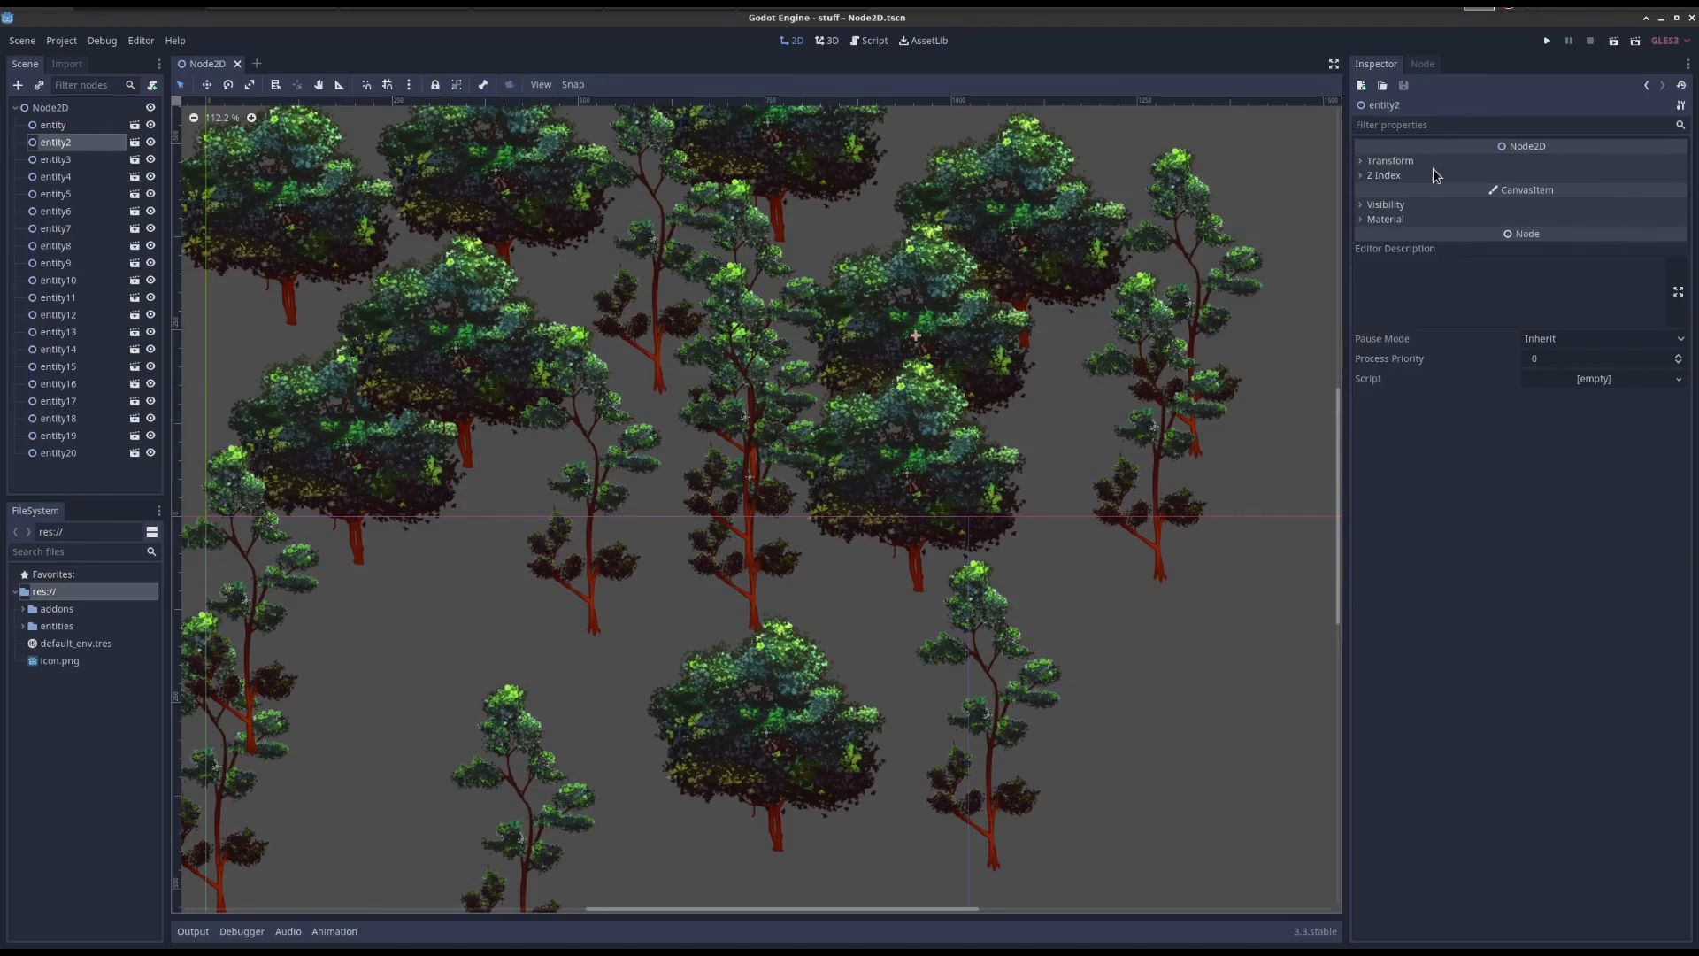
Instance tool.tscn as entity21 among the trees, then select the root Node2D.
left_click(1390, 160)
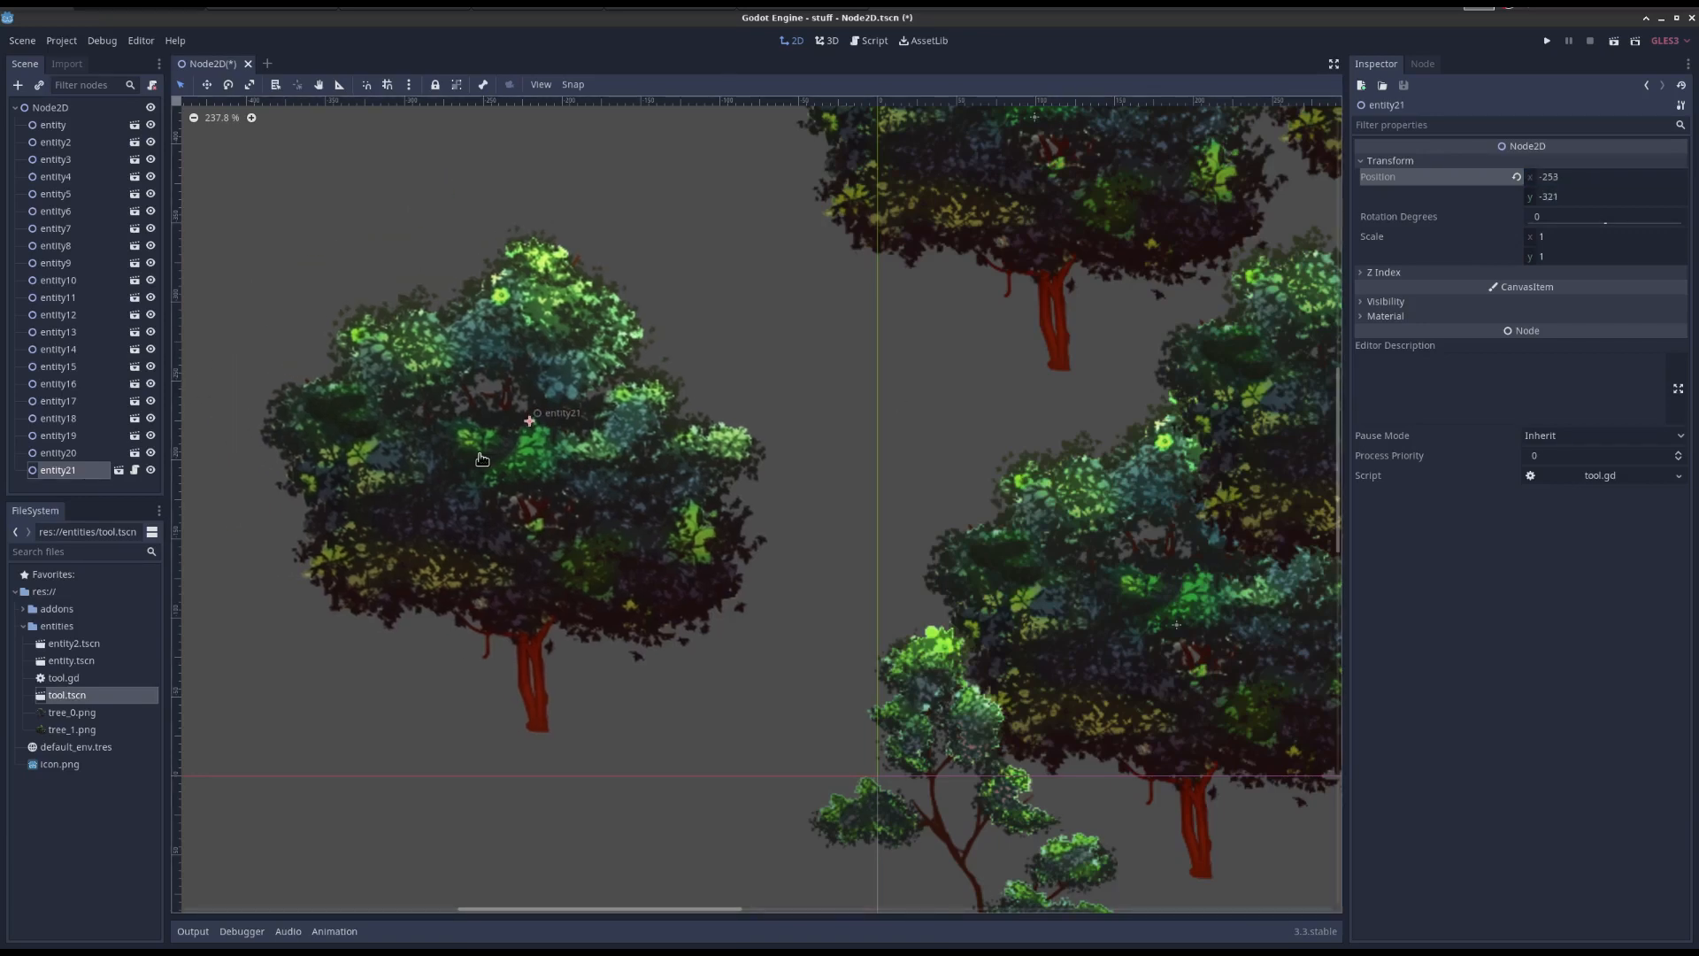
scroll("down", 3)
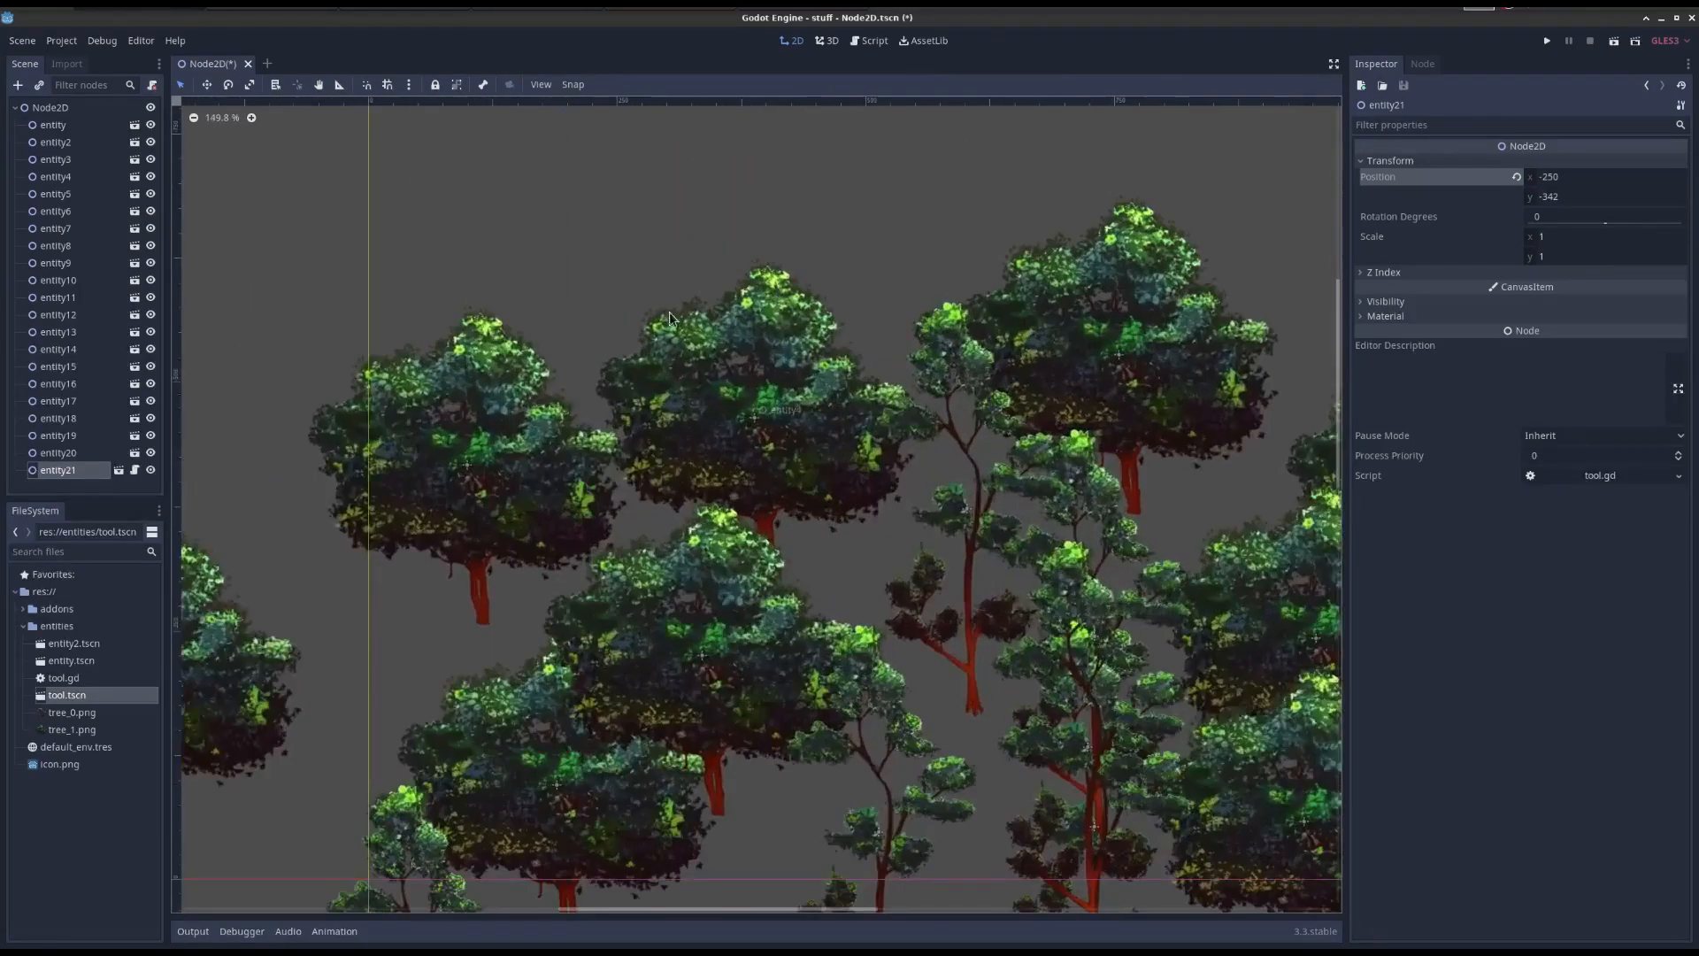
left_click(50, 107)
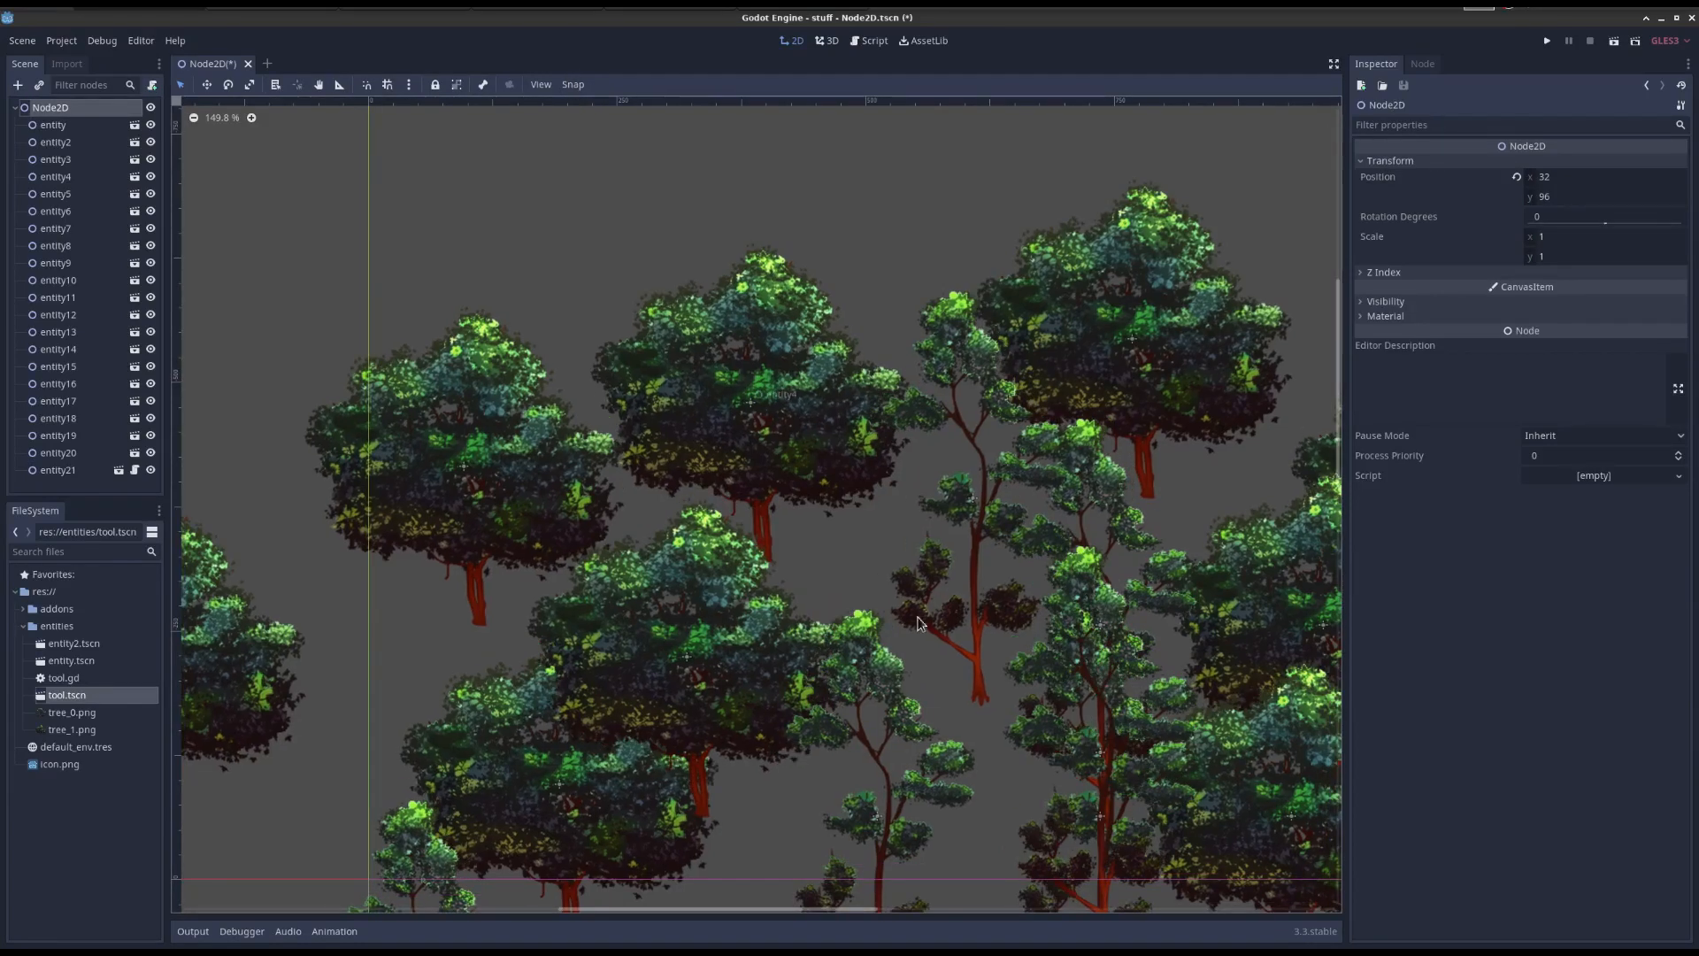
Change the root Node2D's type to PalletCanvas from the Recent list.
right_click(50, 107)
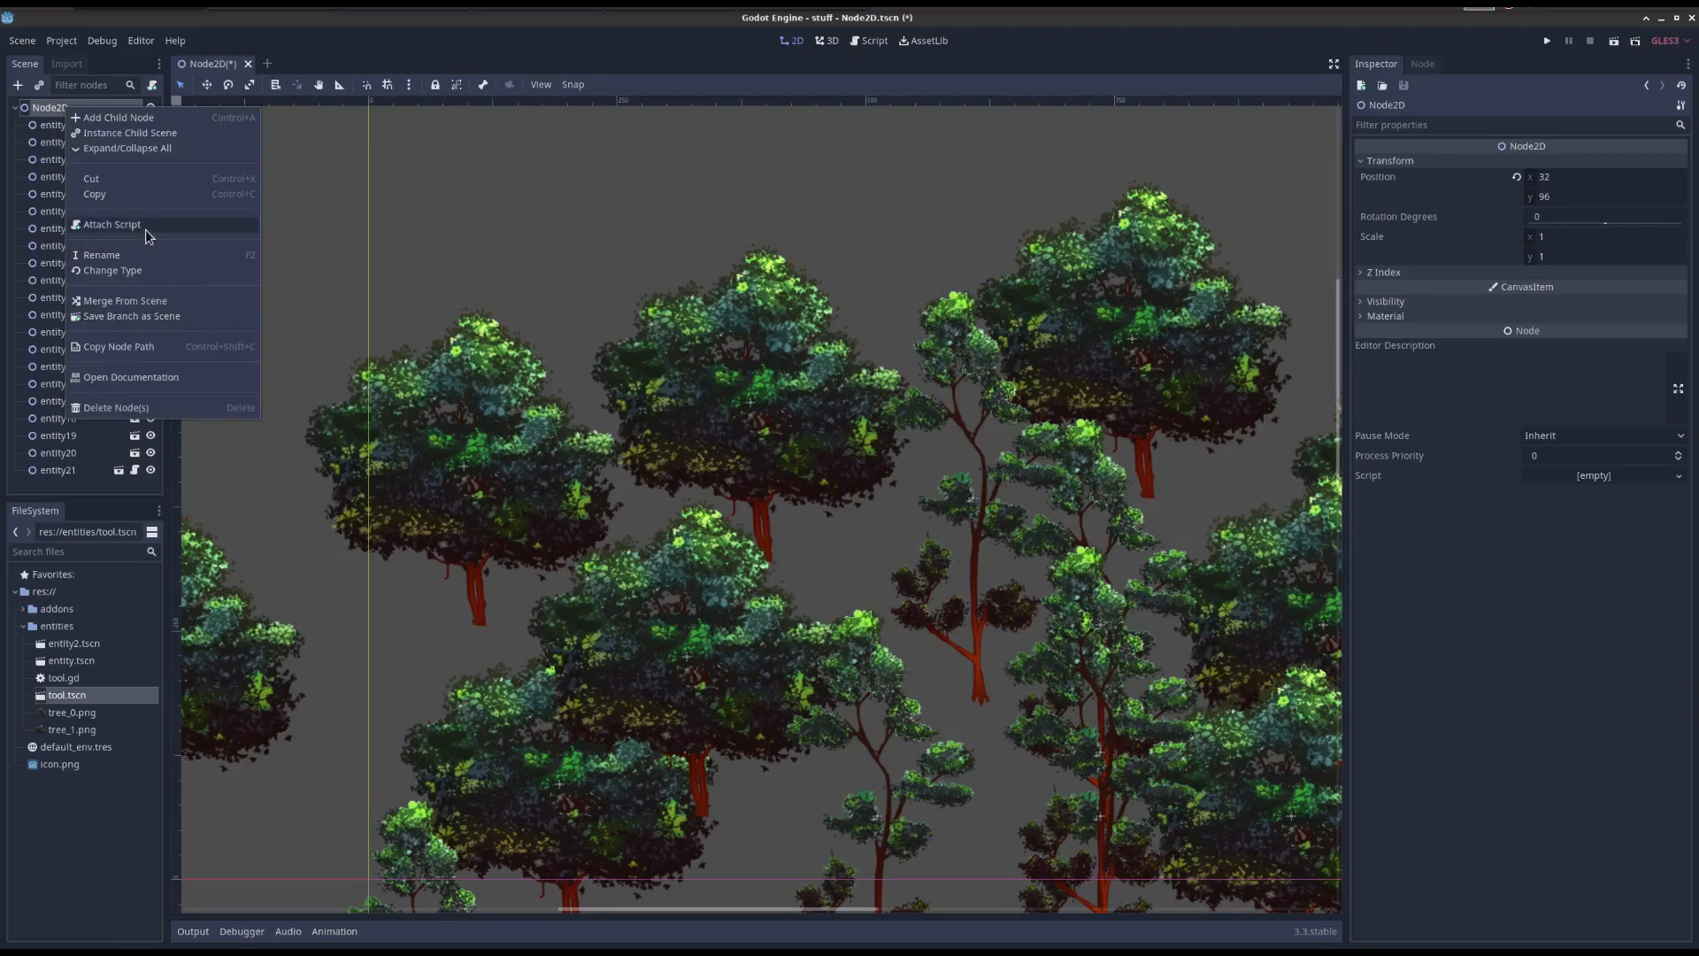
left_click(111, 270)
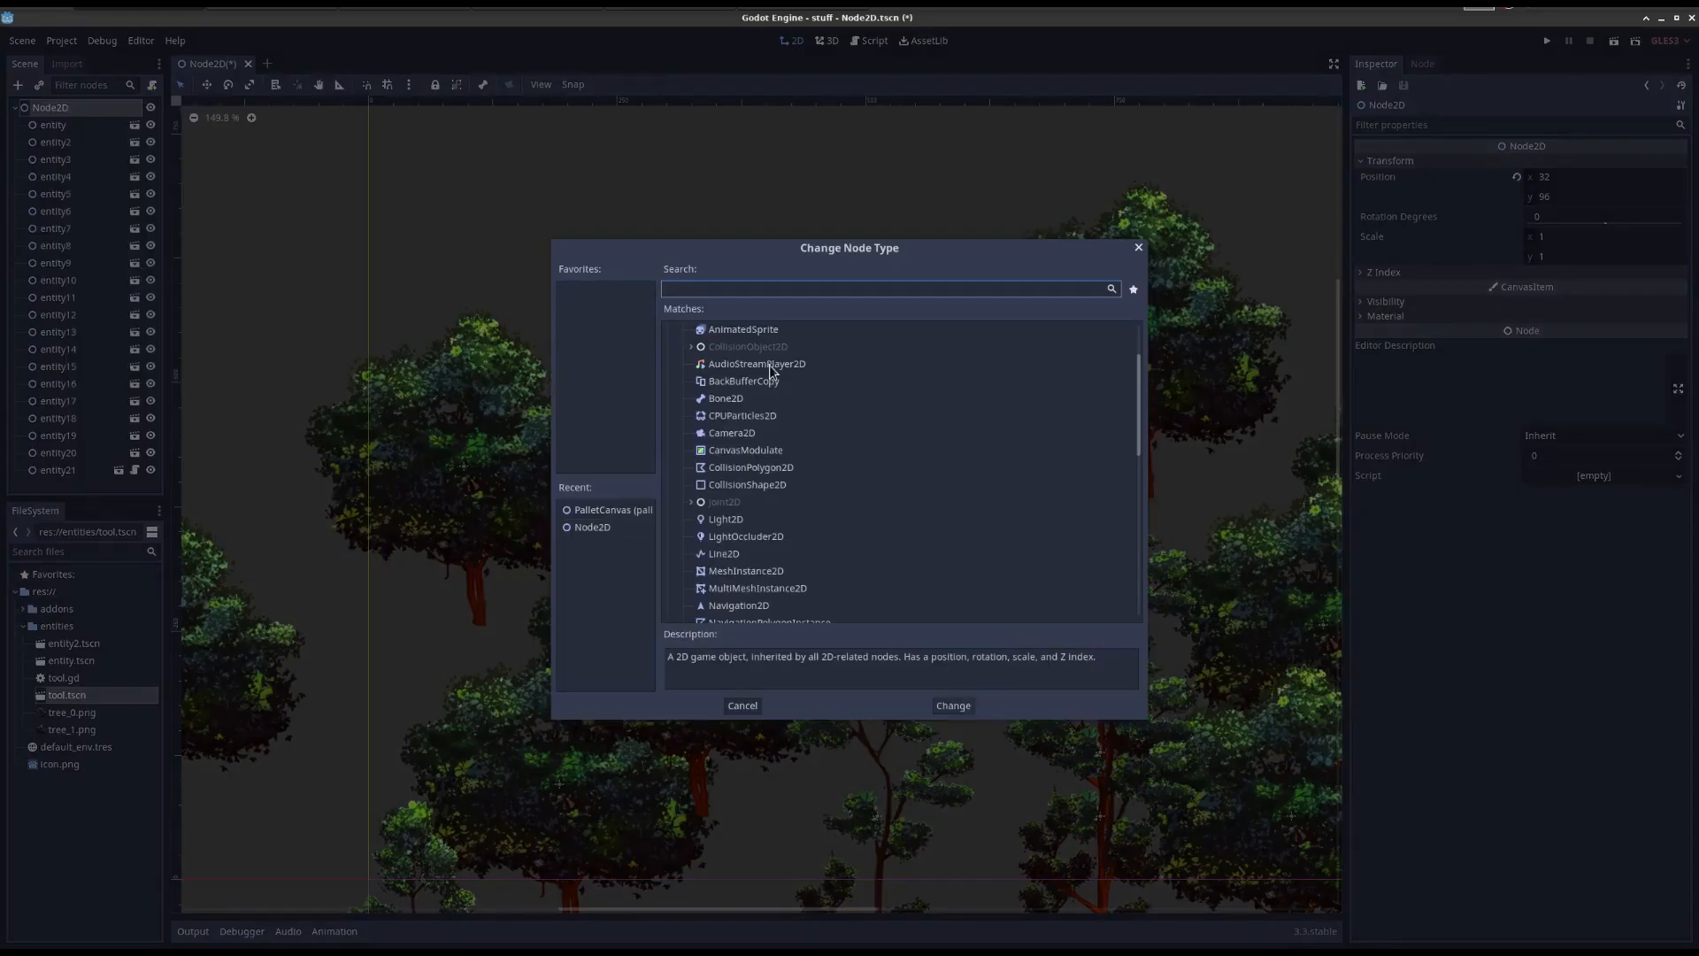
left_click(741, 705)
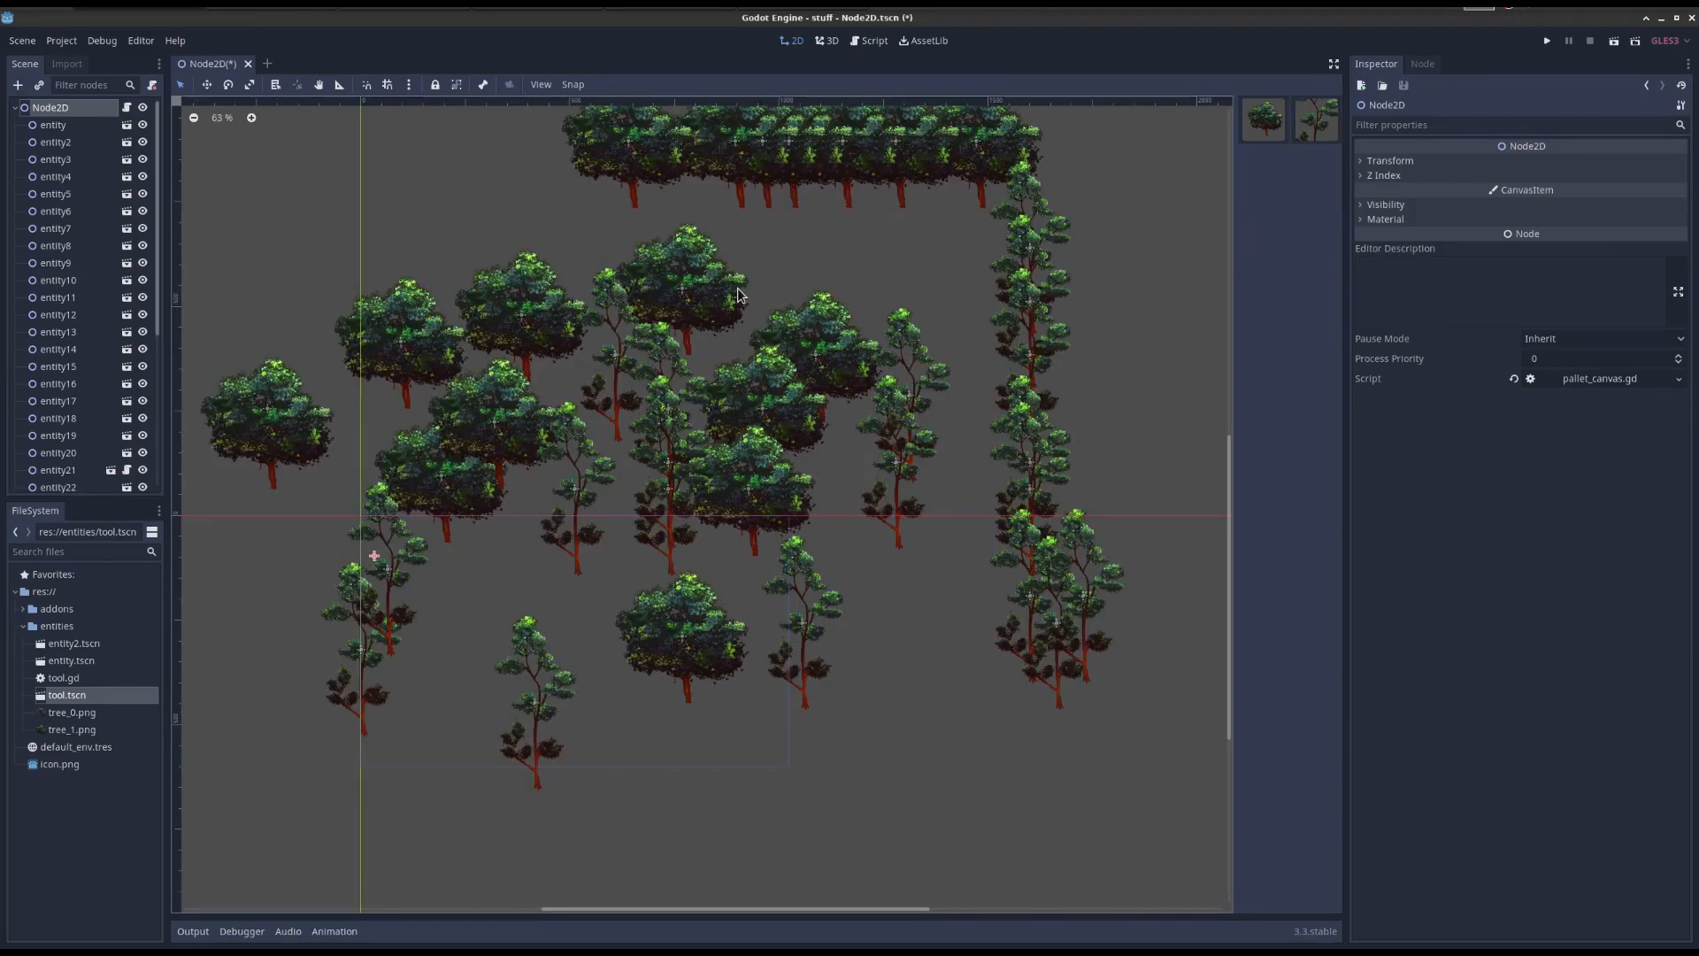
mouse_move(826, 380)
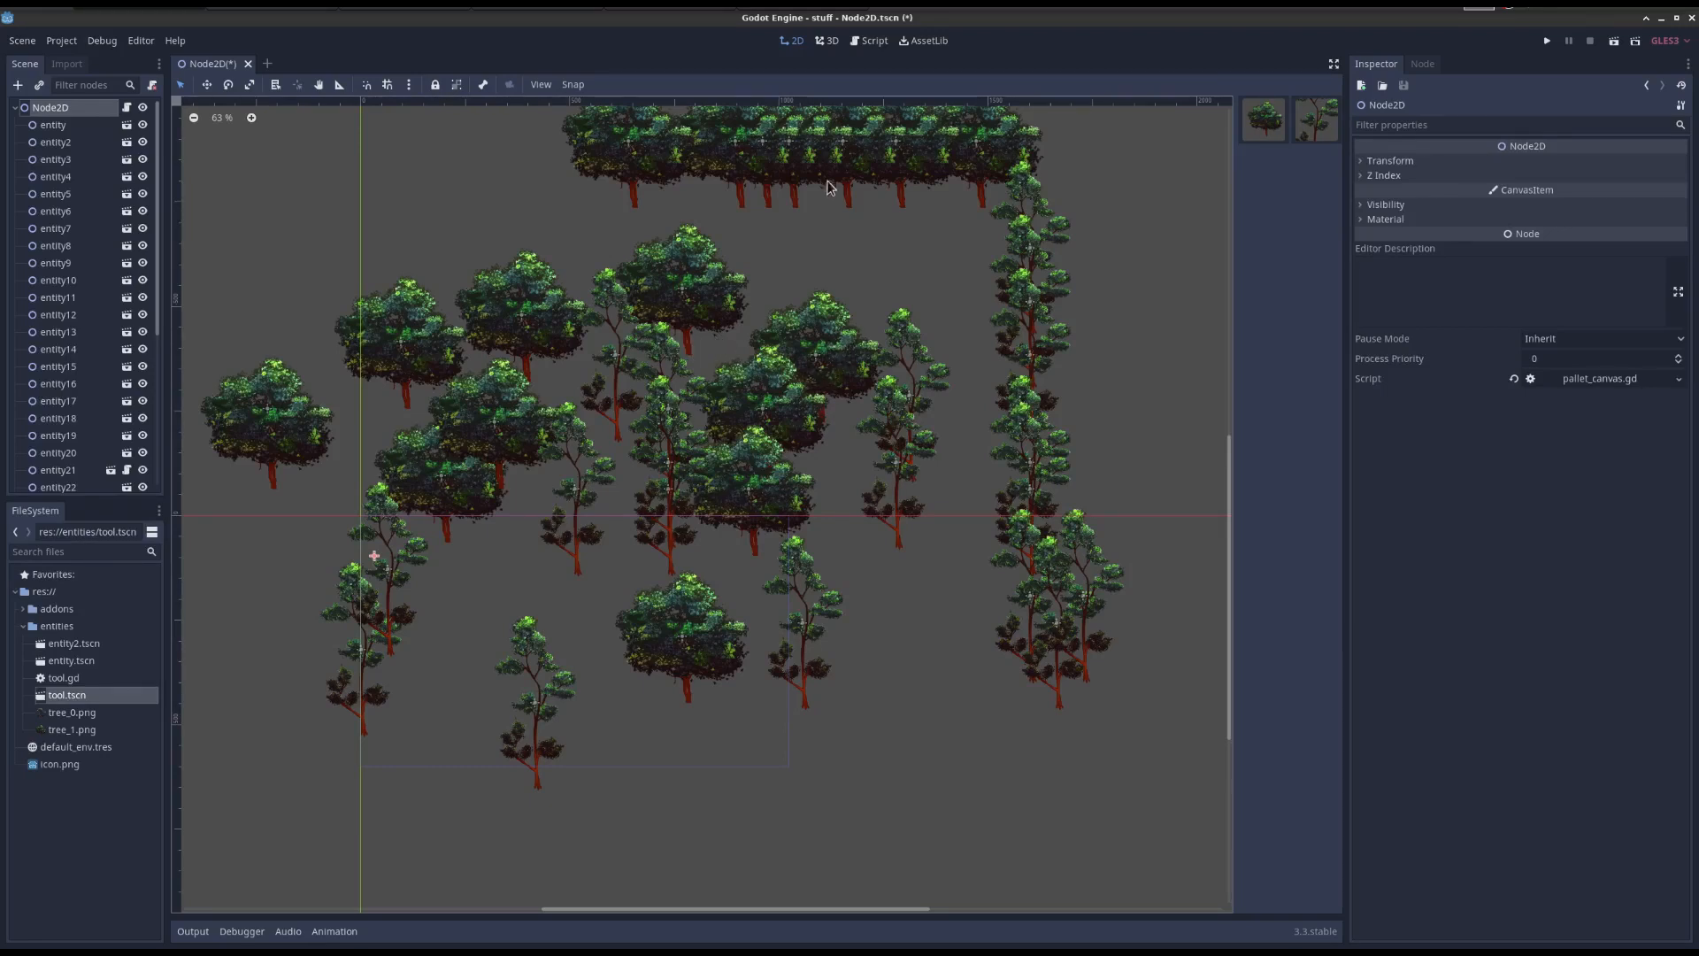
mouse_move(391, 552)
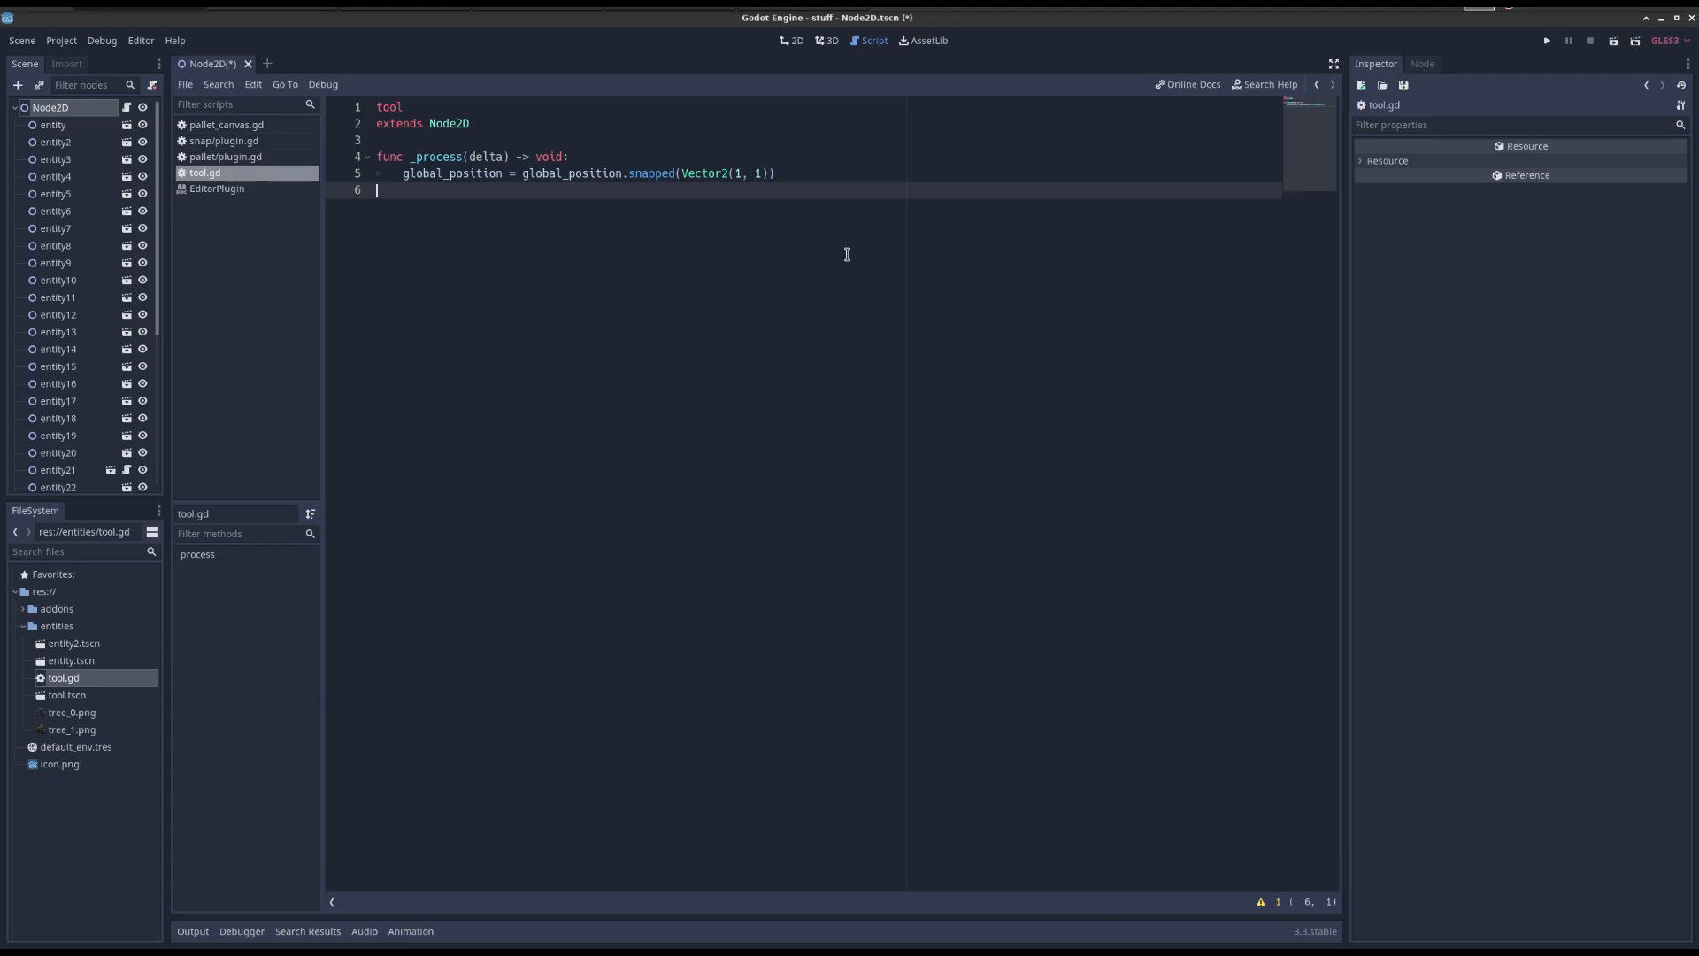
Switch between the 2D scene view and the tool script, ending in 2D.
left_click(792, 40)
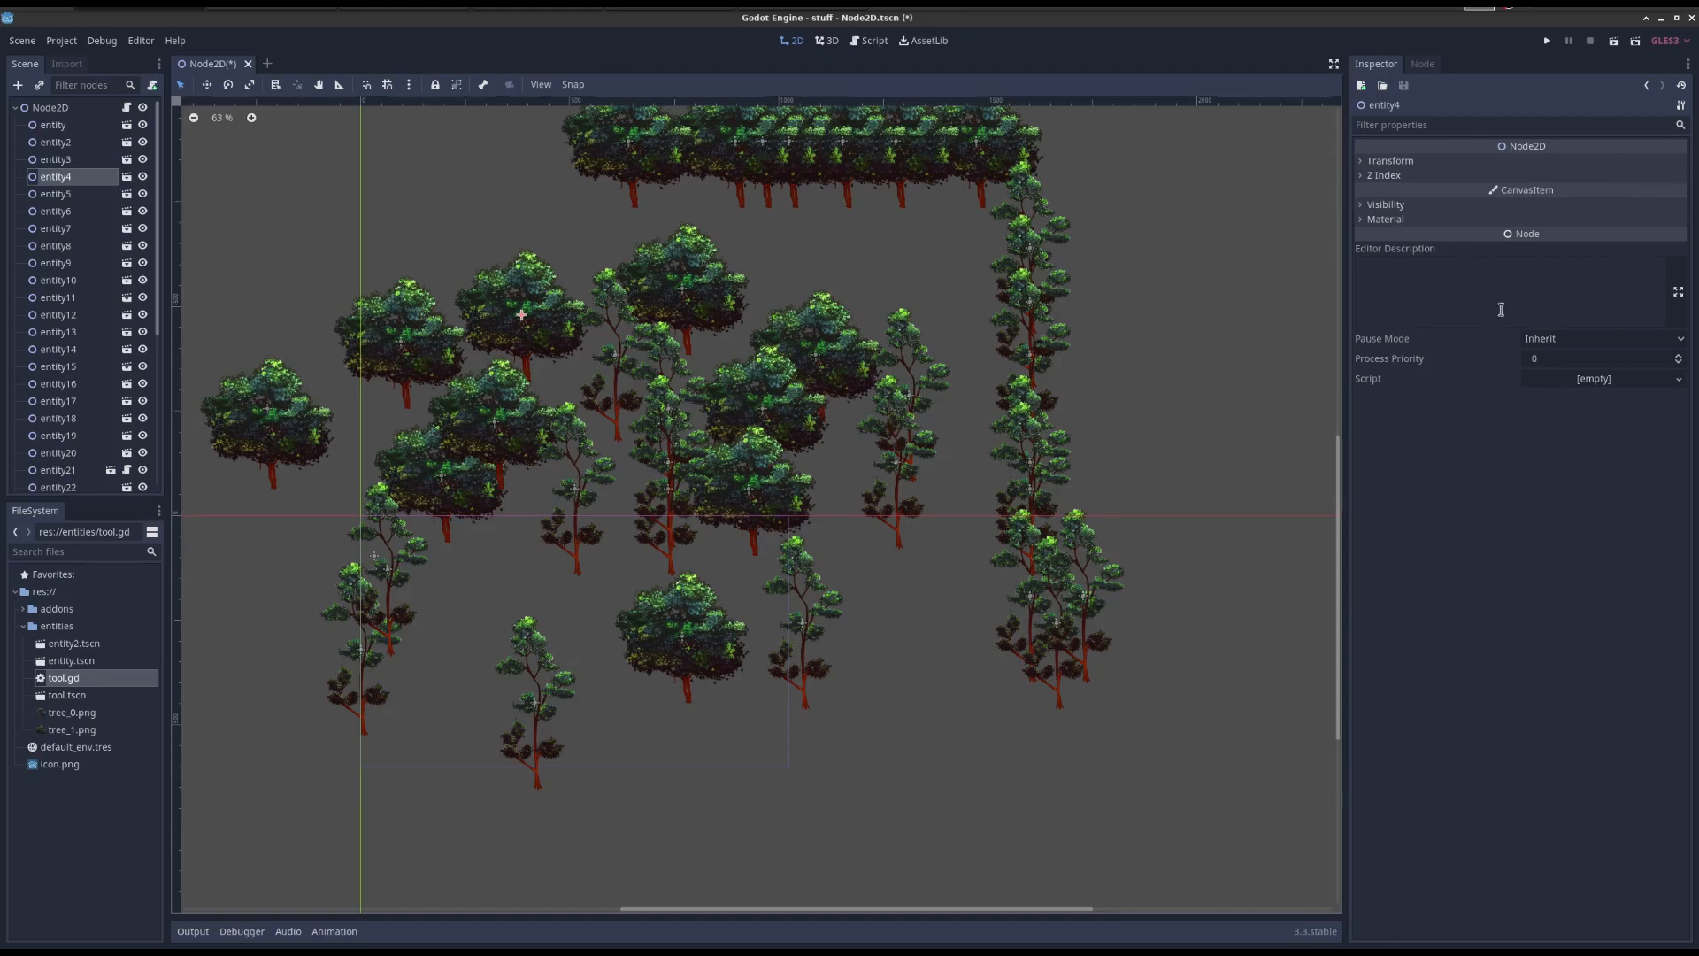
left_click(868, 40)
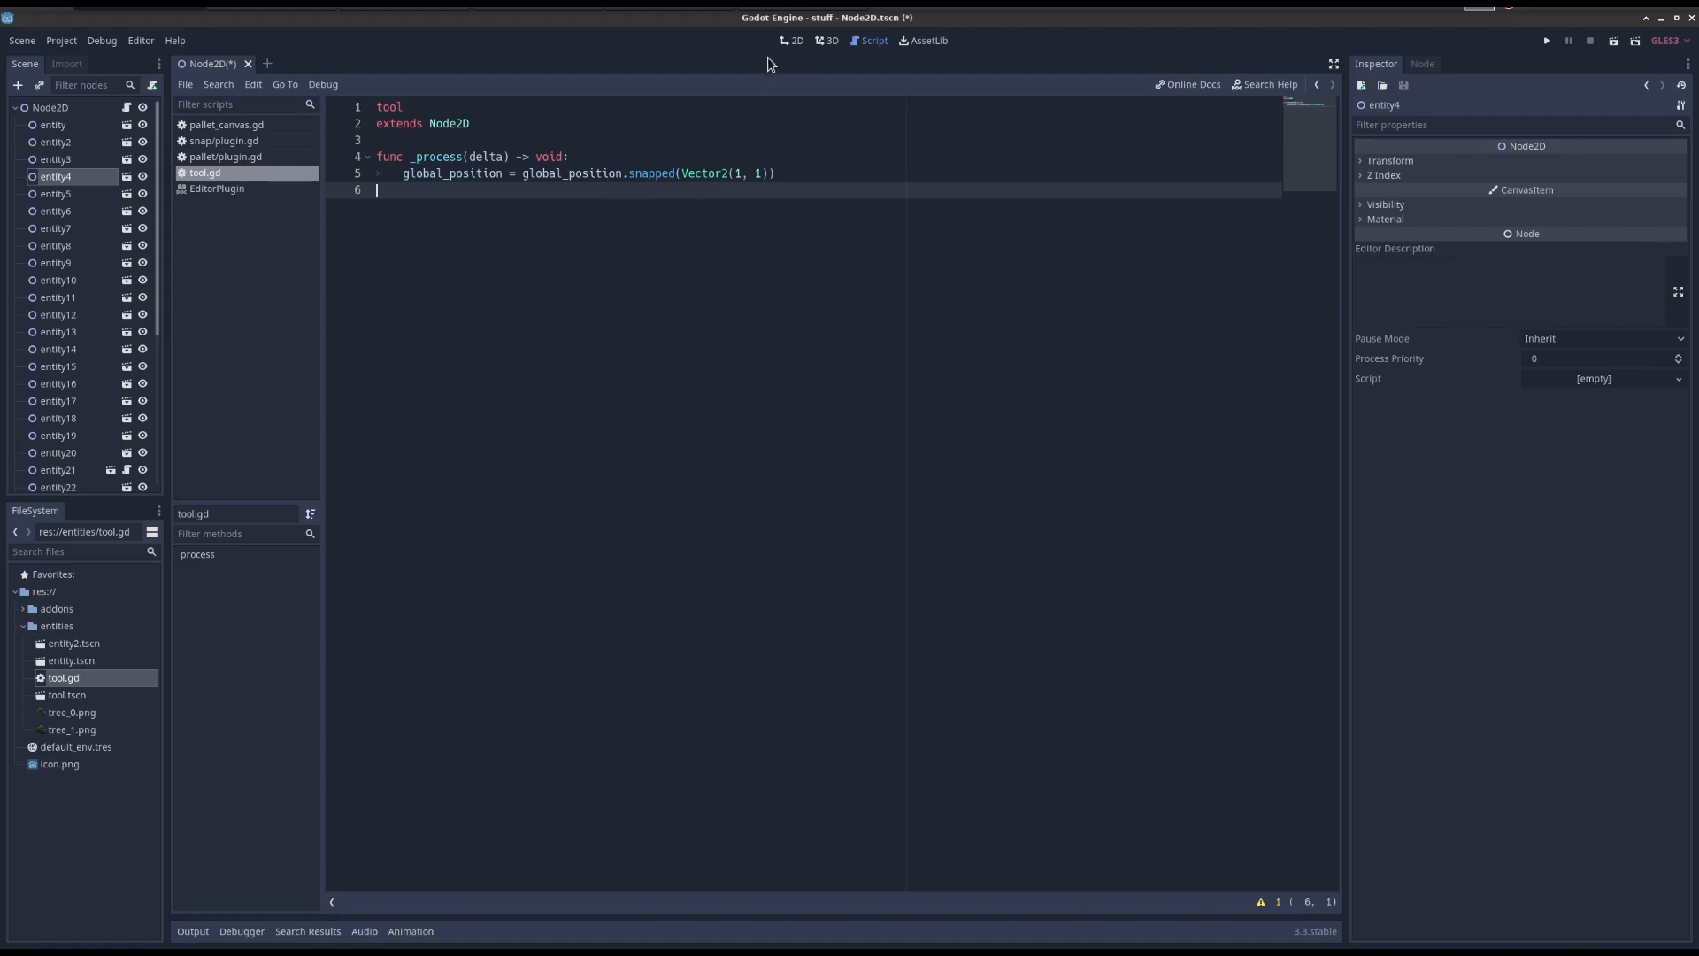
left_click(795, 40)
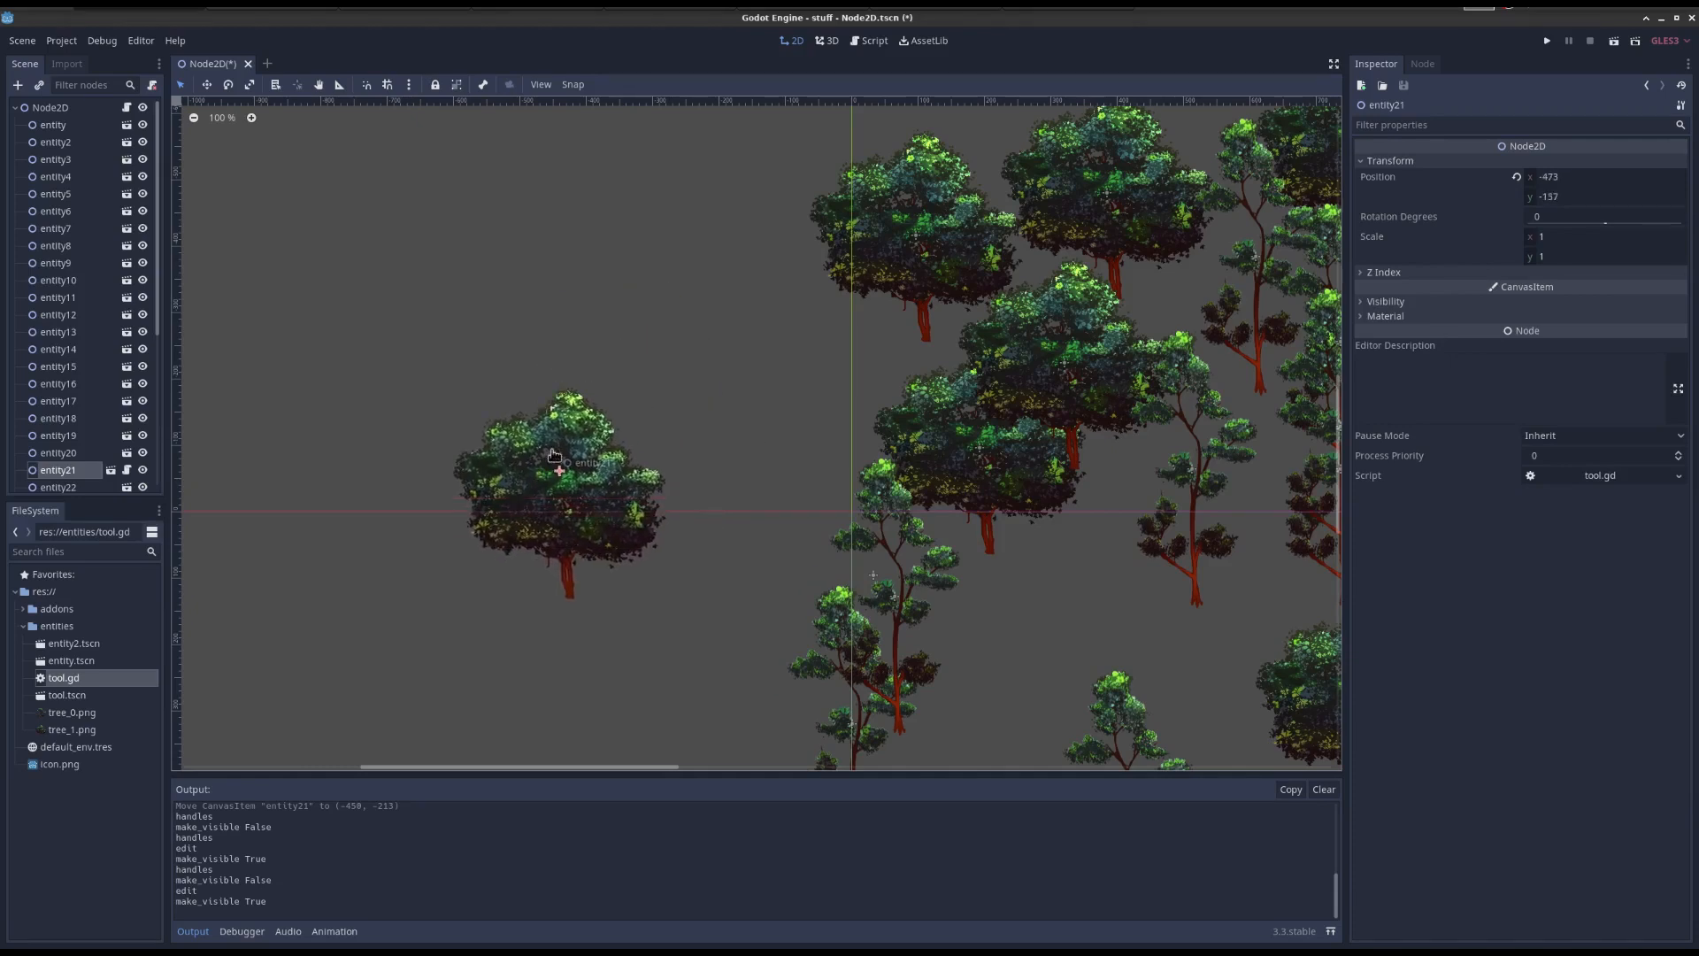
Nudge entity21 slightly right and up, then bring up tool.gd for editing.
left_click_drag(552, 455, 629, 439)
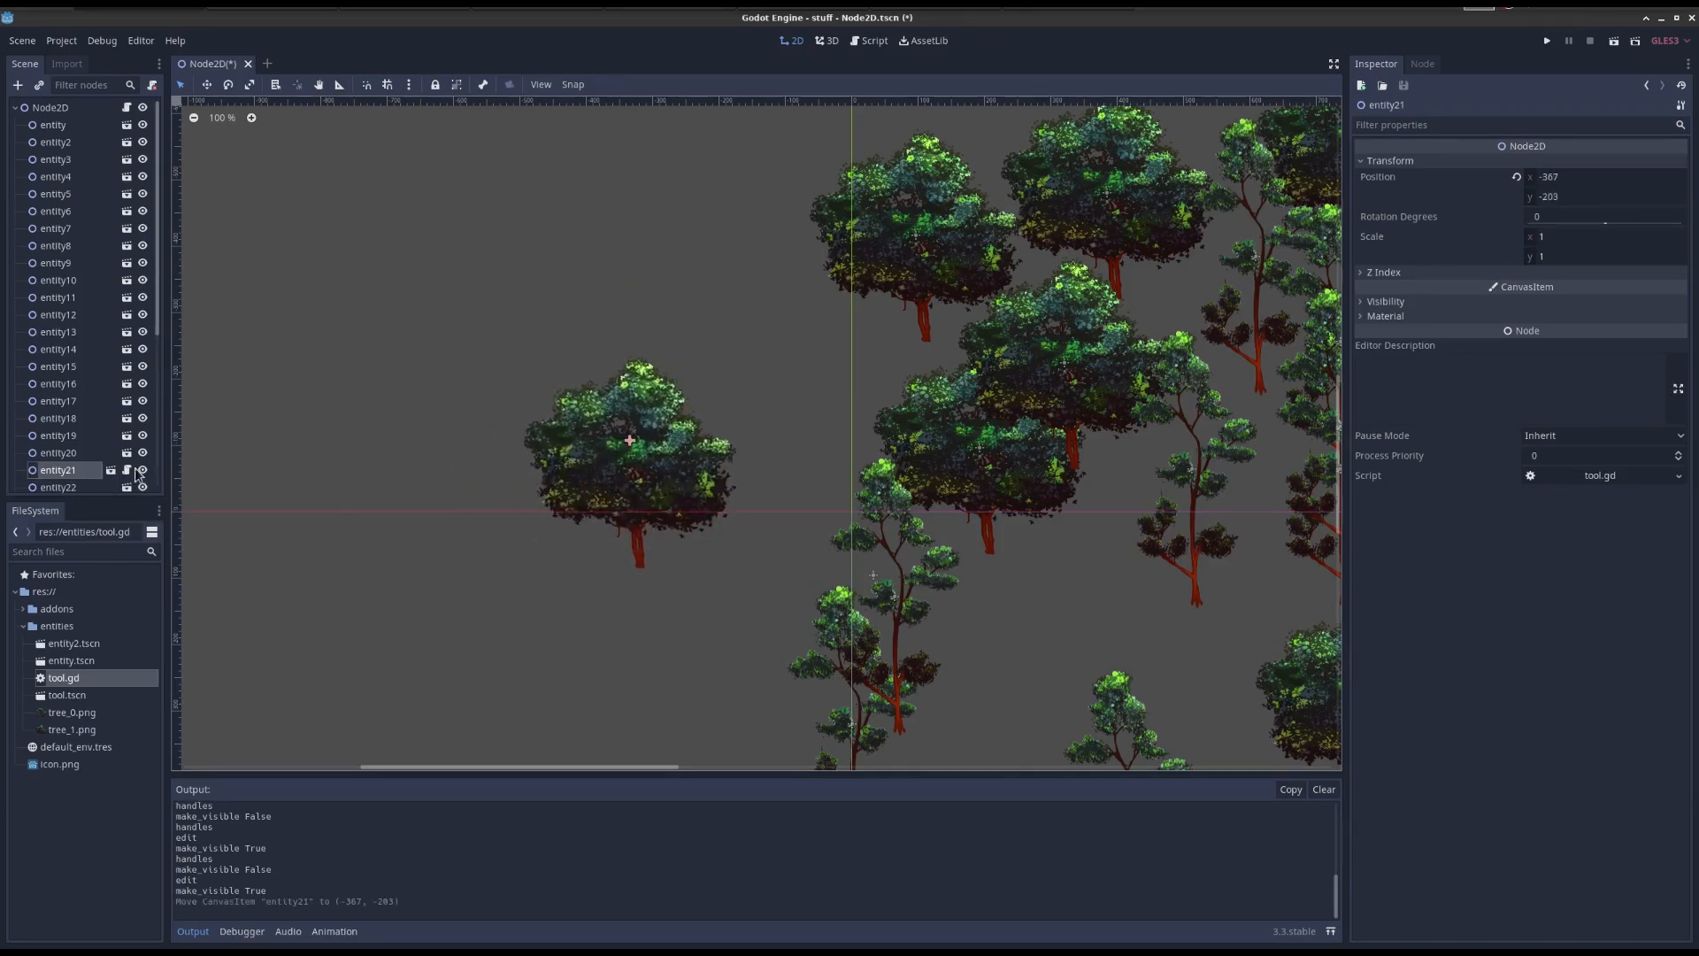
left_click(869, 40)
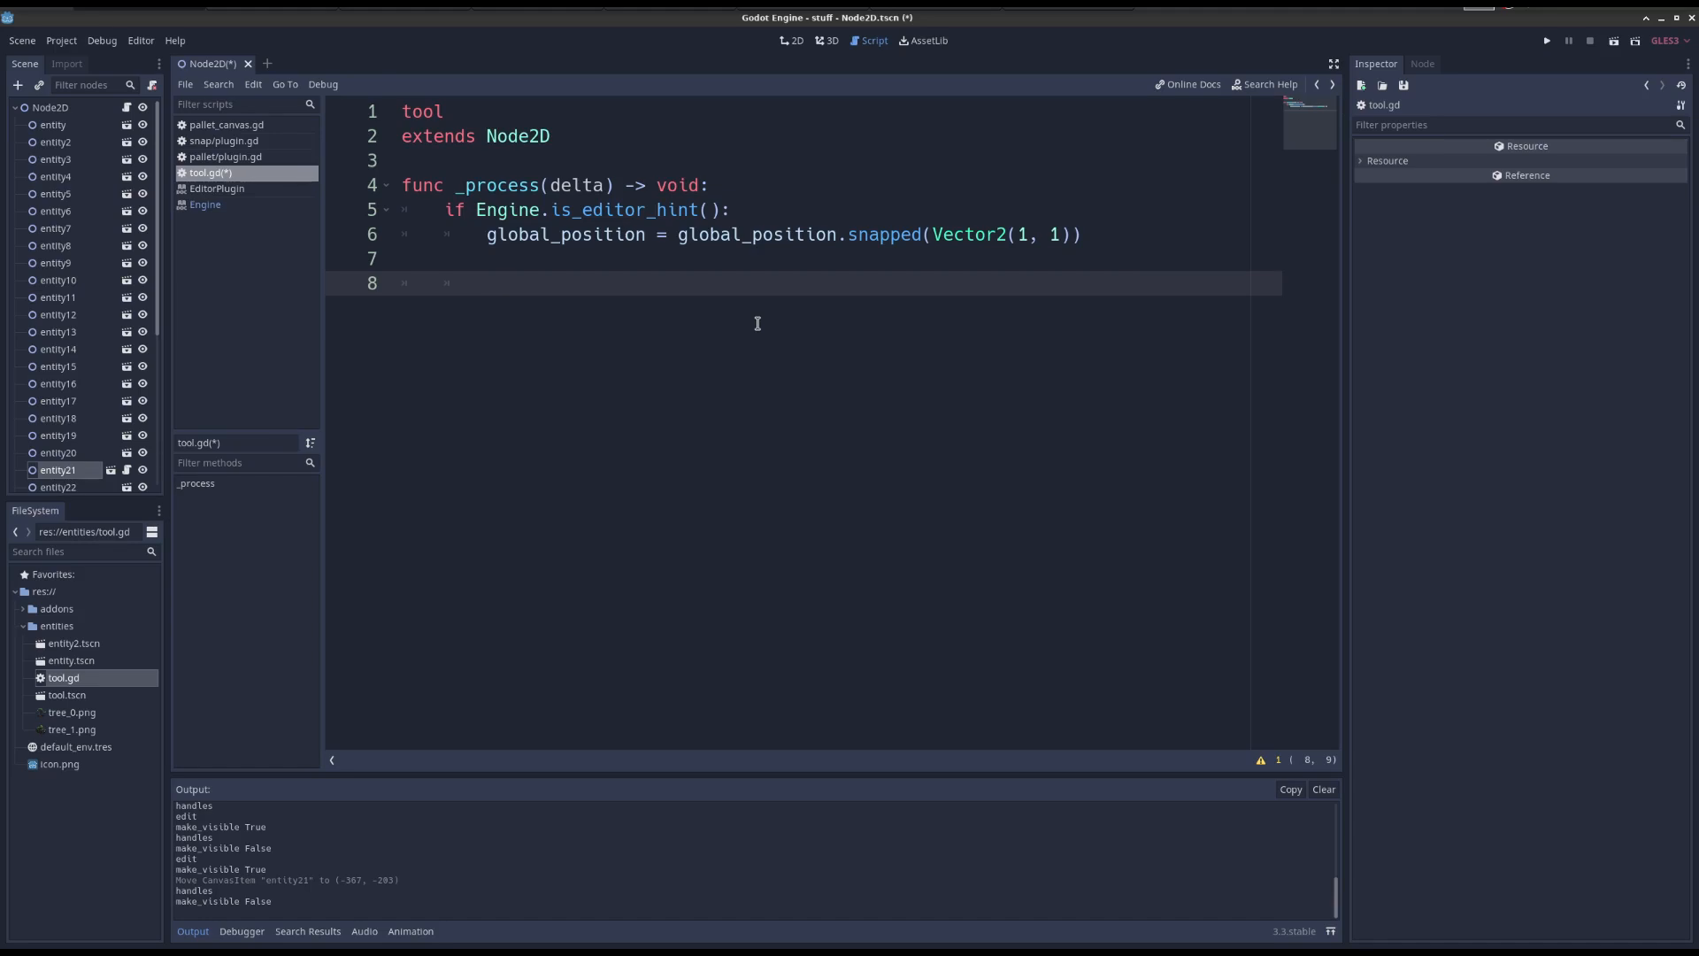
Add print('sam') to tool.gd's _process, then return to the 2D scene view.
type("print('sam')")
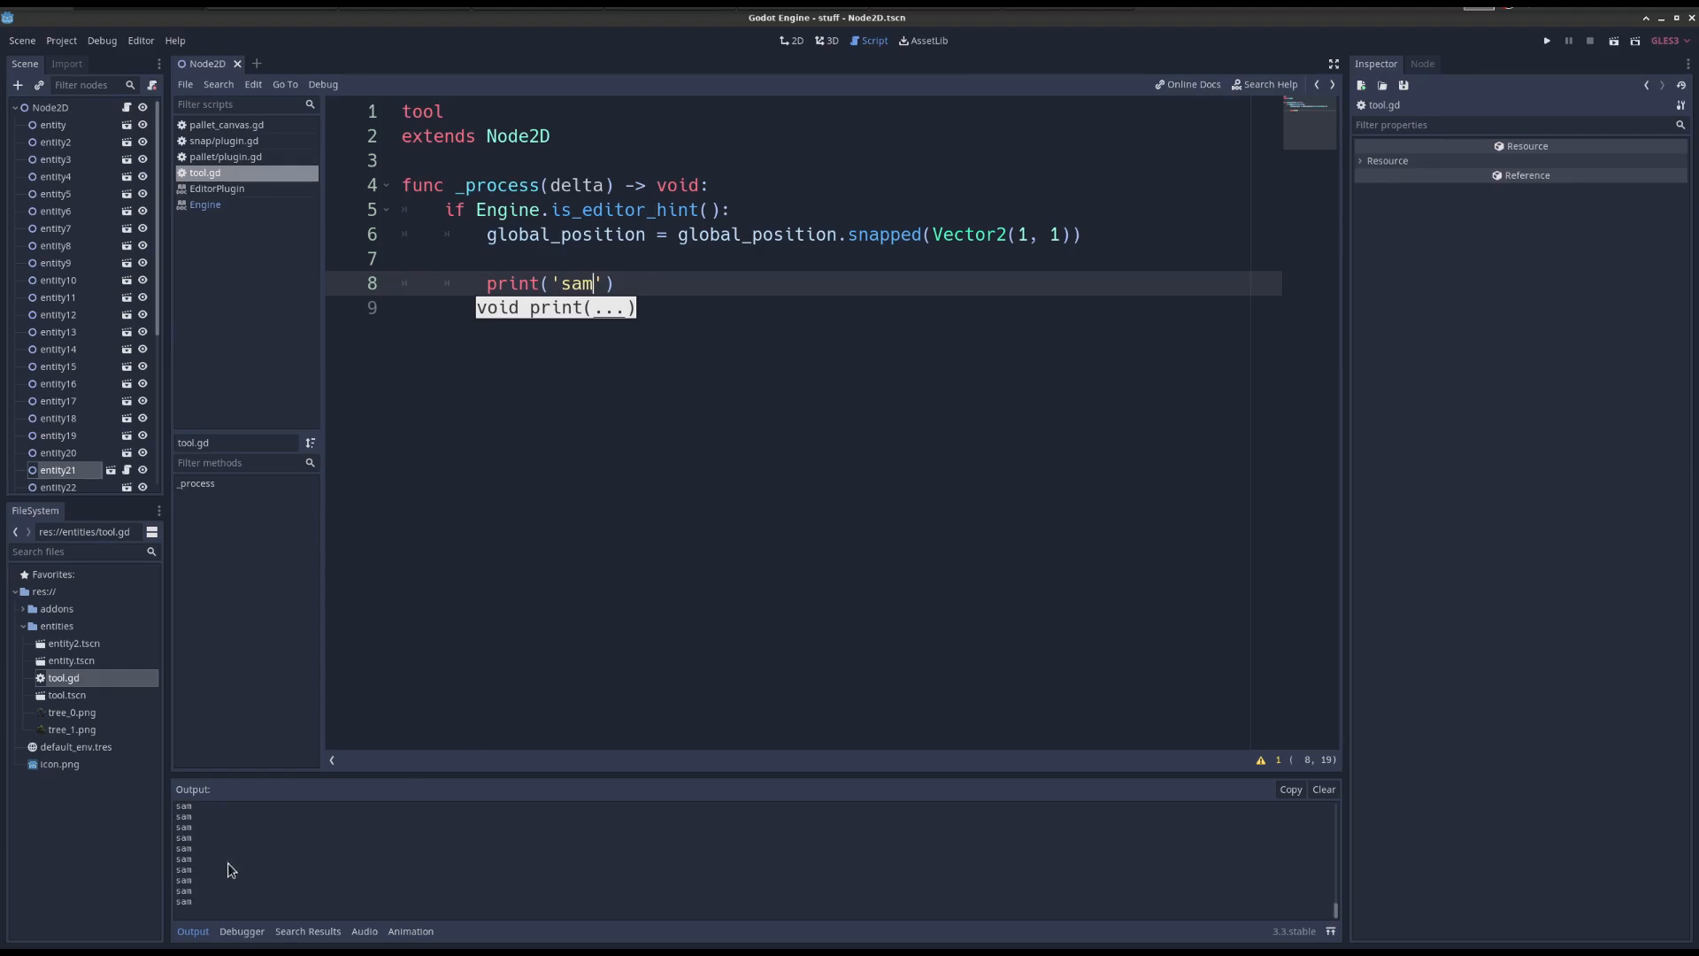
left_click(791, 39)
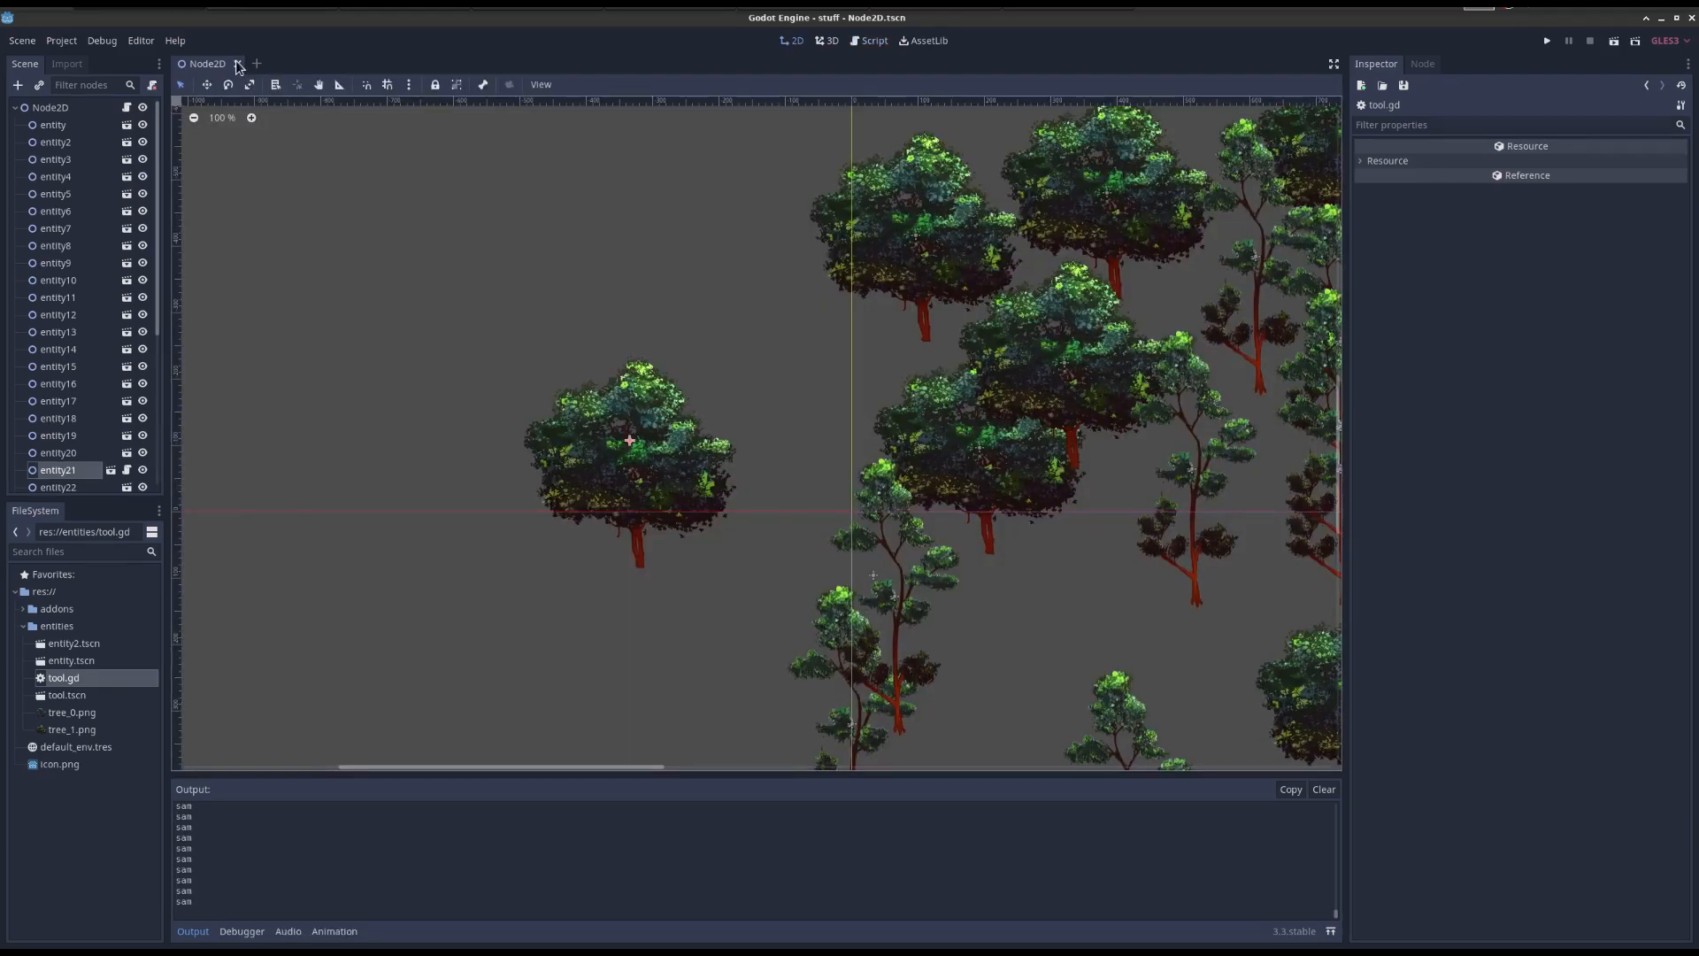
Close the Node2D forest scene tab so it can be reloaded.
left_click(237, 64)
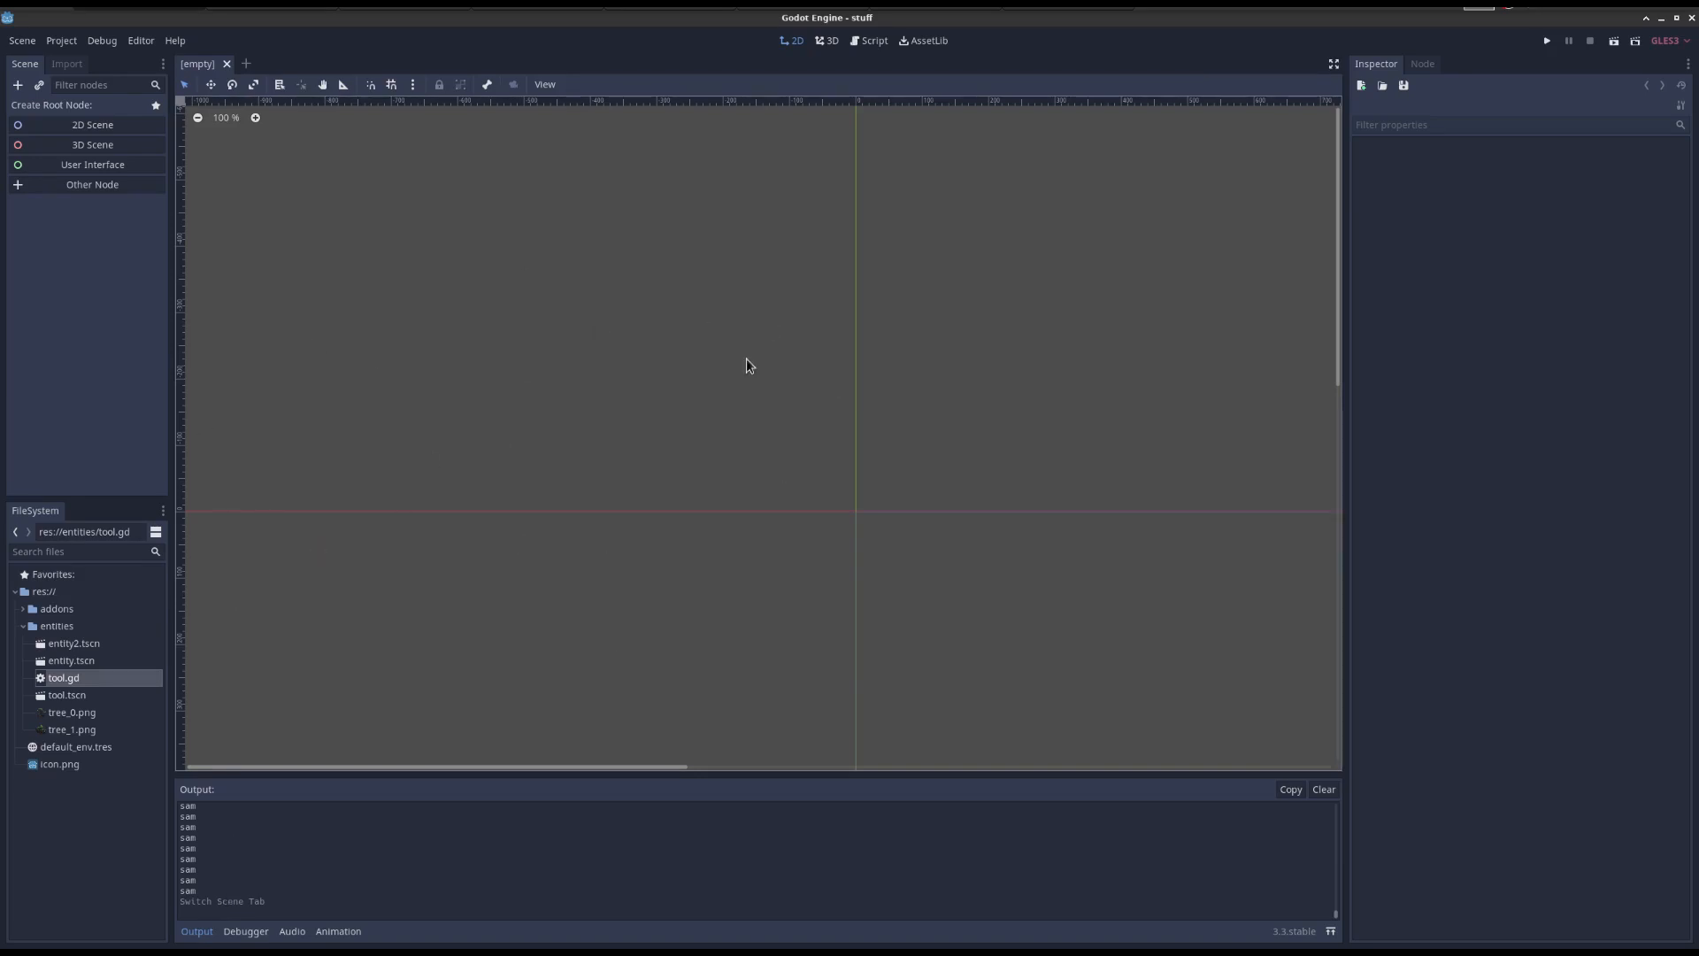
mouse_move(394, 83)
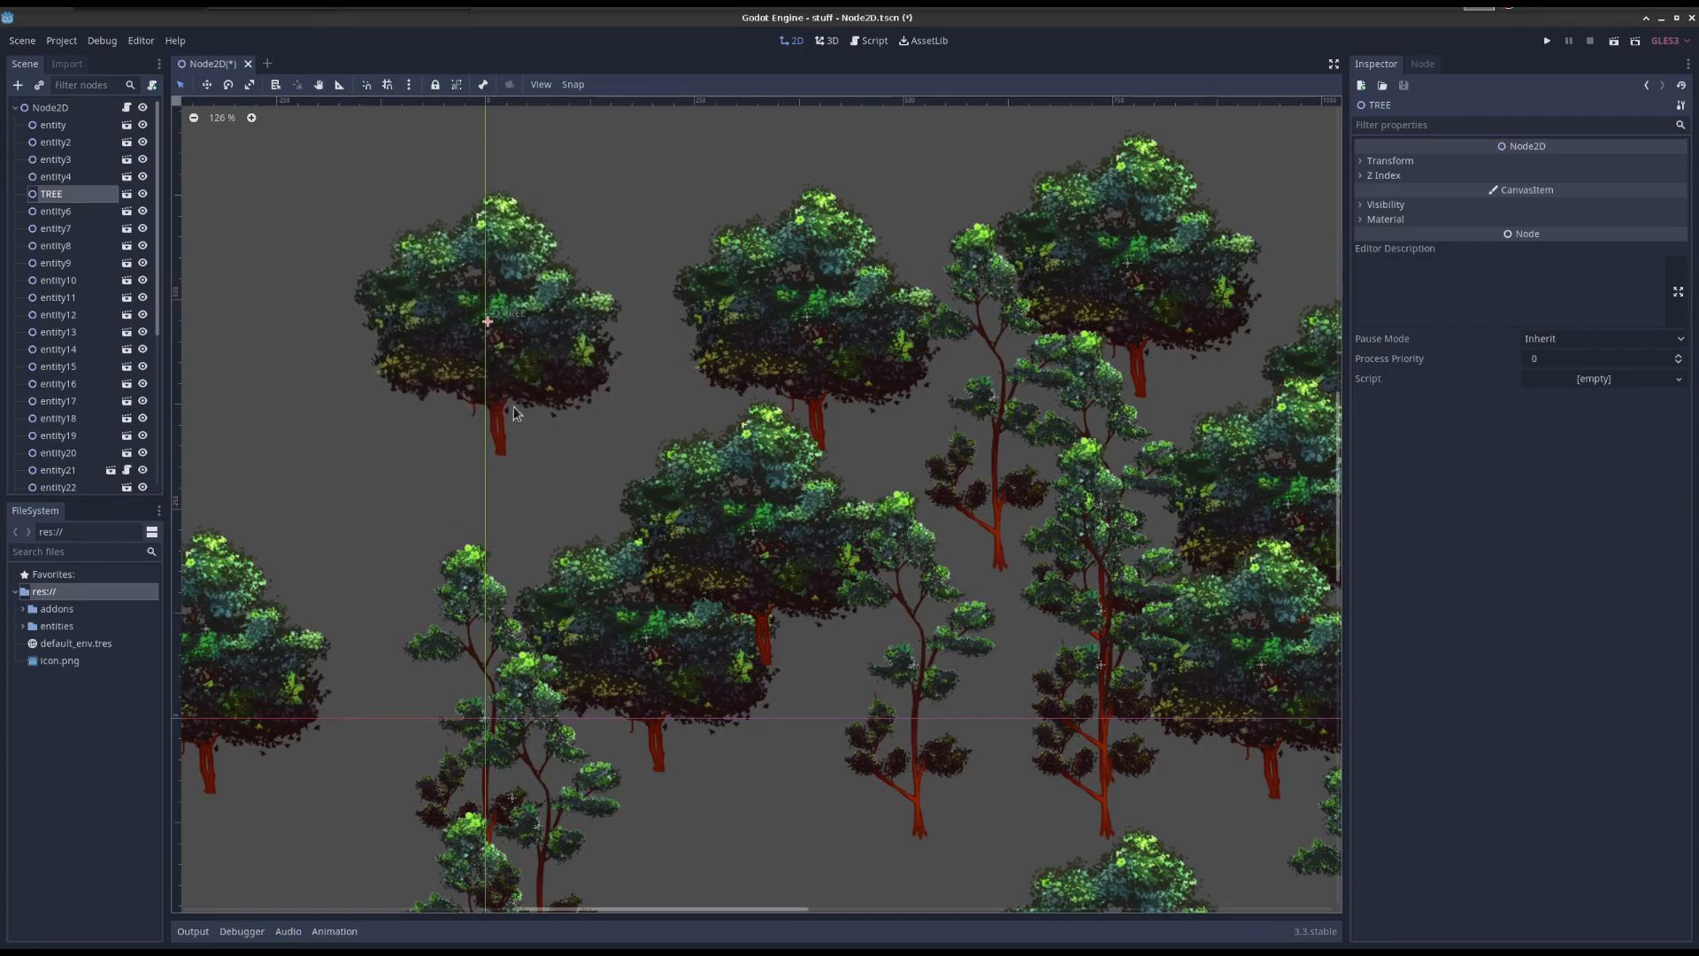
mouse_move(728, 609)
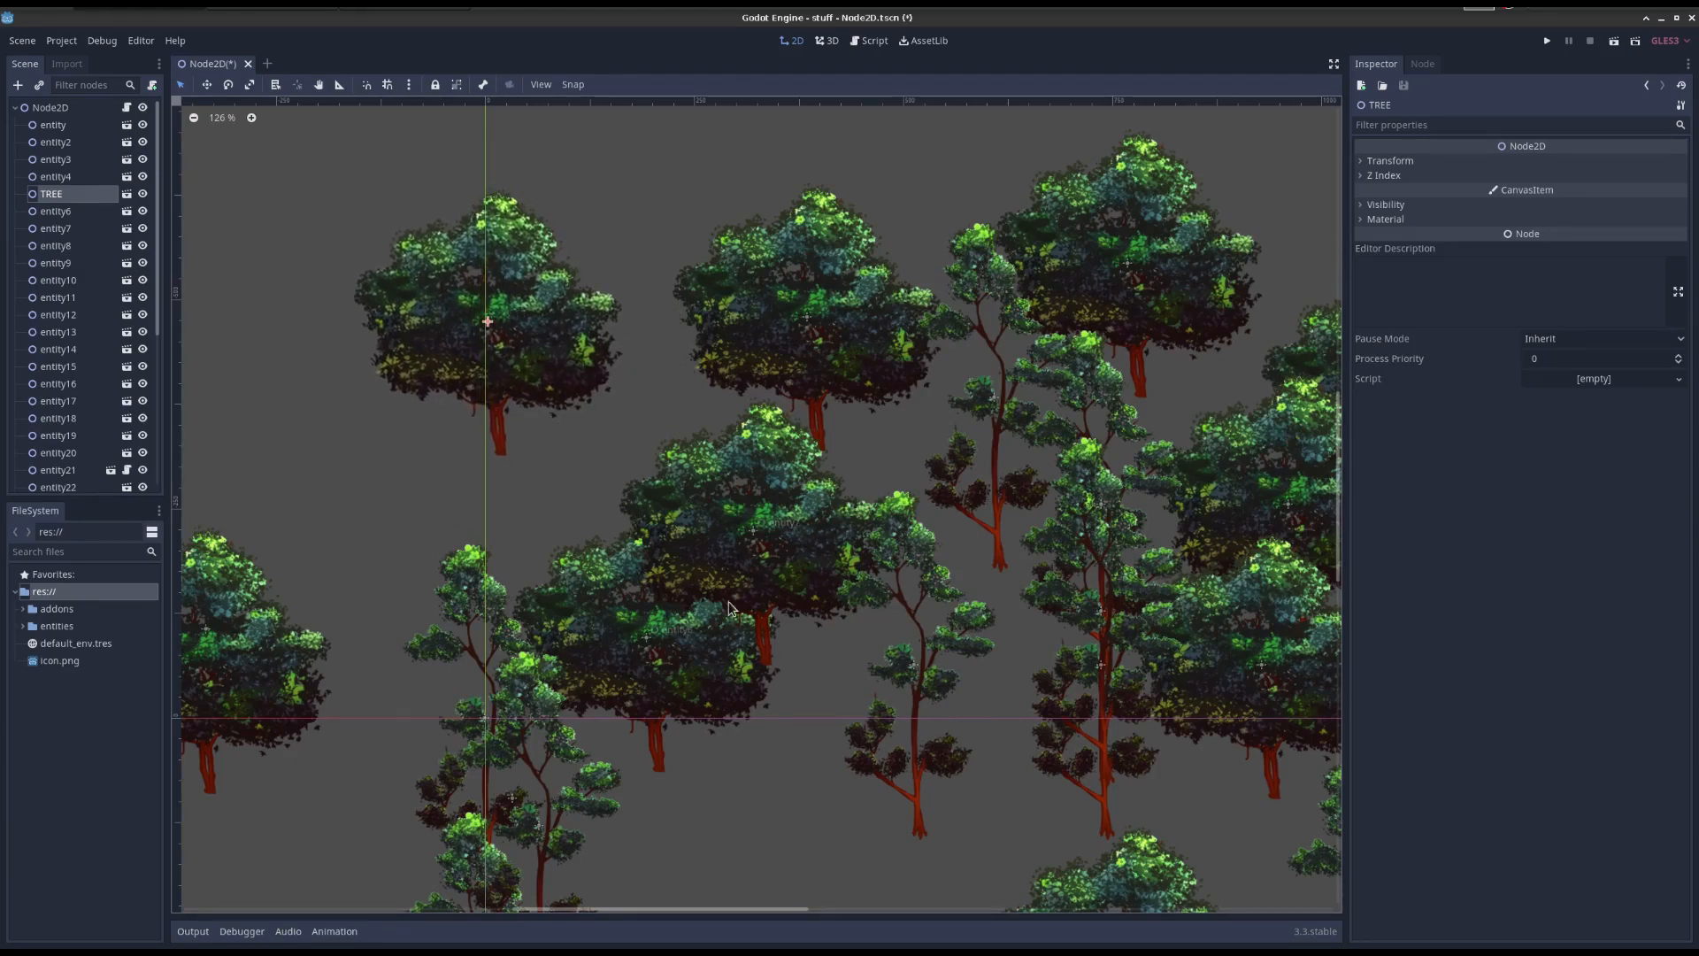
mouse_move(956, 358)
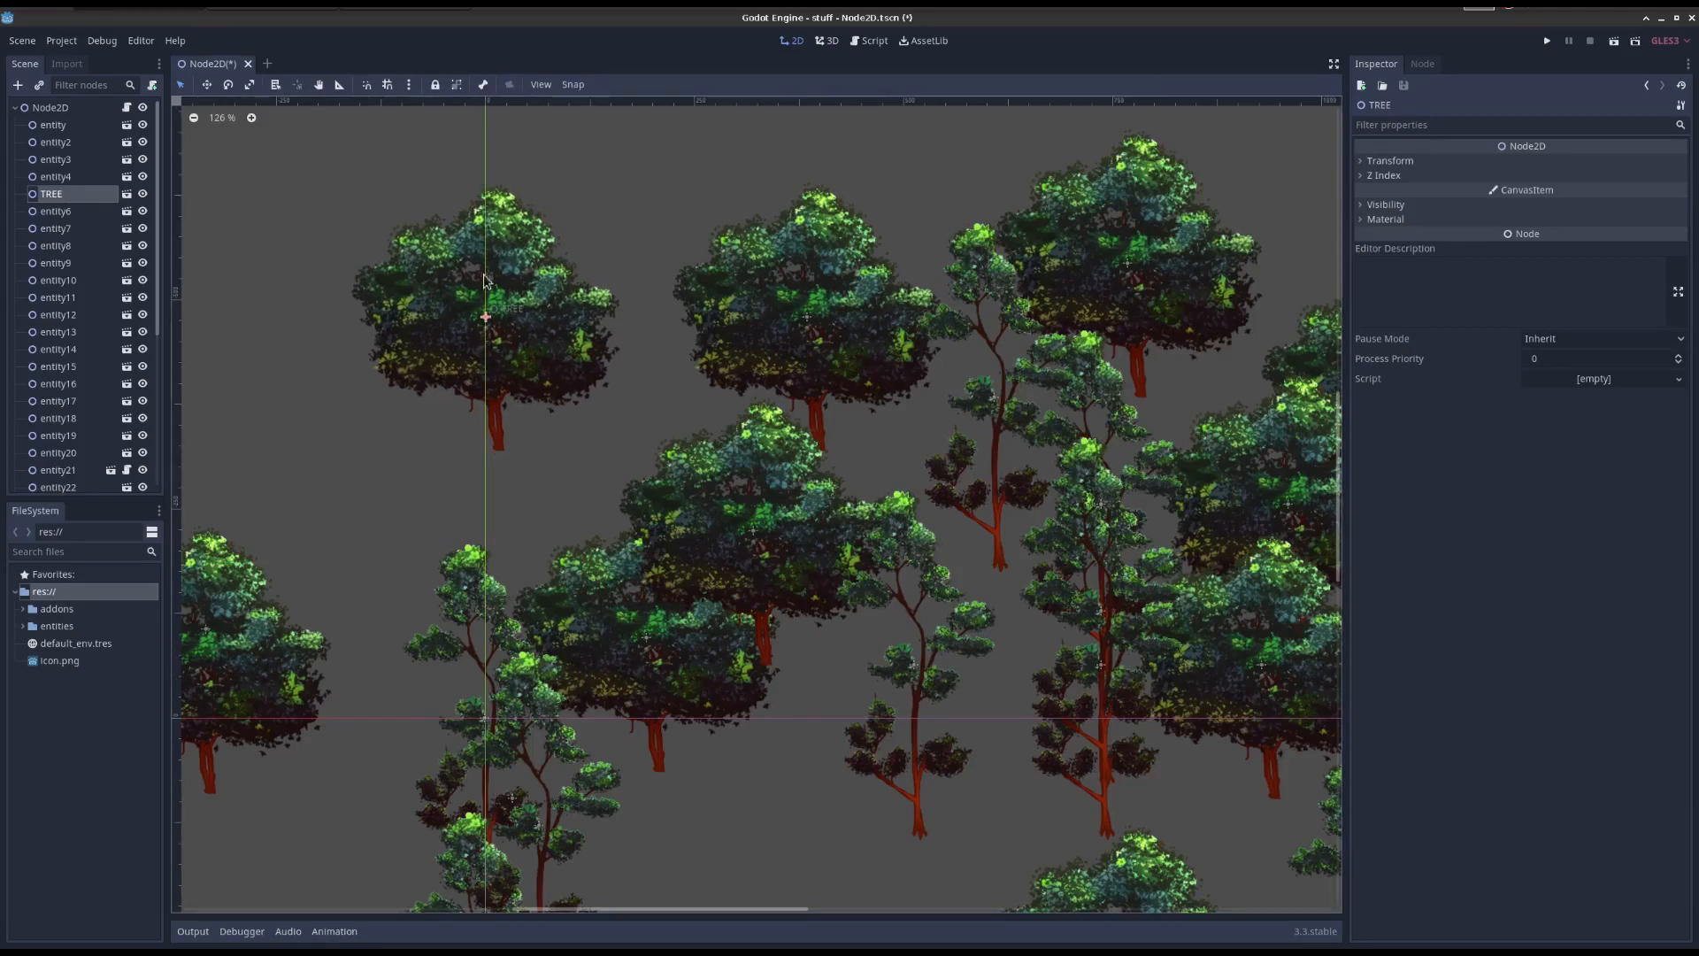
mouse_move(694, 552)
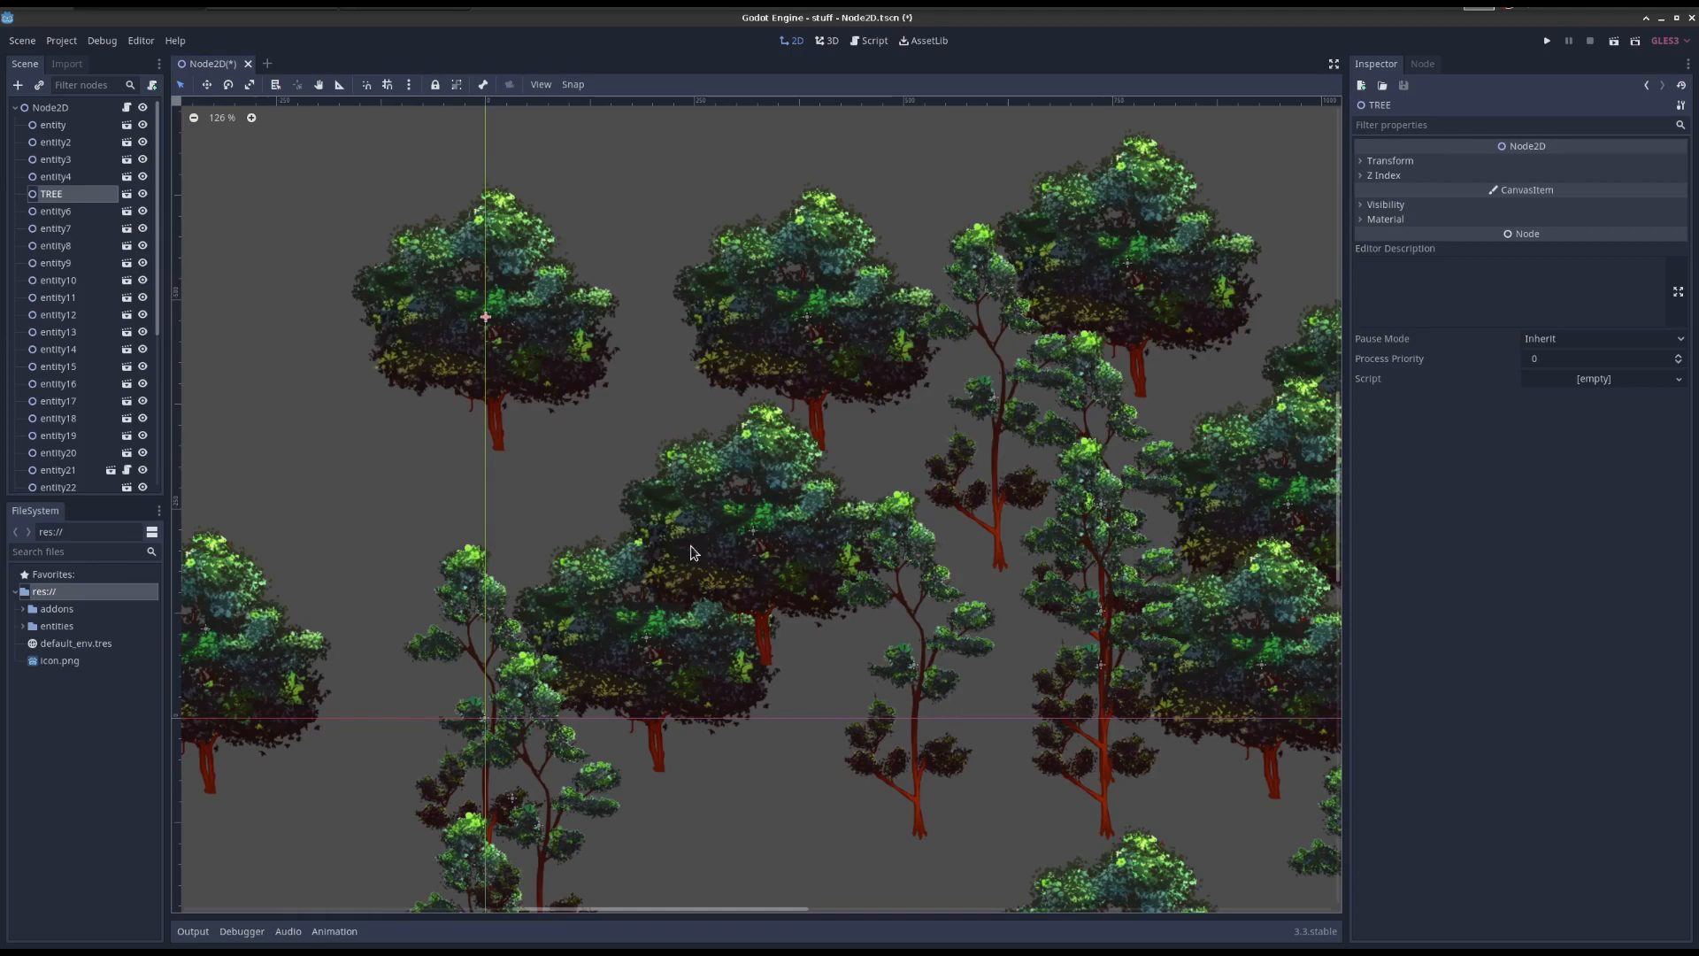
mouse_move(588, 285)
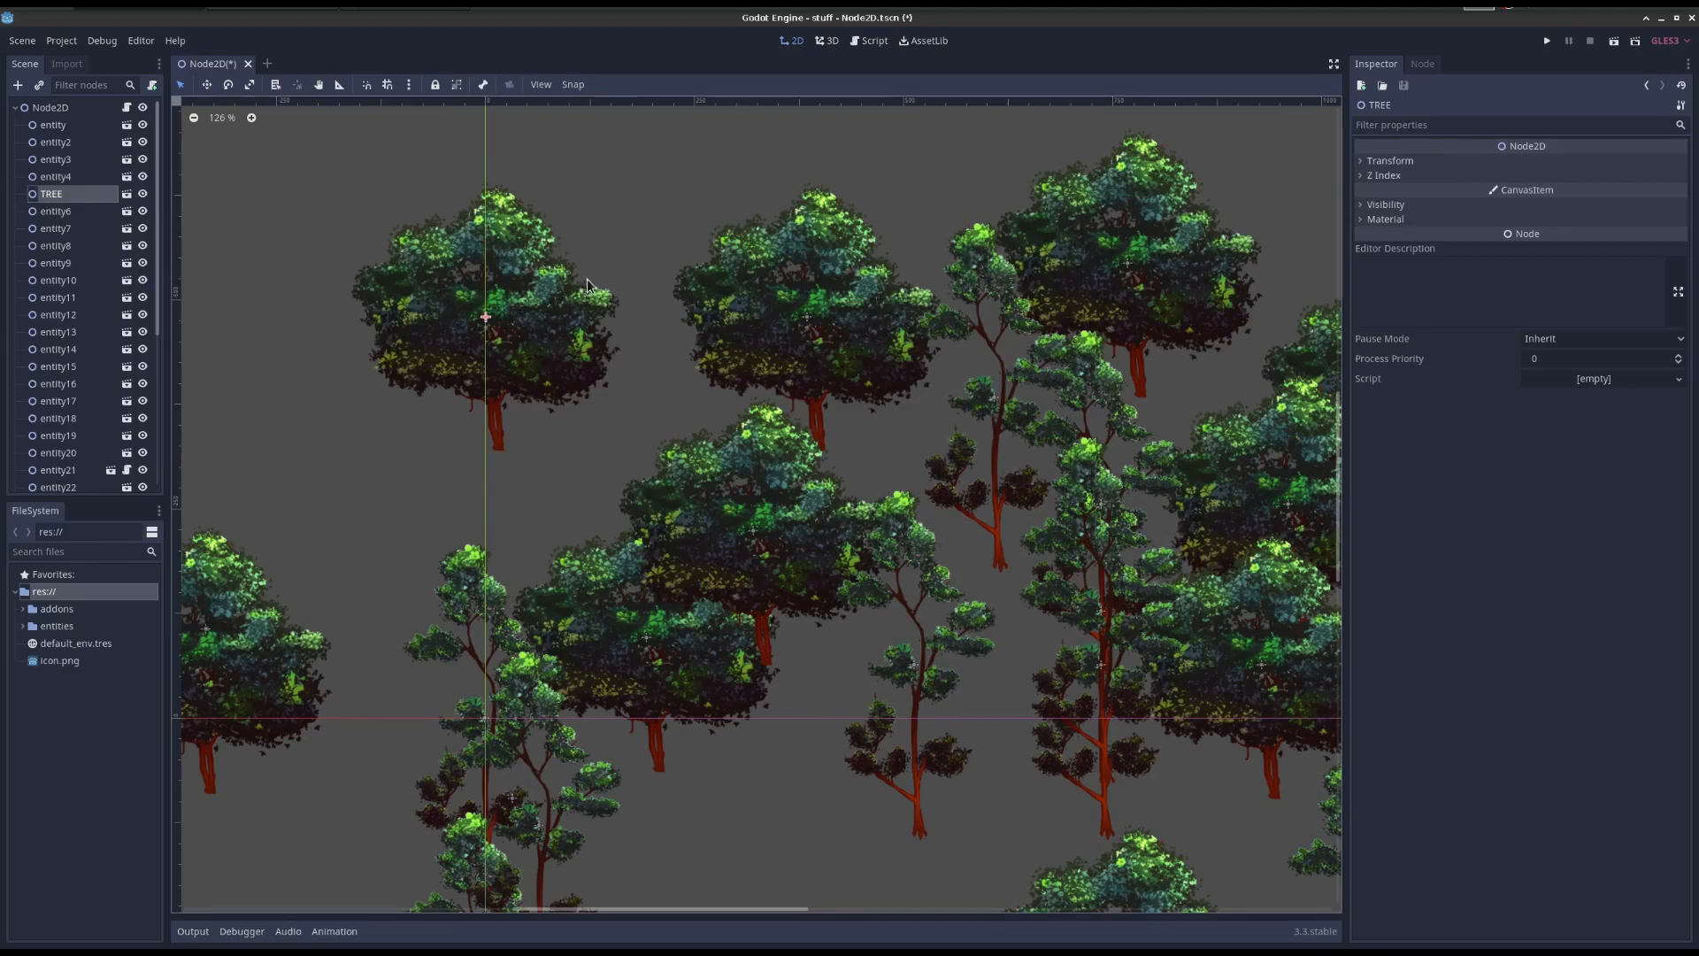
mouse_move(435, 50)
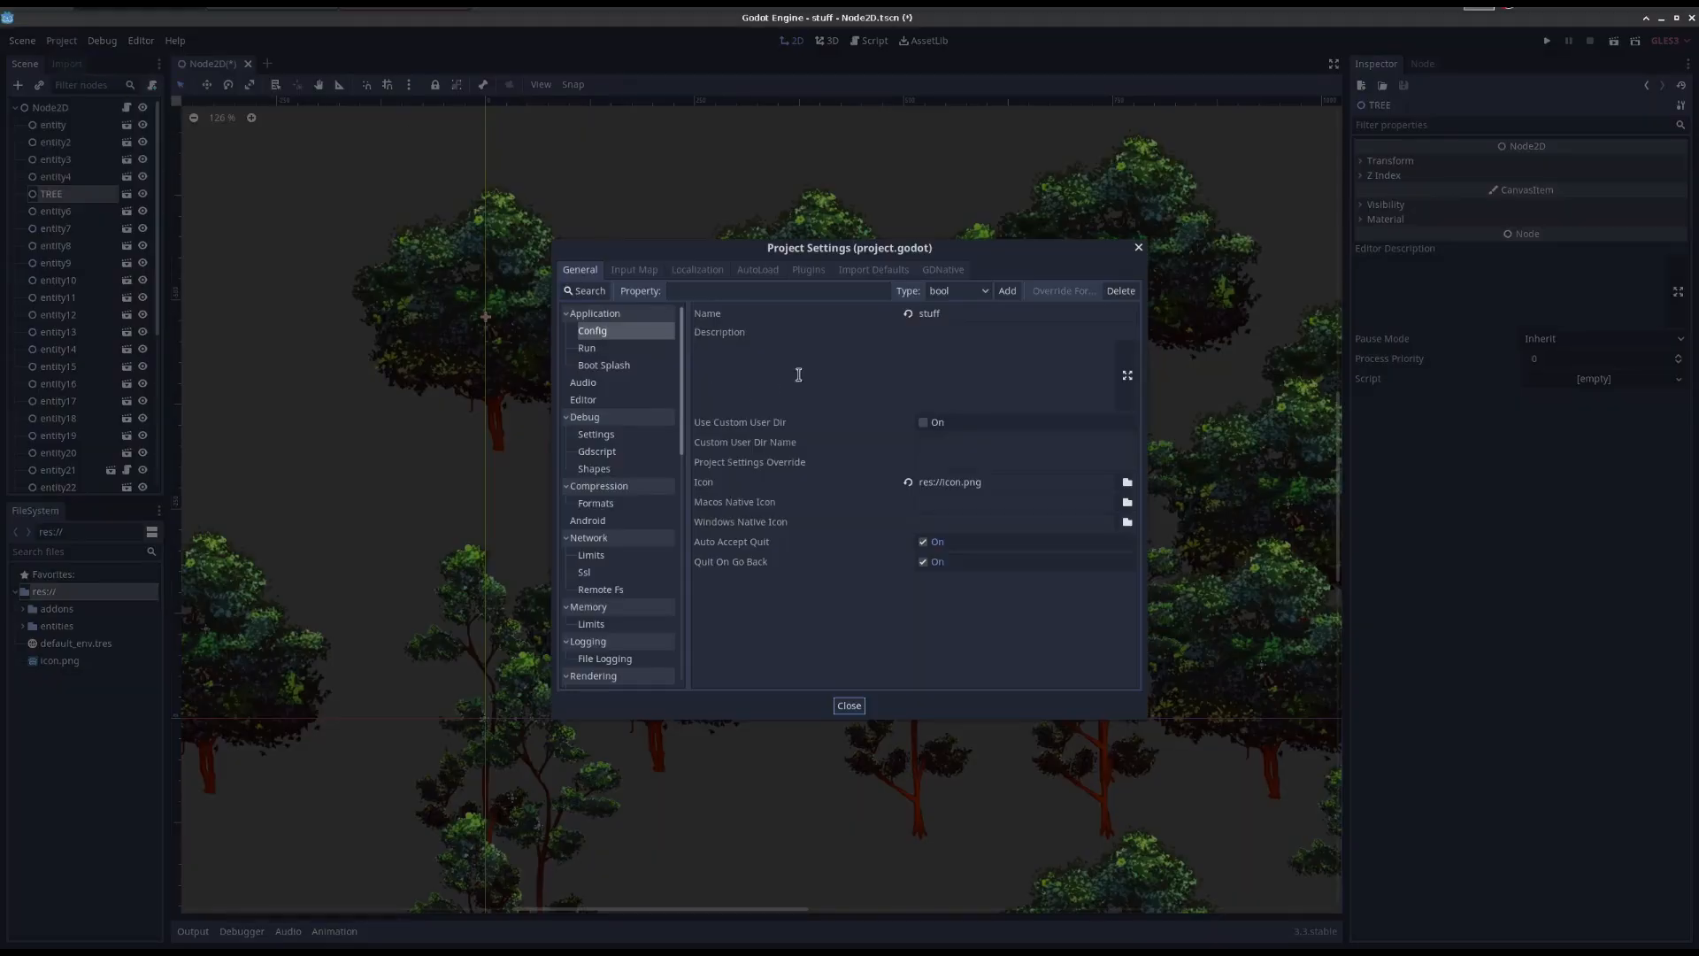
Verify pallet and snap are enabled in Plugins, close settings, expand addons folders.
left_click(807, 270)
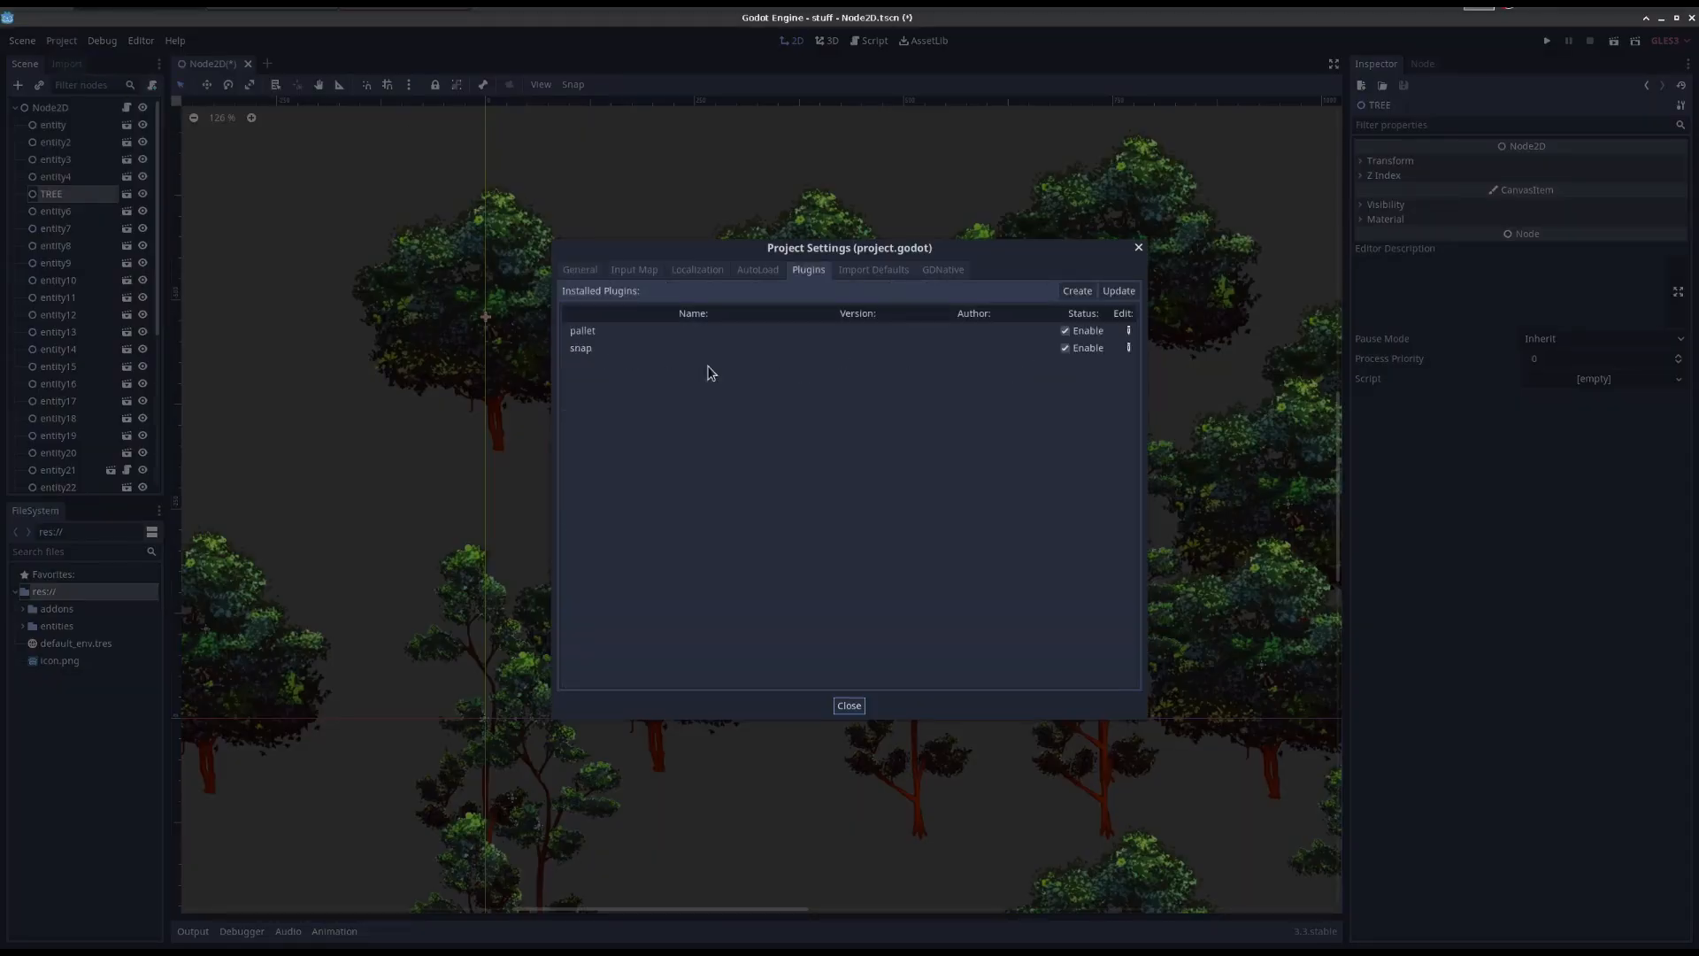
left_click(849, 705)
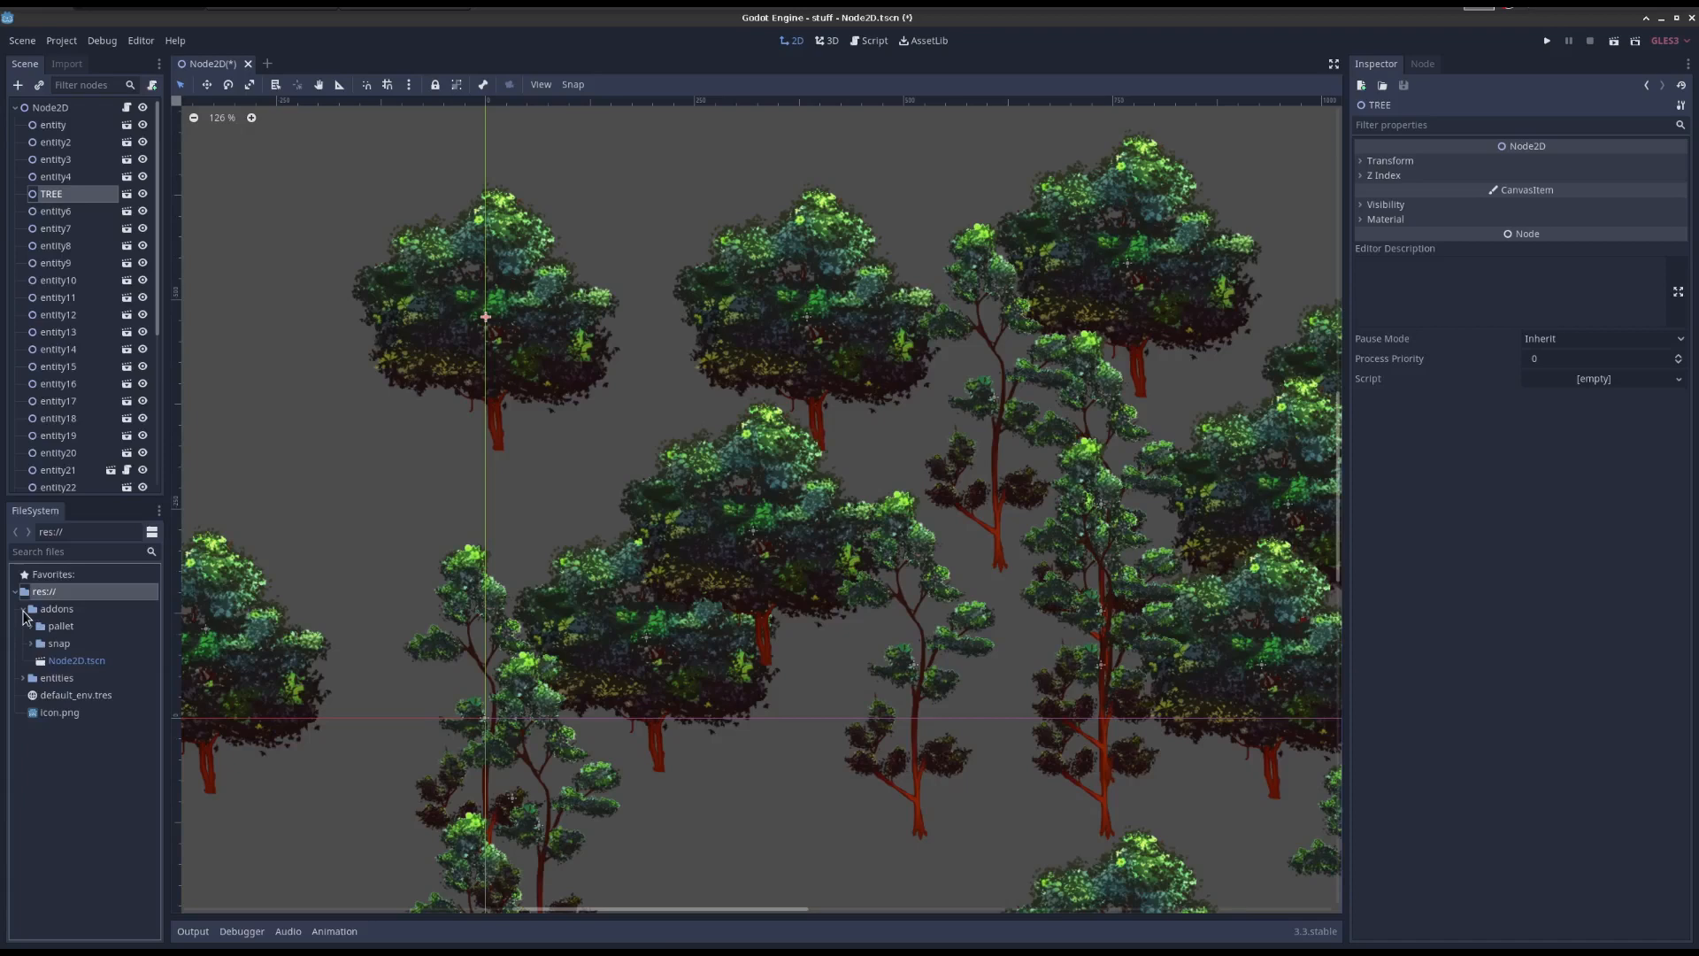
left_click(872, 39)
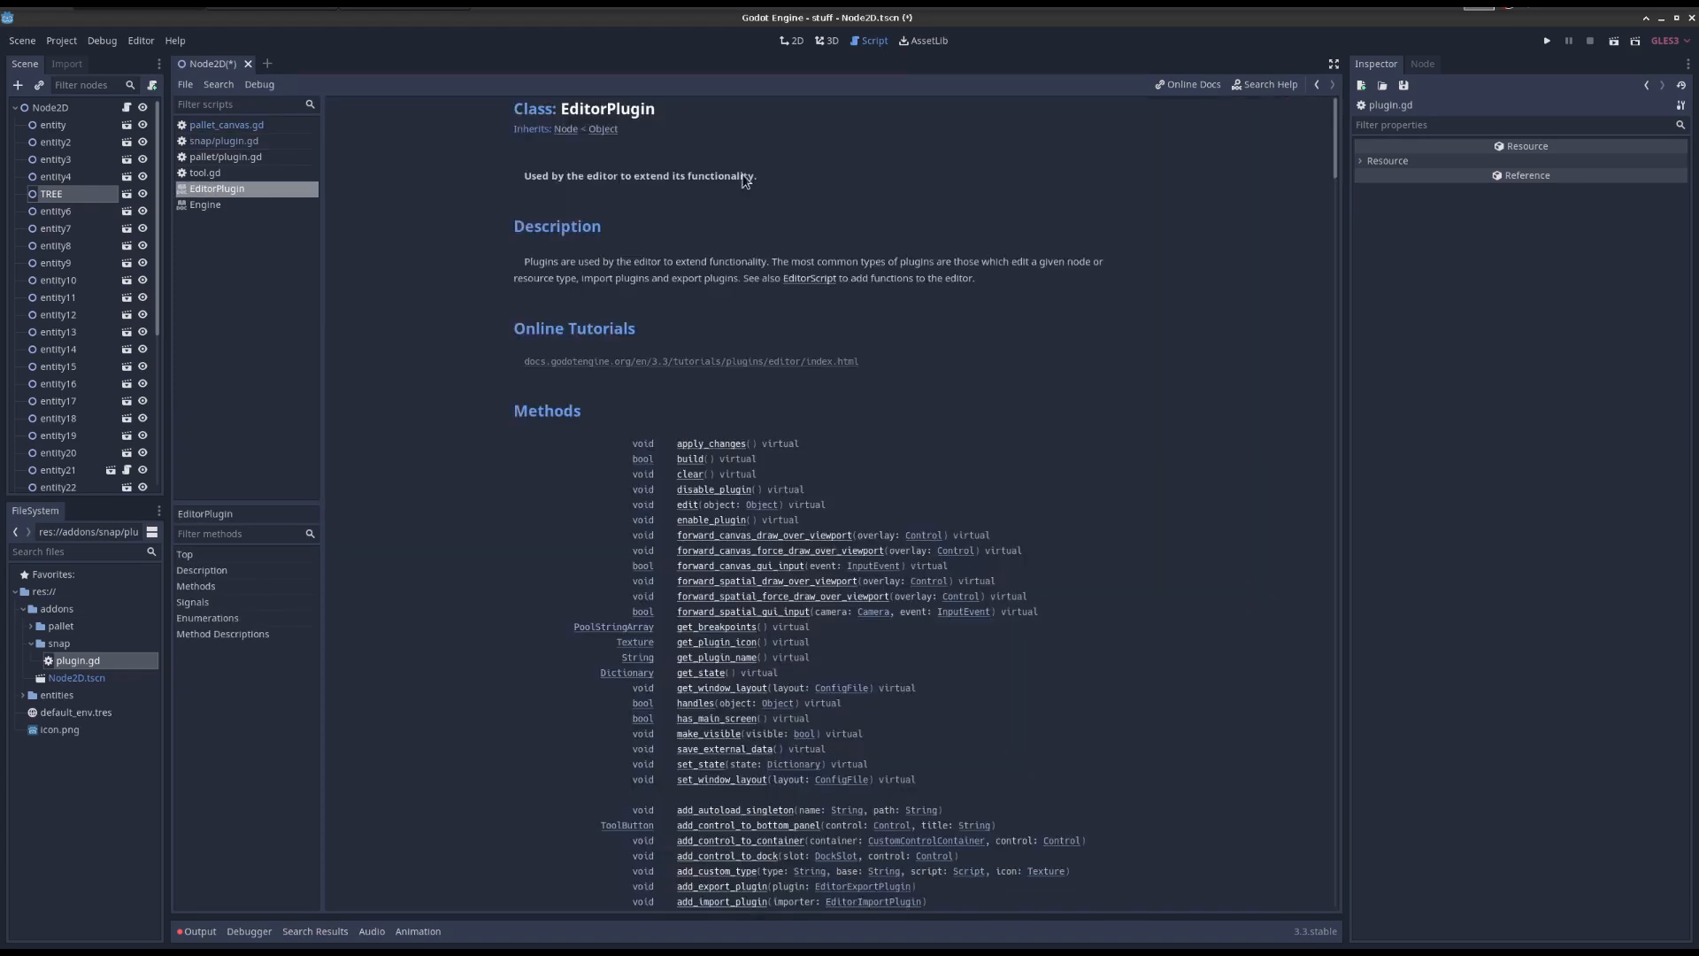
mouse_move(709, 496)
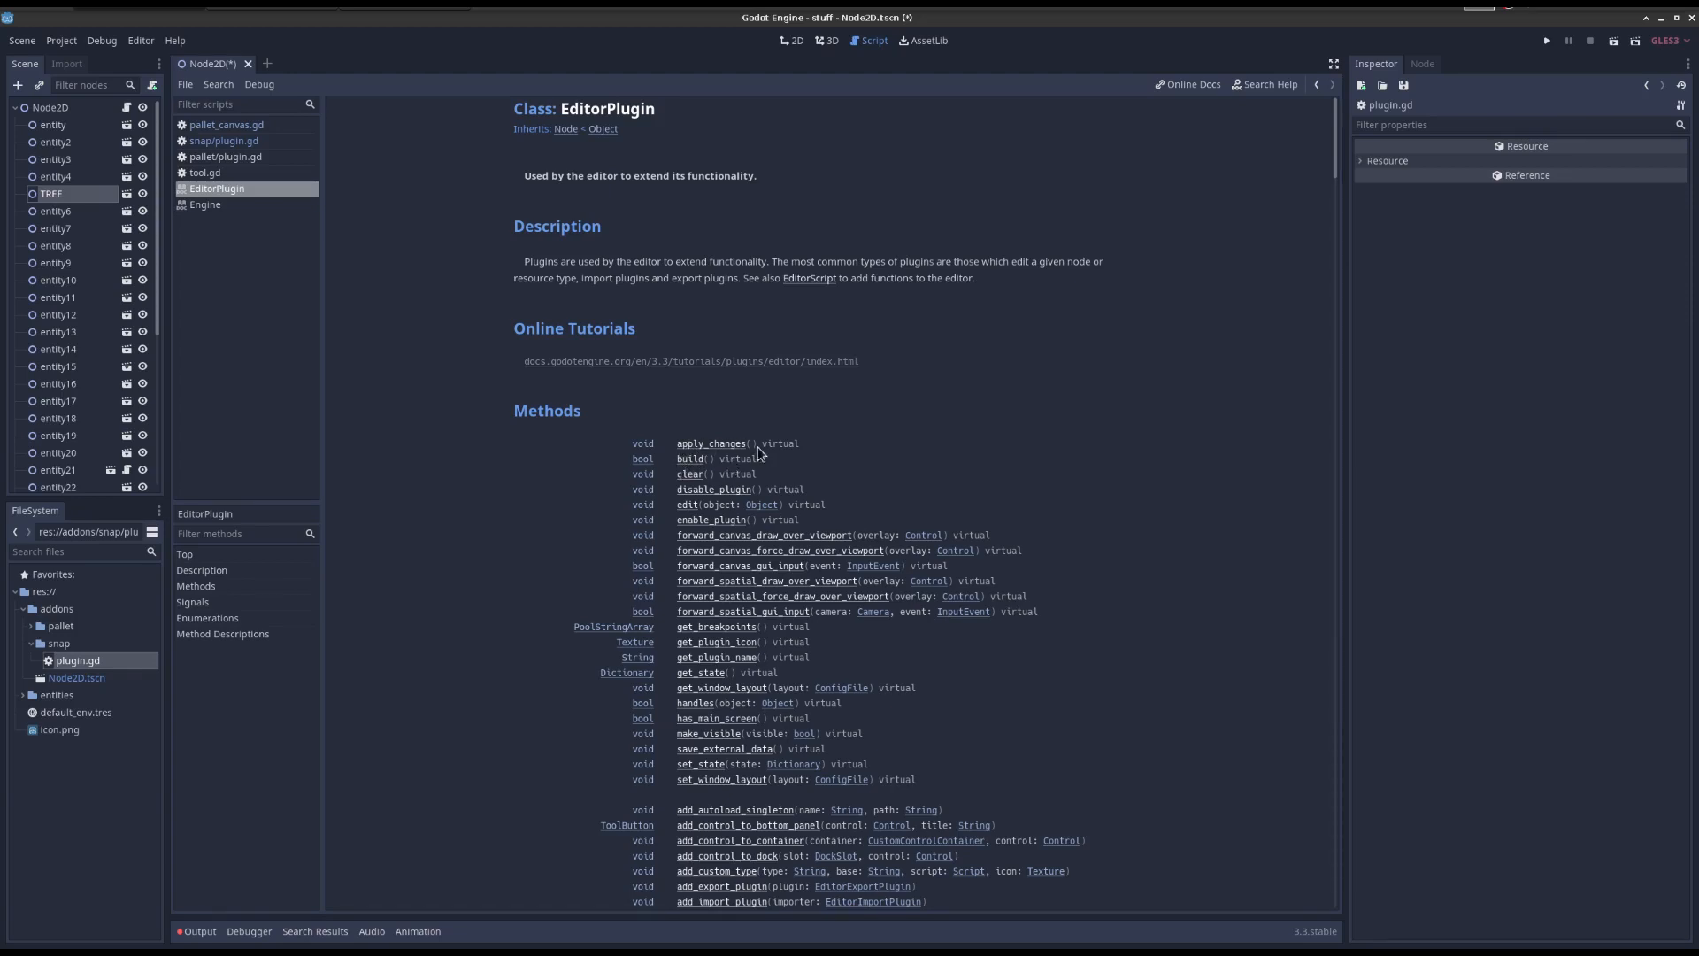
mouse_move(715, 492)
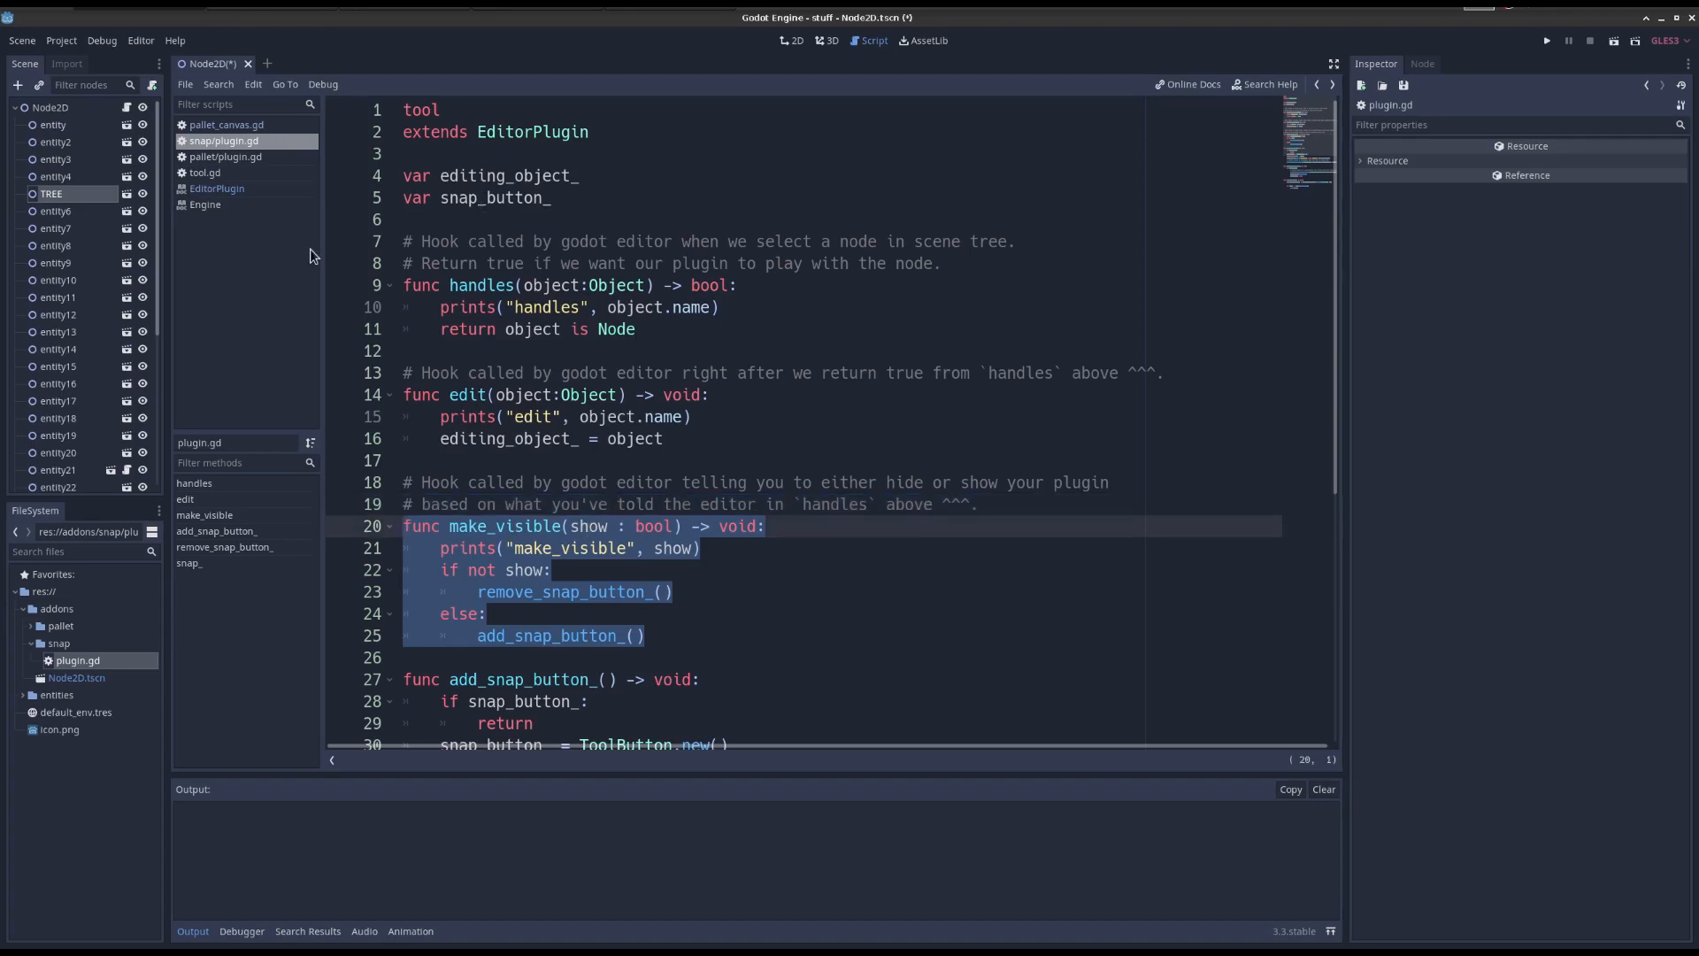
mouse_move(170, 368)
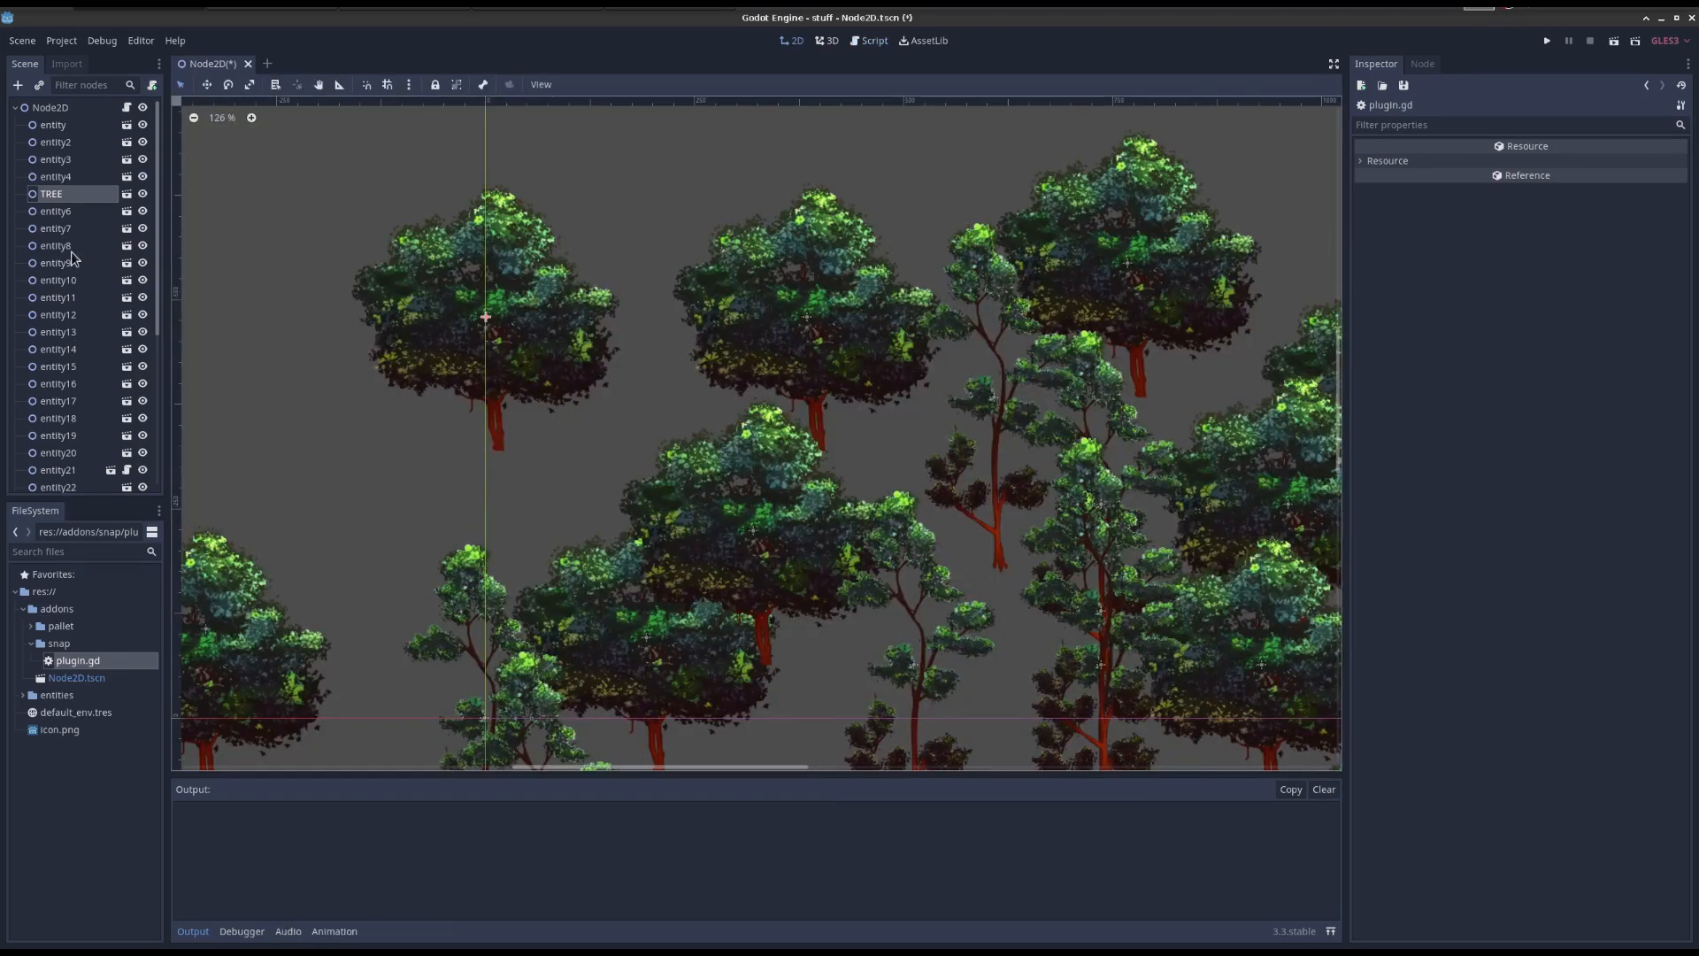
Select entity8 and entity7 to log plugin hook calls, then revisit plugin.gd.
left_click(54, 245)
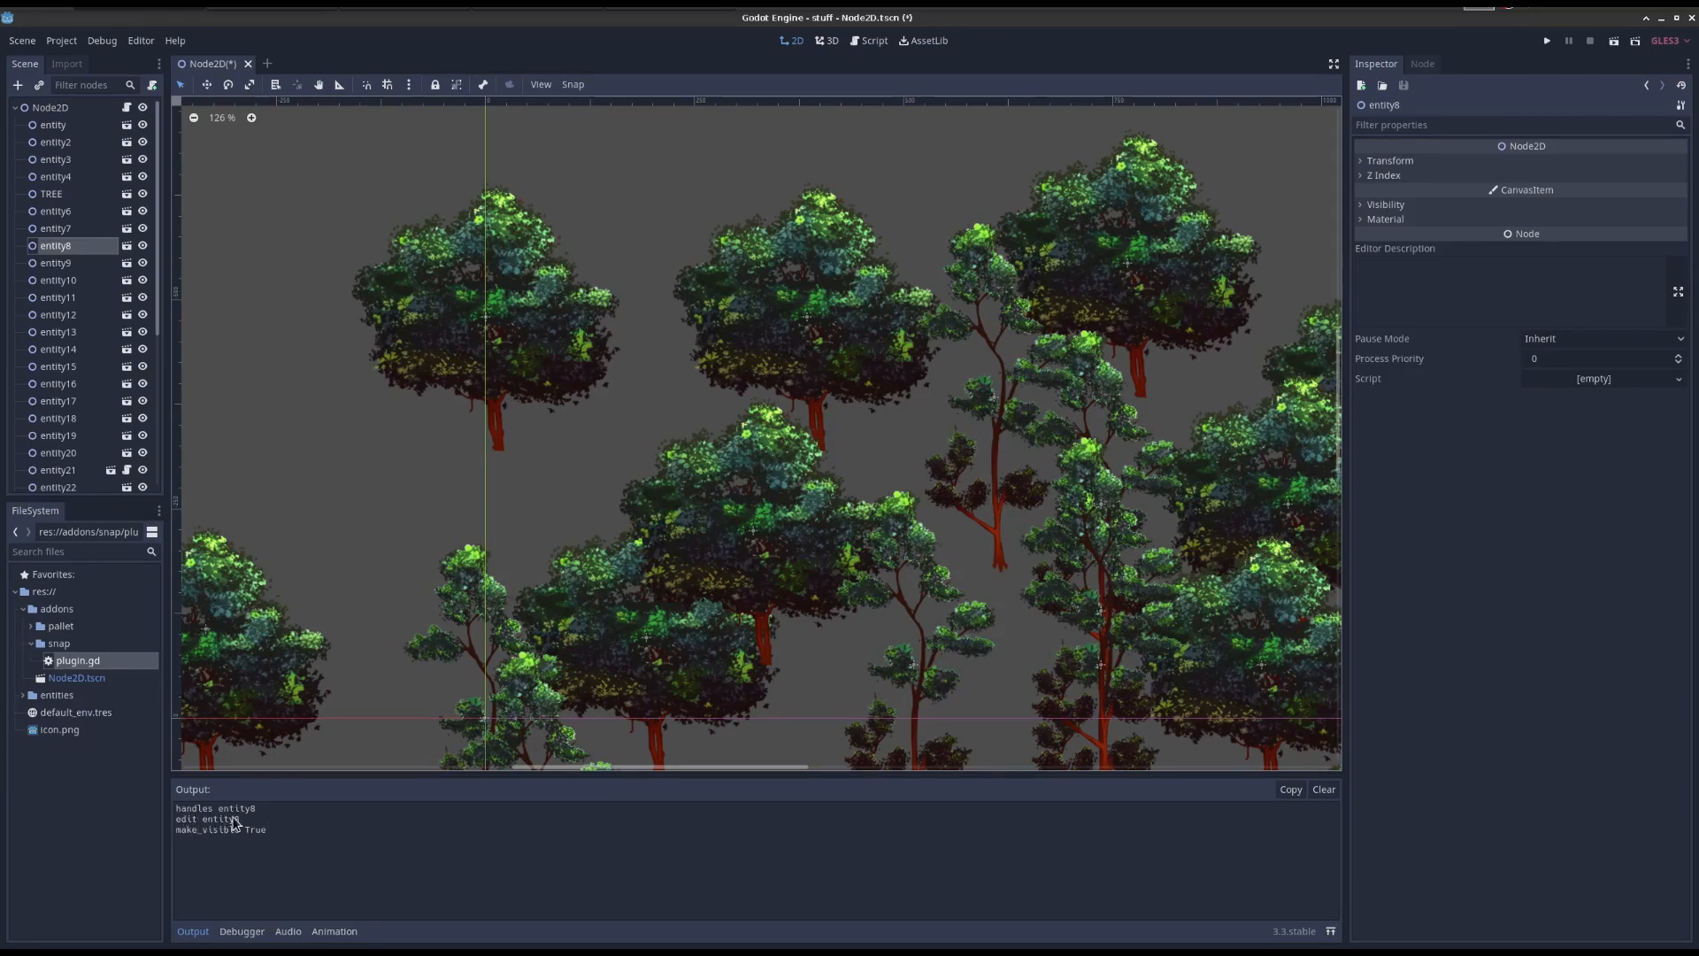
mouse_move(57, 223)
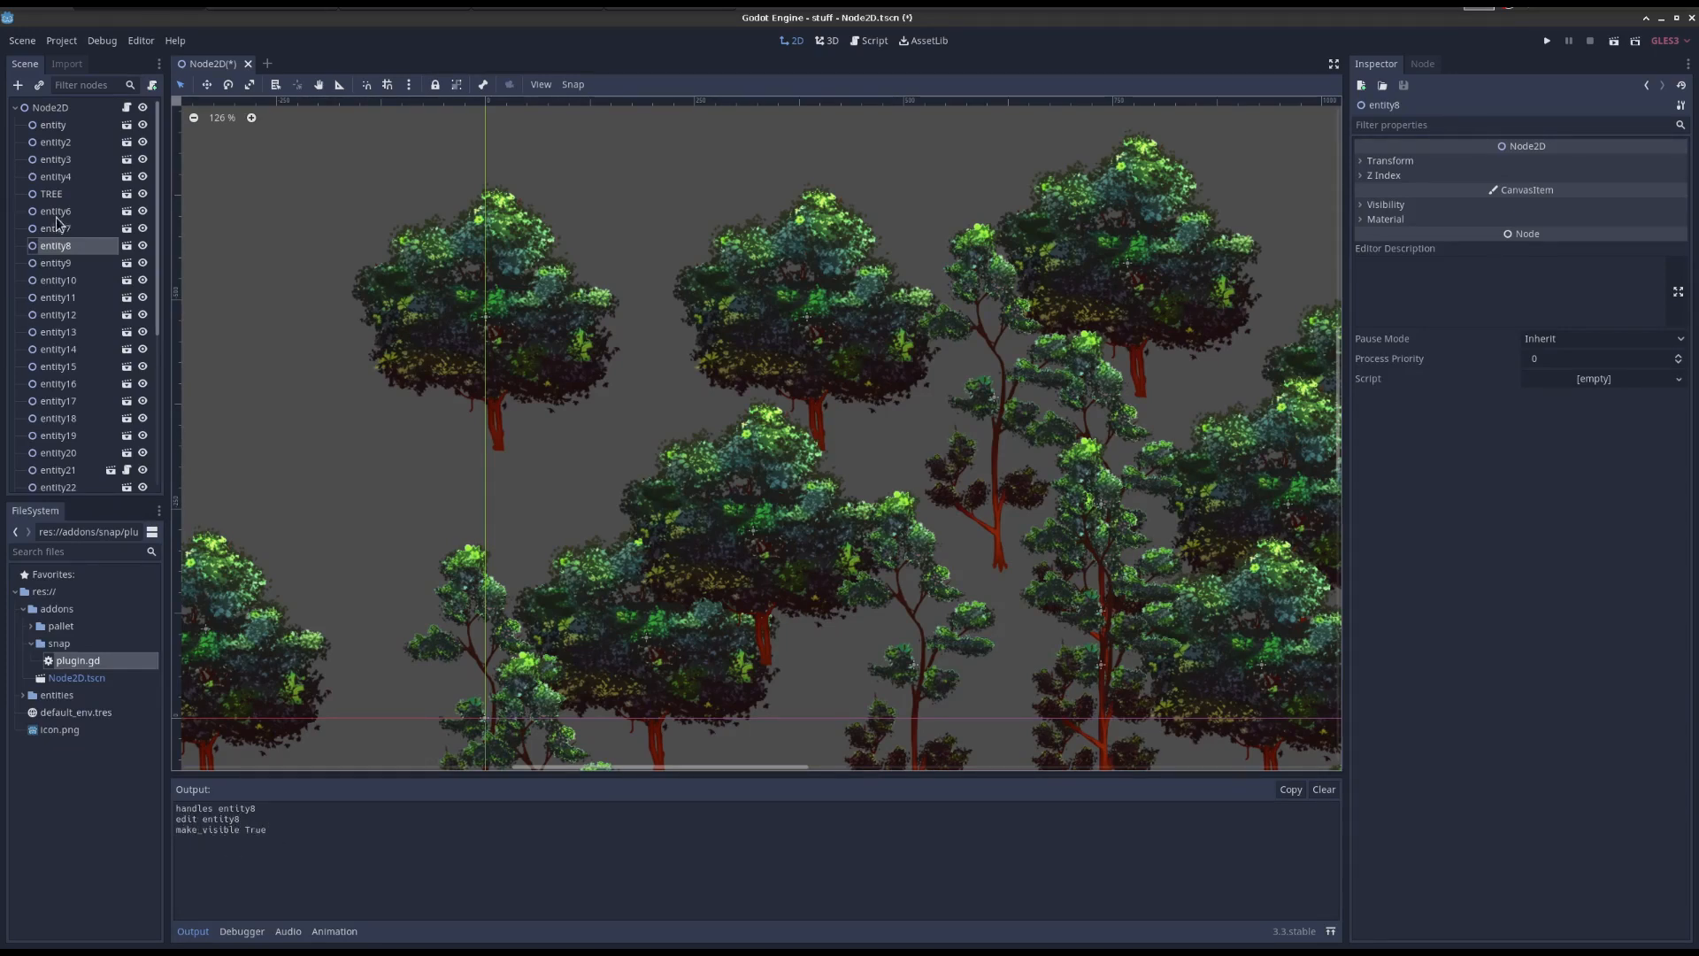
left_click(54, 227)
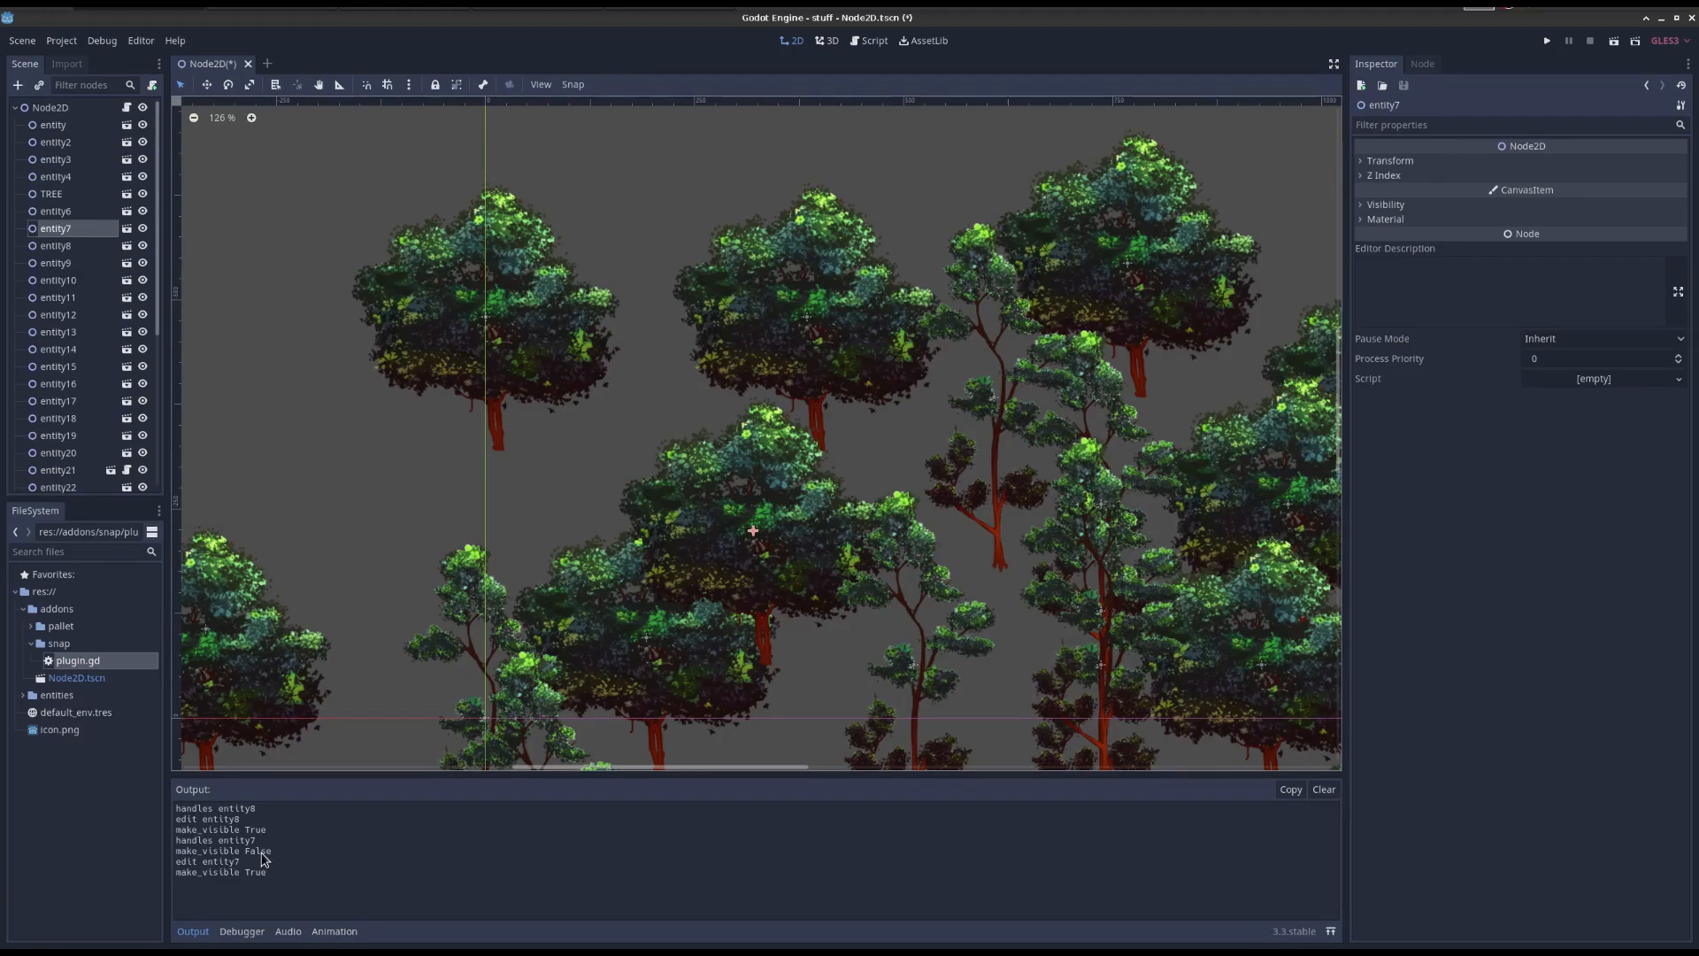
mouse_move(503, 452)
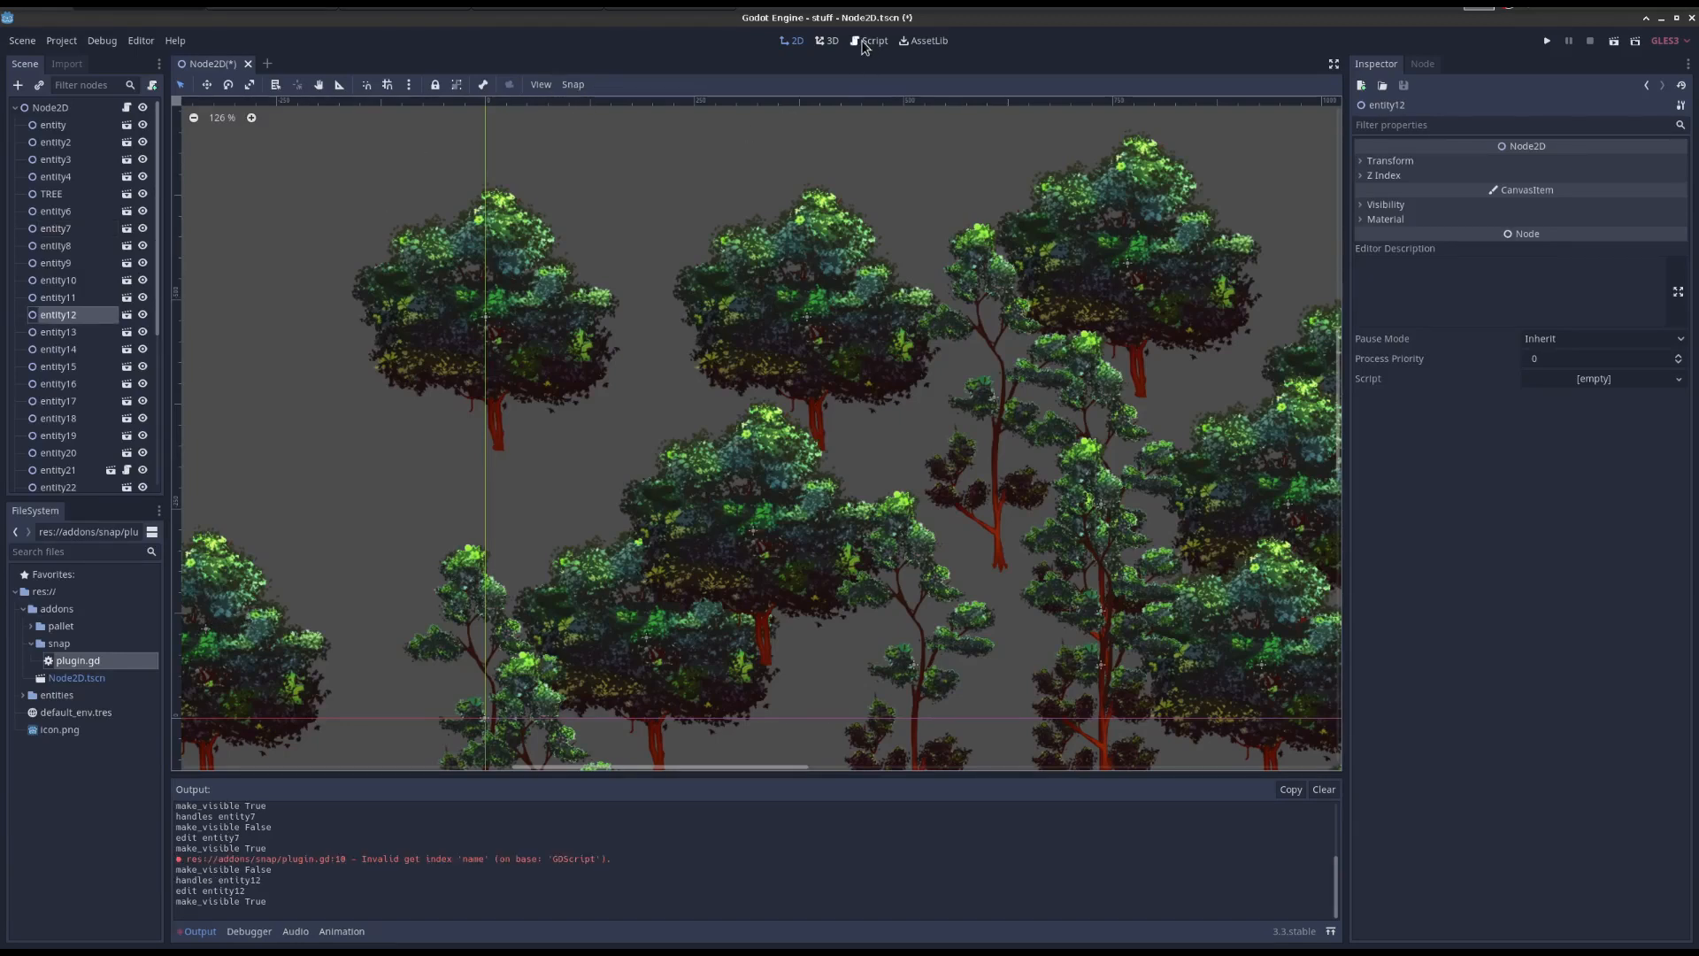
left_click(872, 40)
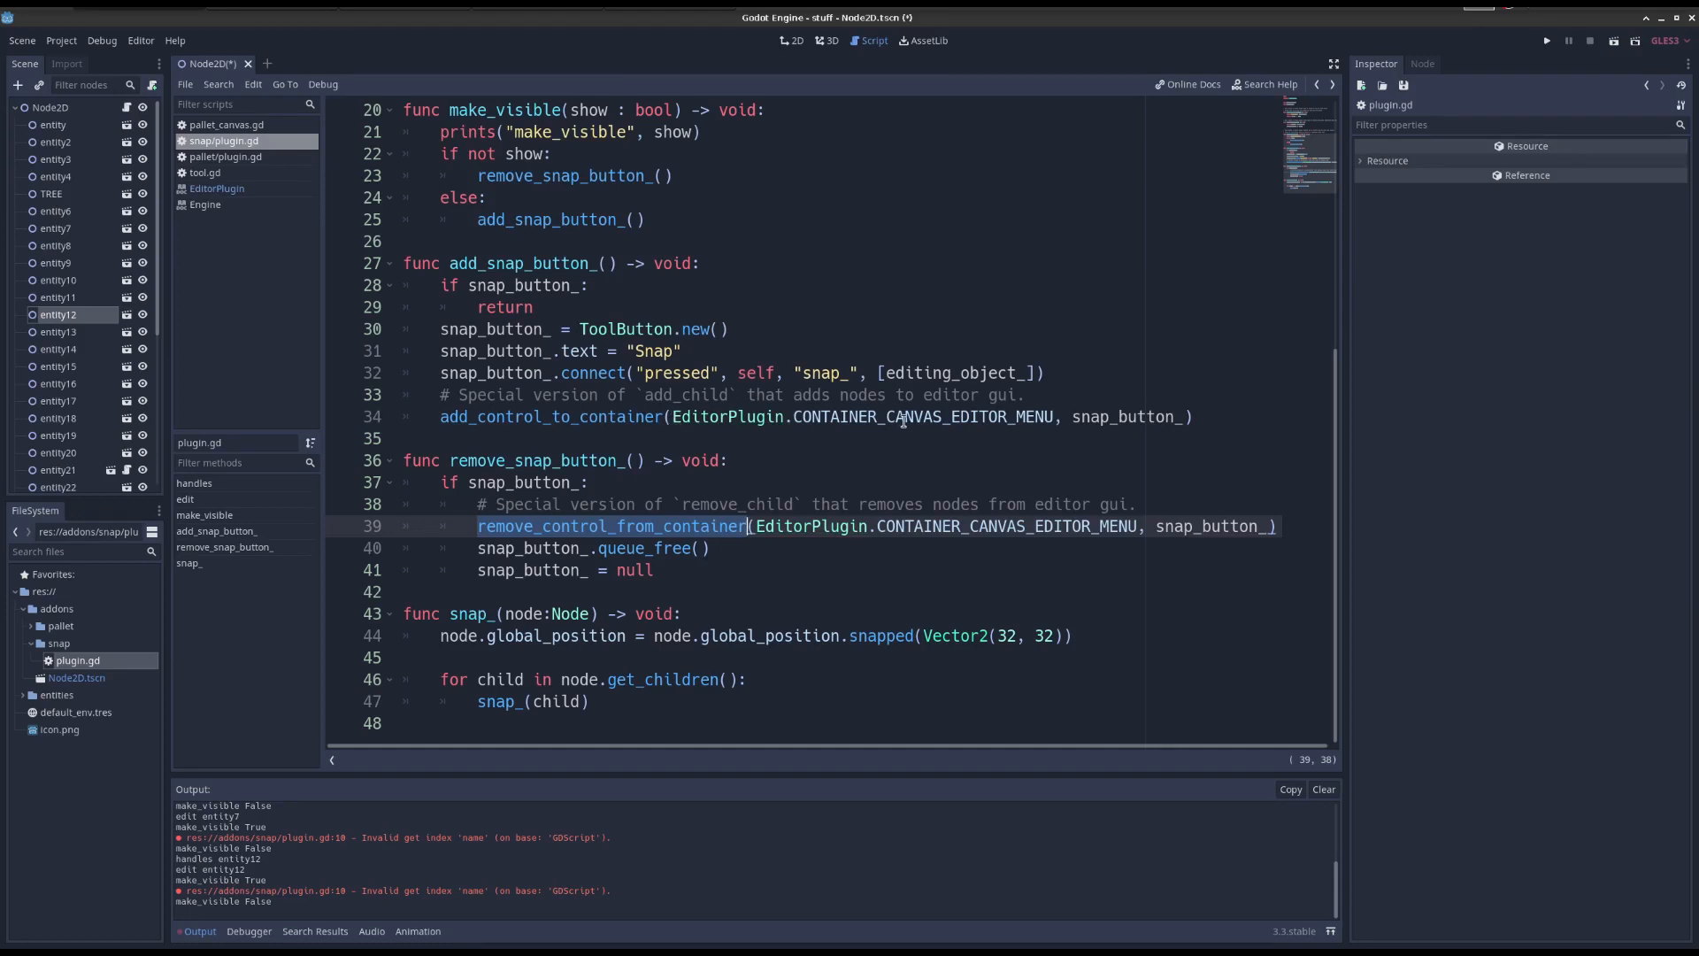
mouse_move(1225, 348)
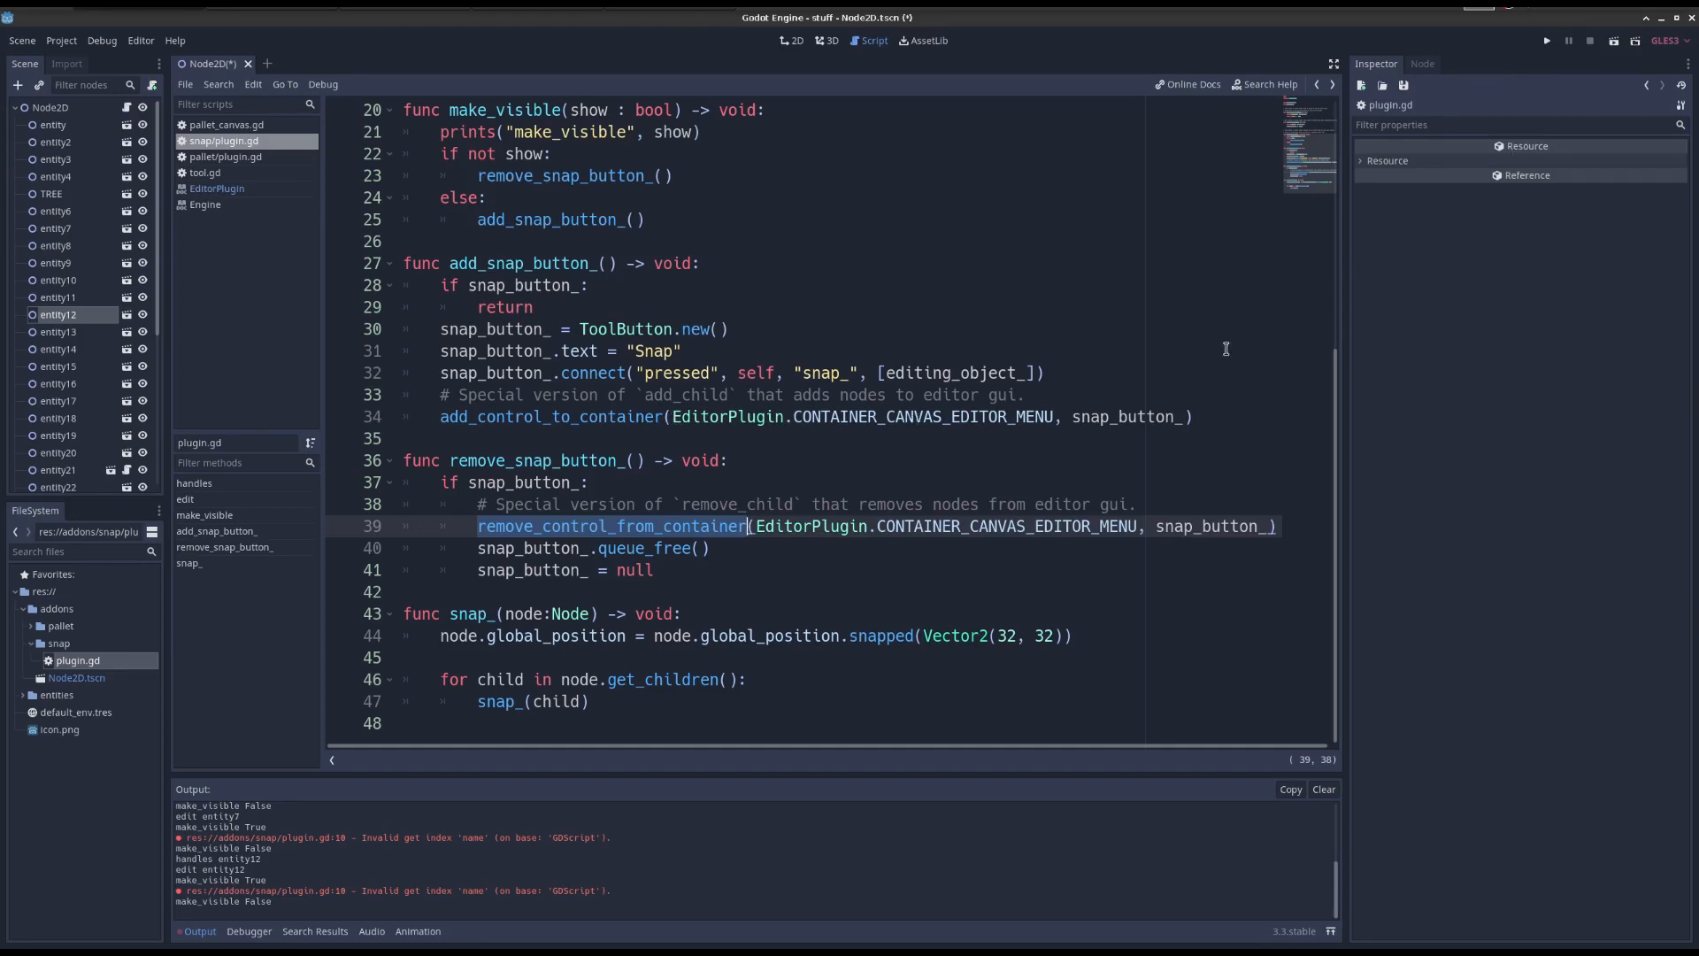
mouse_move(1019, 72)
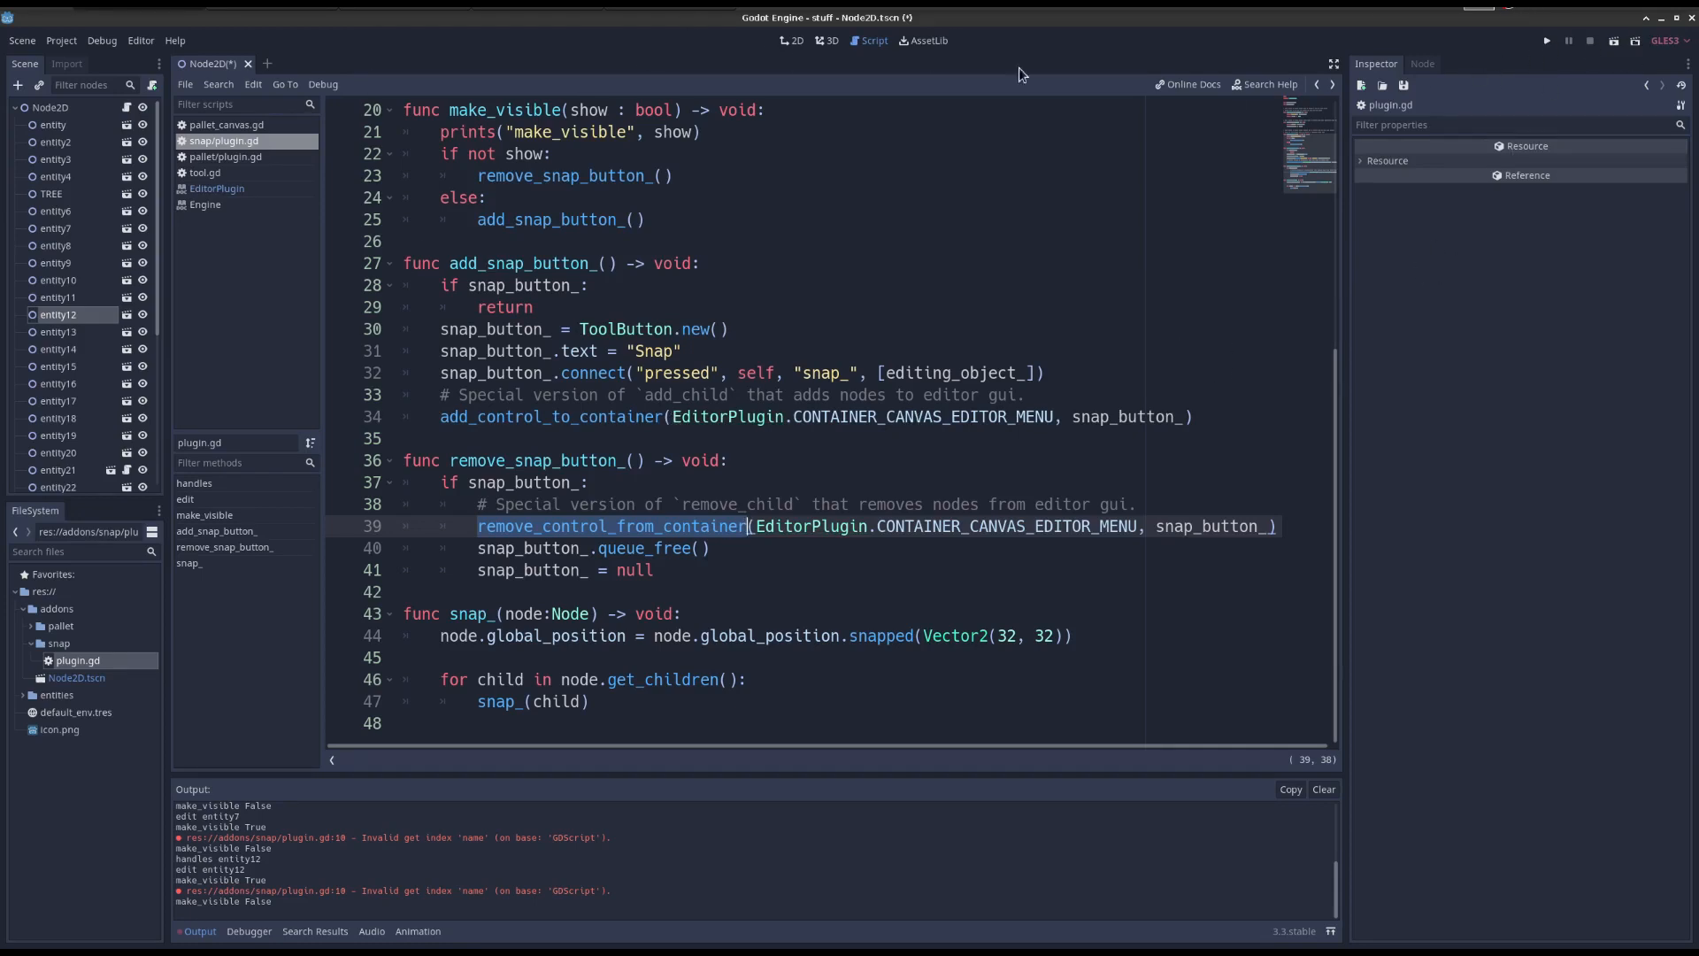
mouse_move(1444, 301)
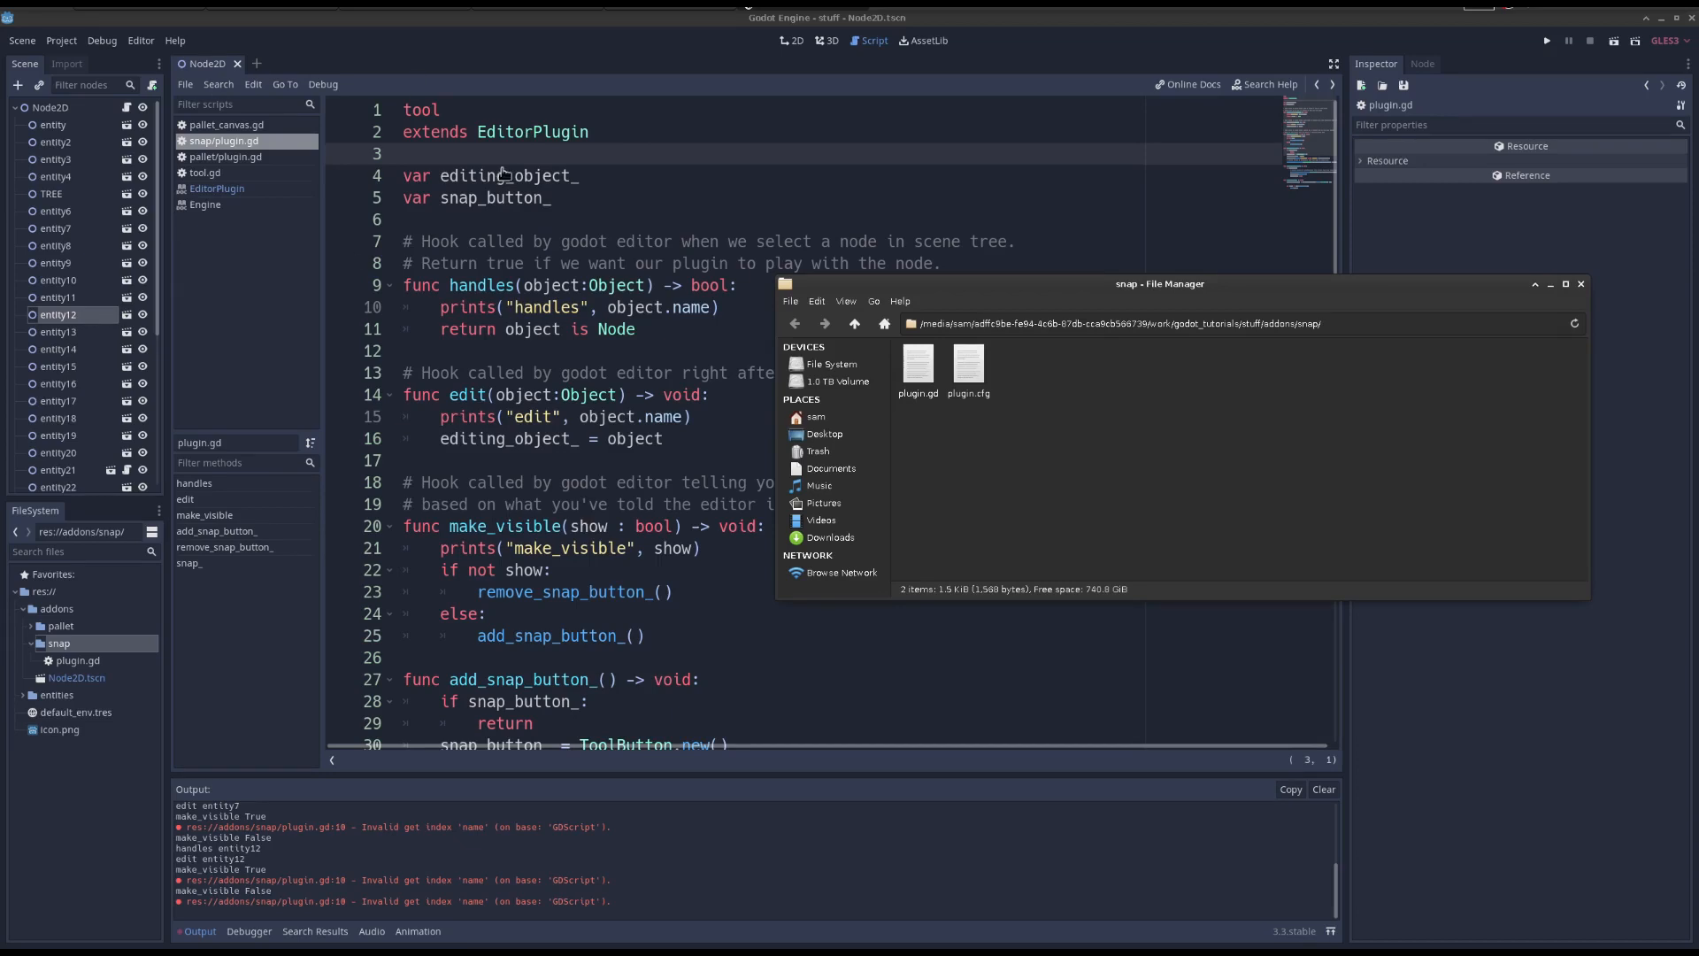
Open plugin.cfg in the text viewer and highlight its script value plugin.gd.
left_click(965, 365)
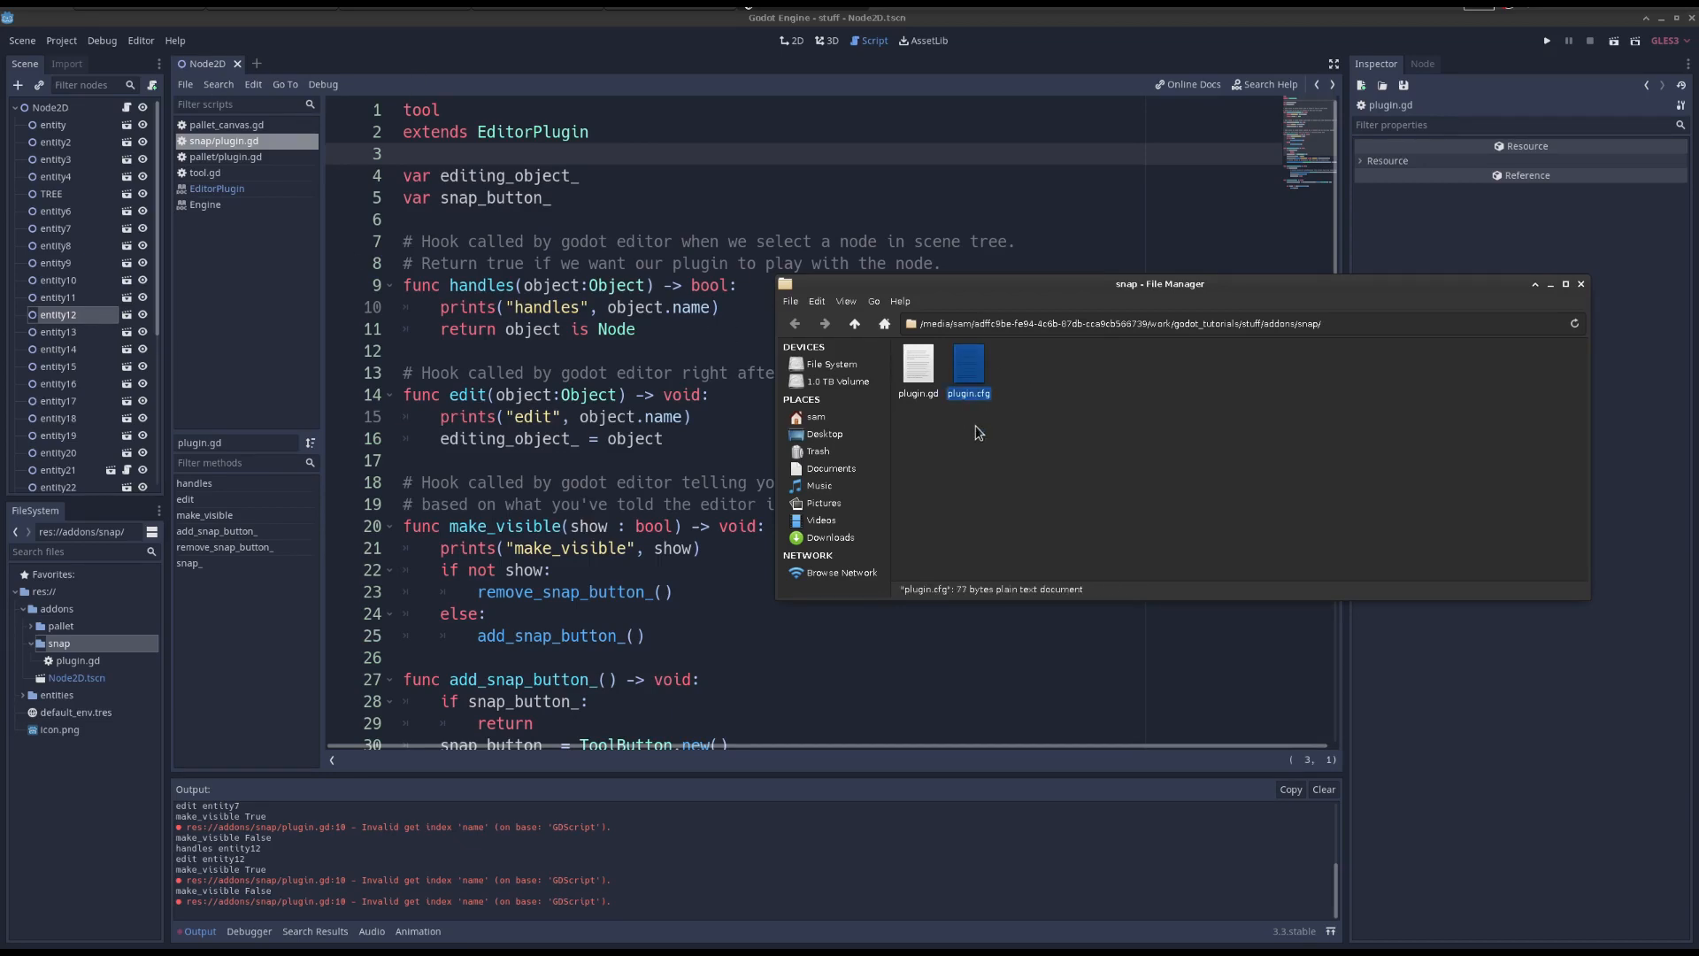
double_click(966, 365)
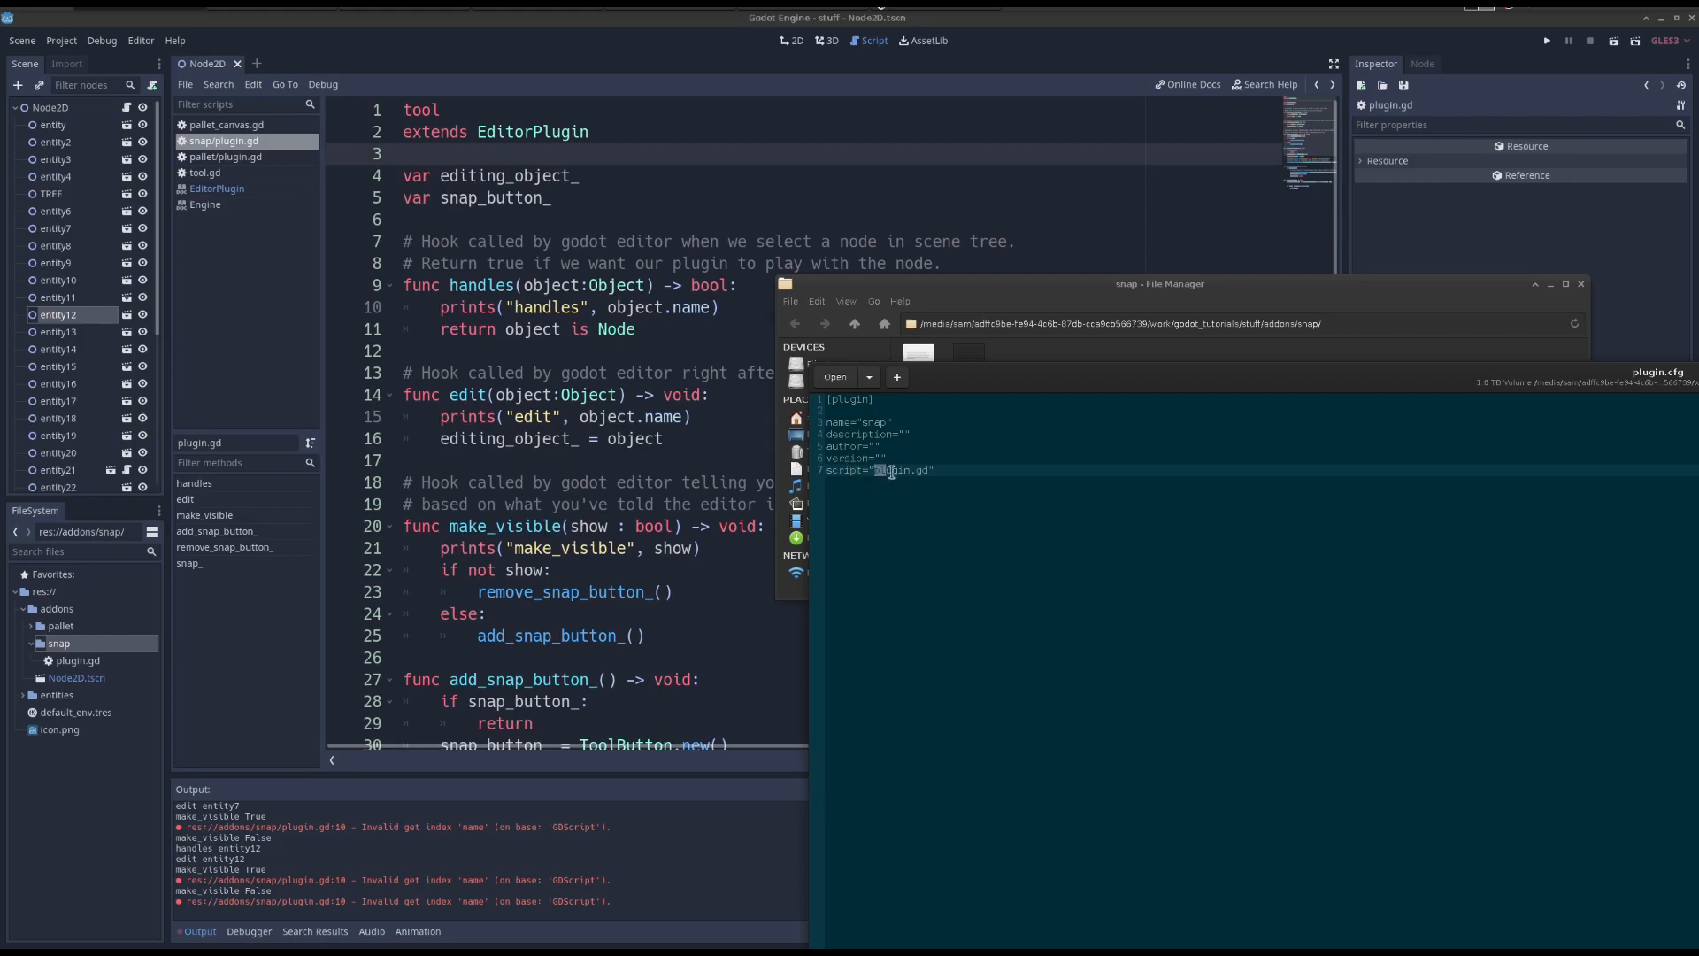
double_click(899, 469)
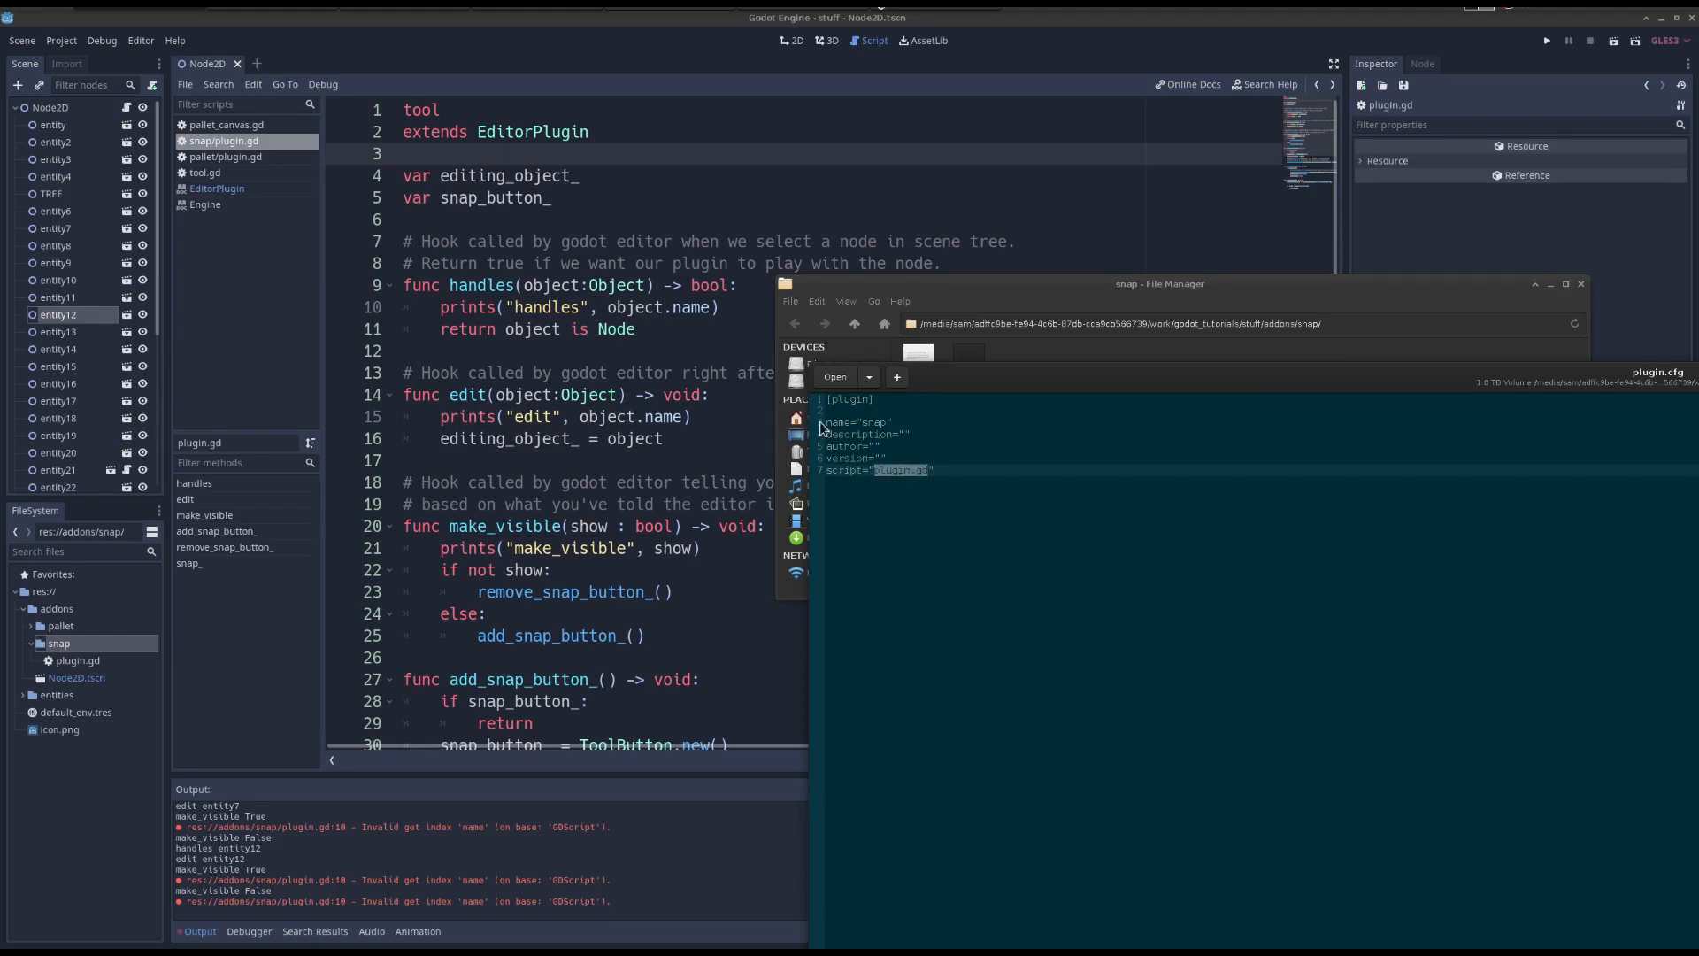
mouse_move(922, 435)
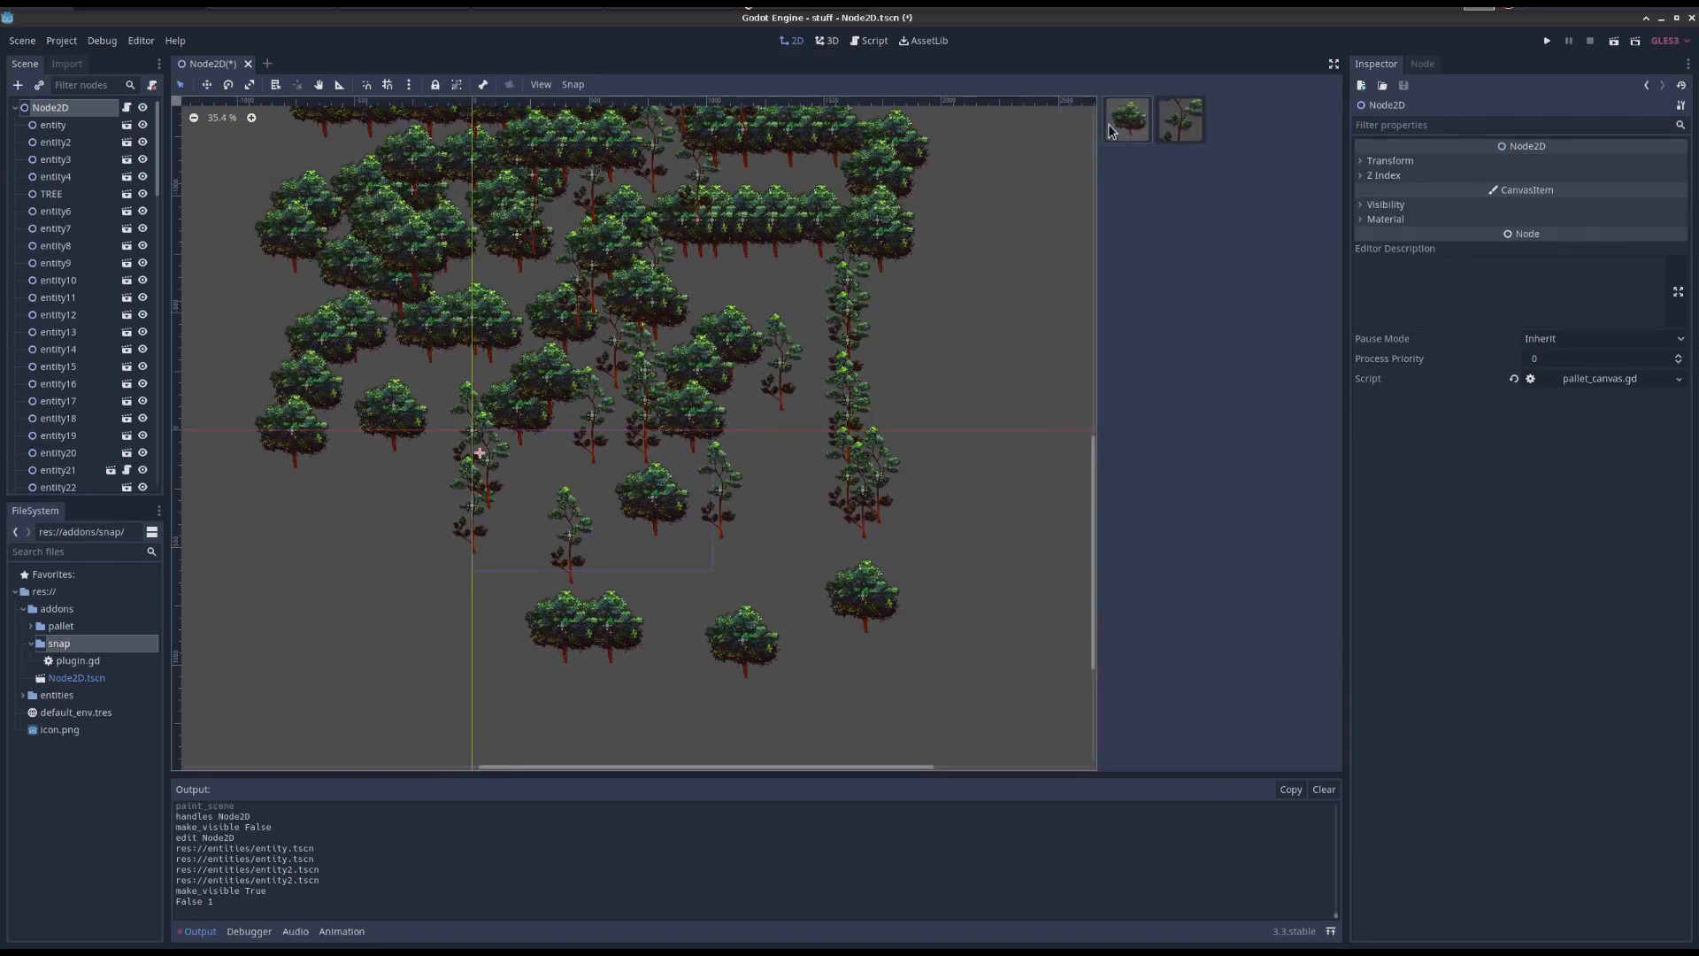
mouse_move(1134, 130)
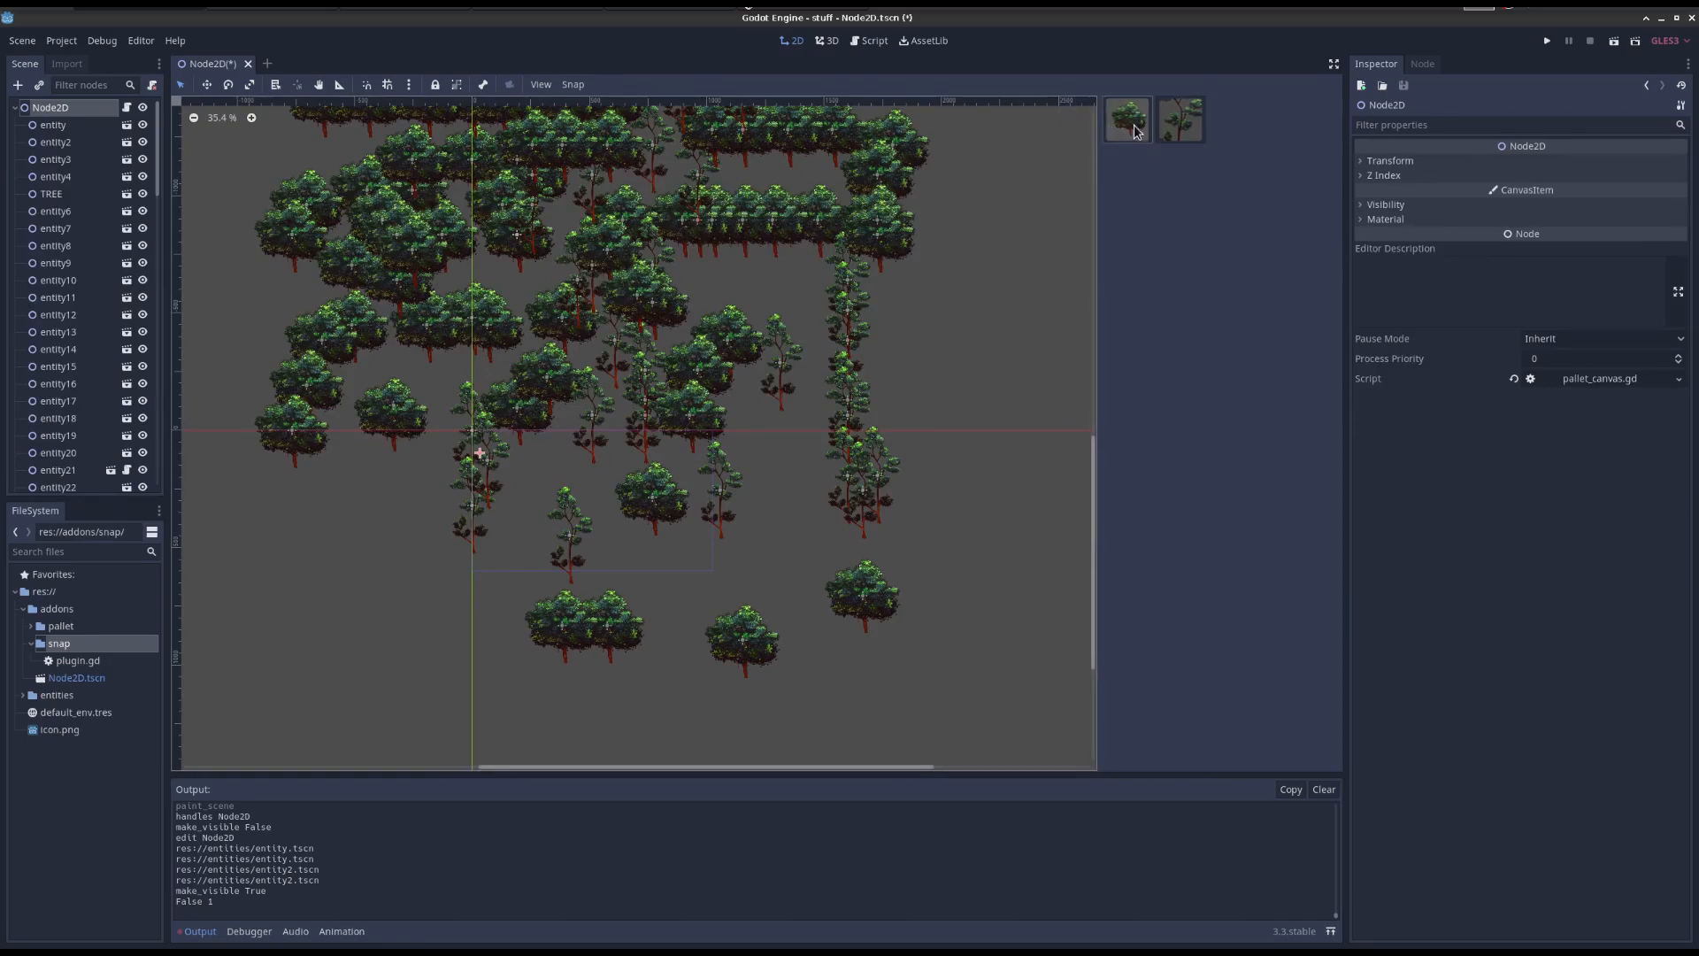
Pick the round tree in the palette dock, then switch to pallet plugin.gd.
left_click(985, 493)
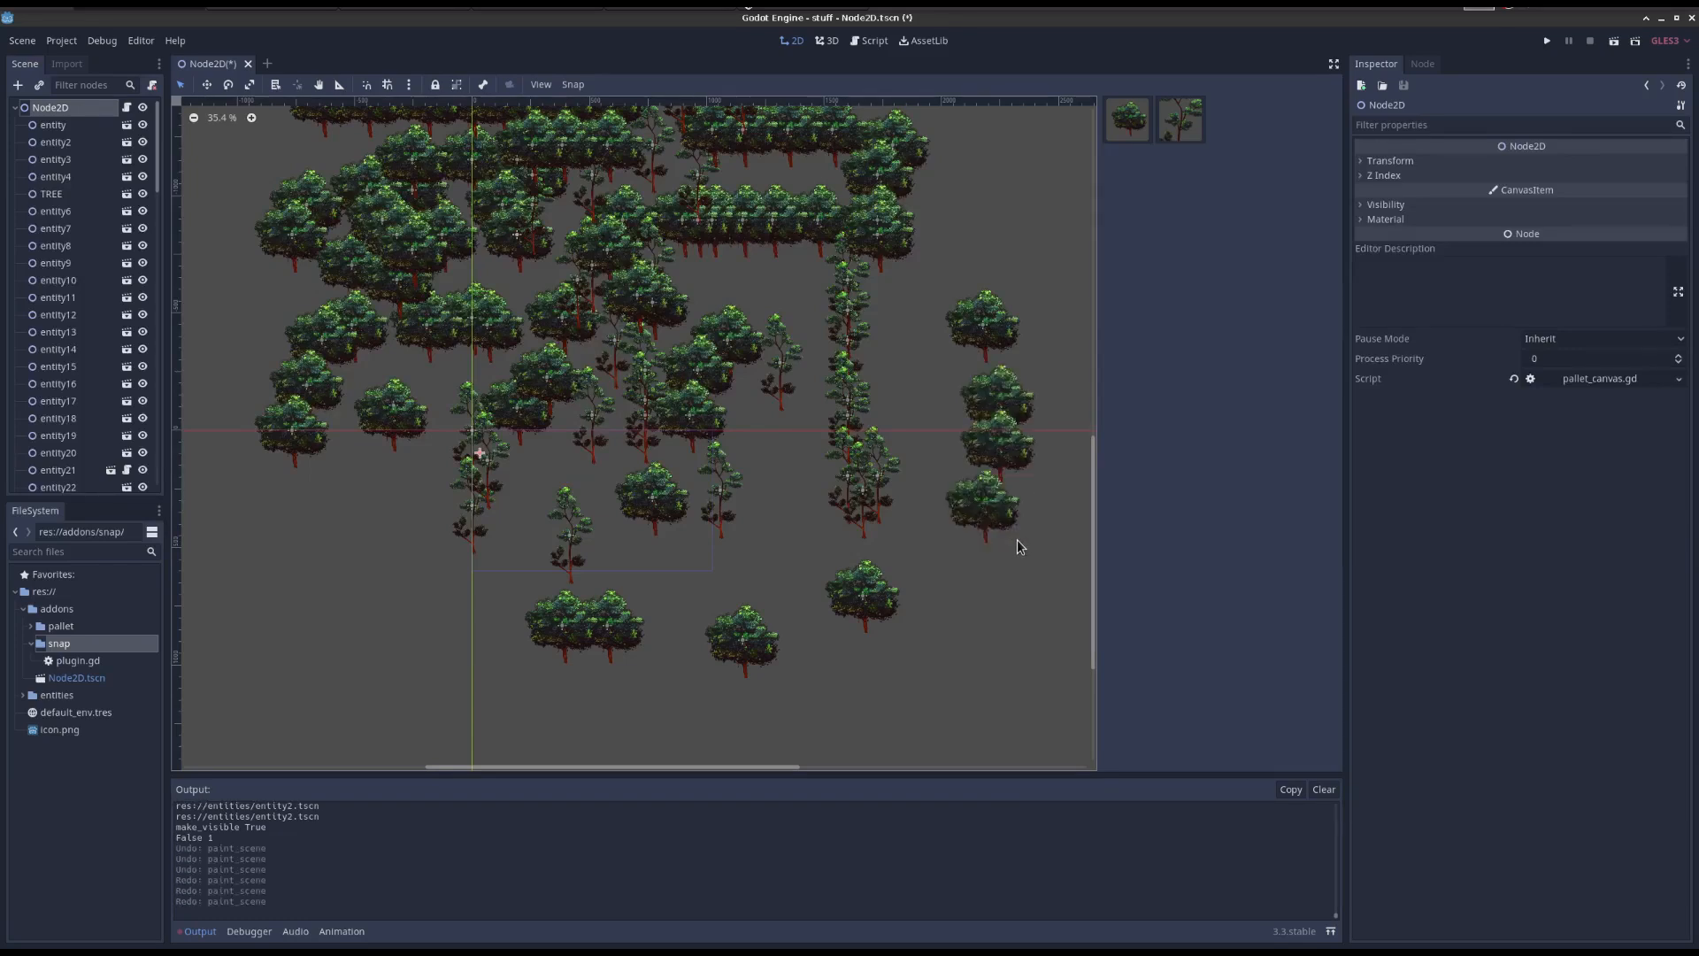
left_click(872, 40)
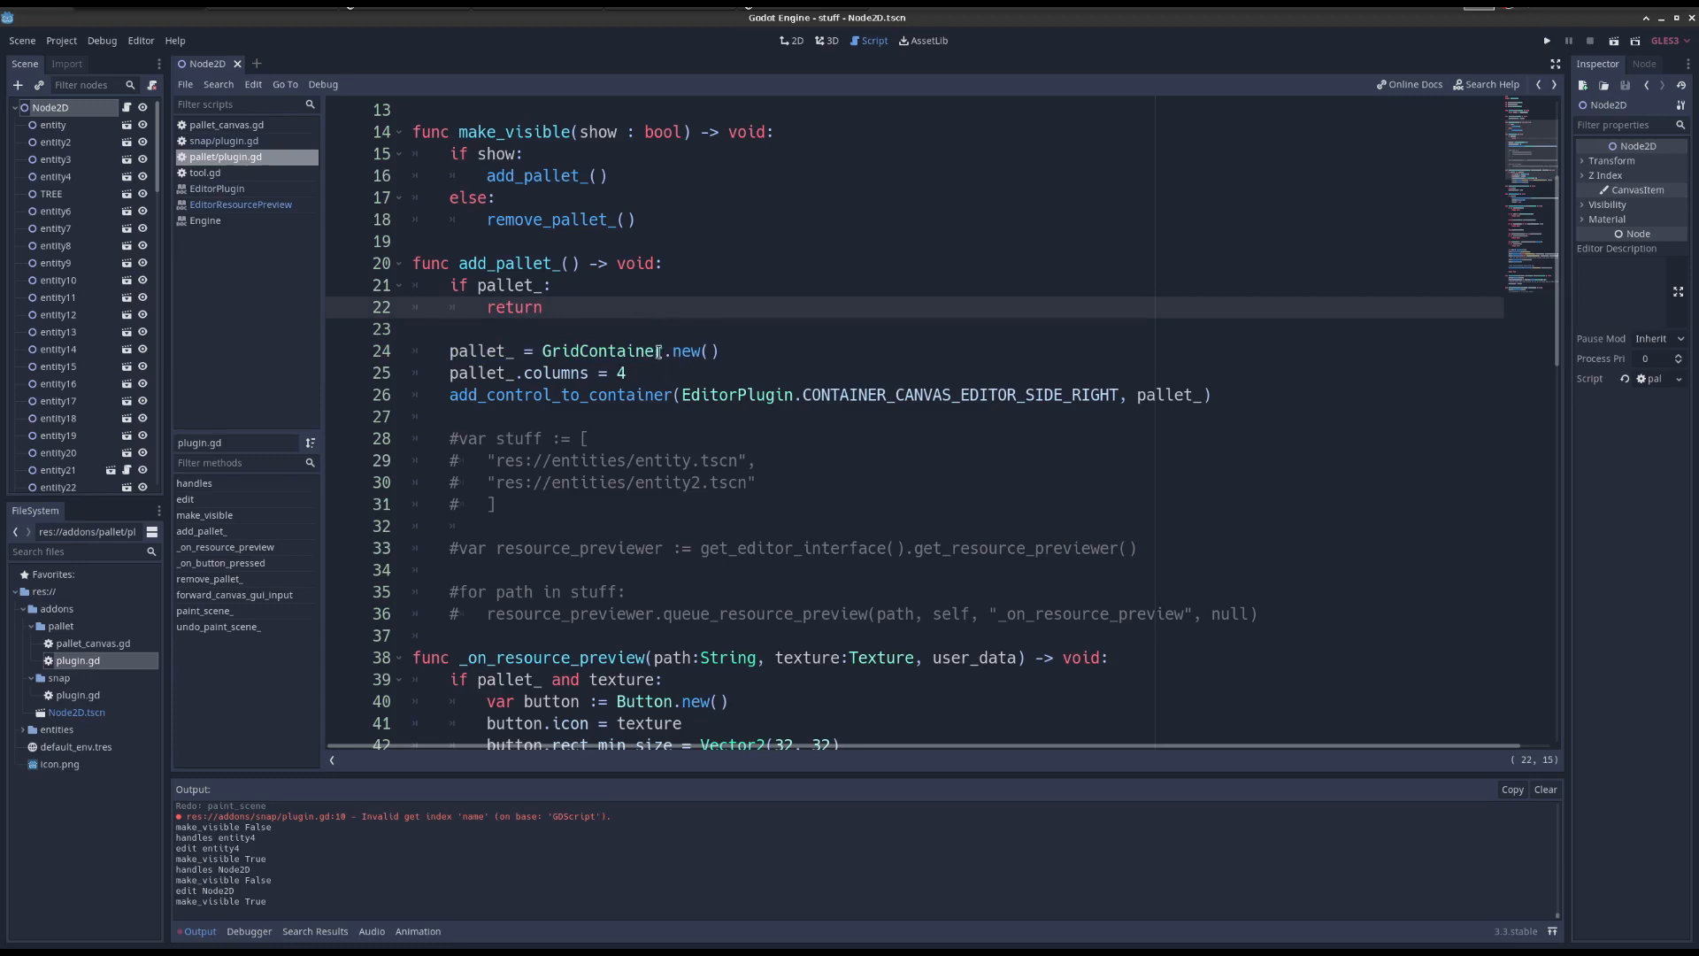
Uncomment the stuff array, resource_previewer and queue_resource_preview loop in plugin.gd.
left_click(544, 307)
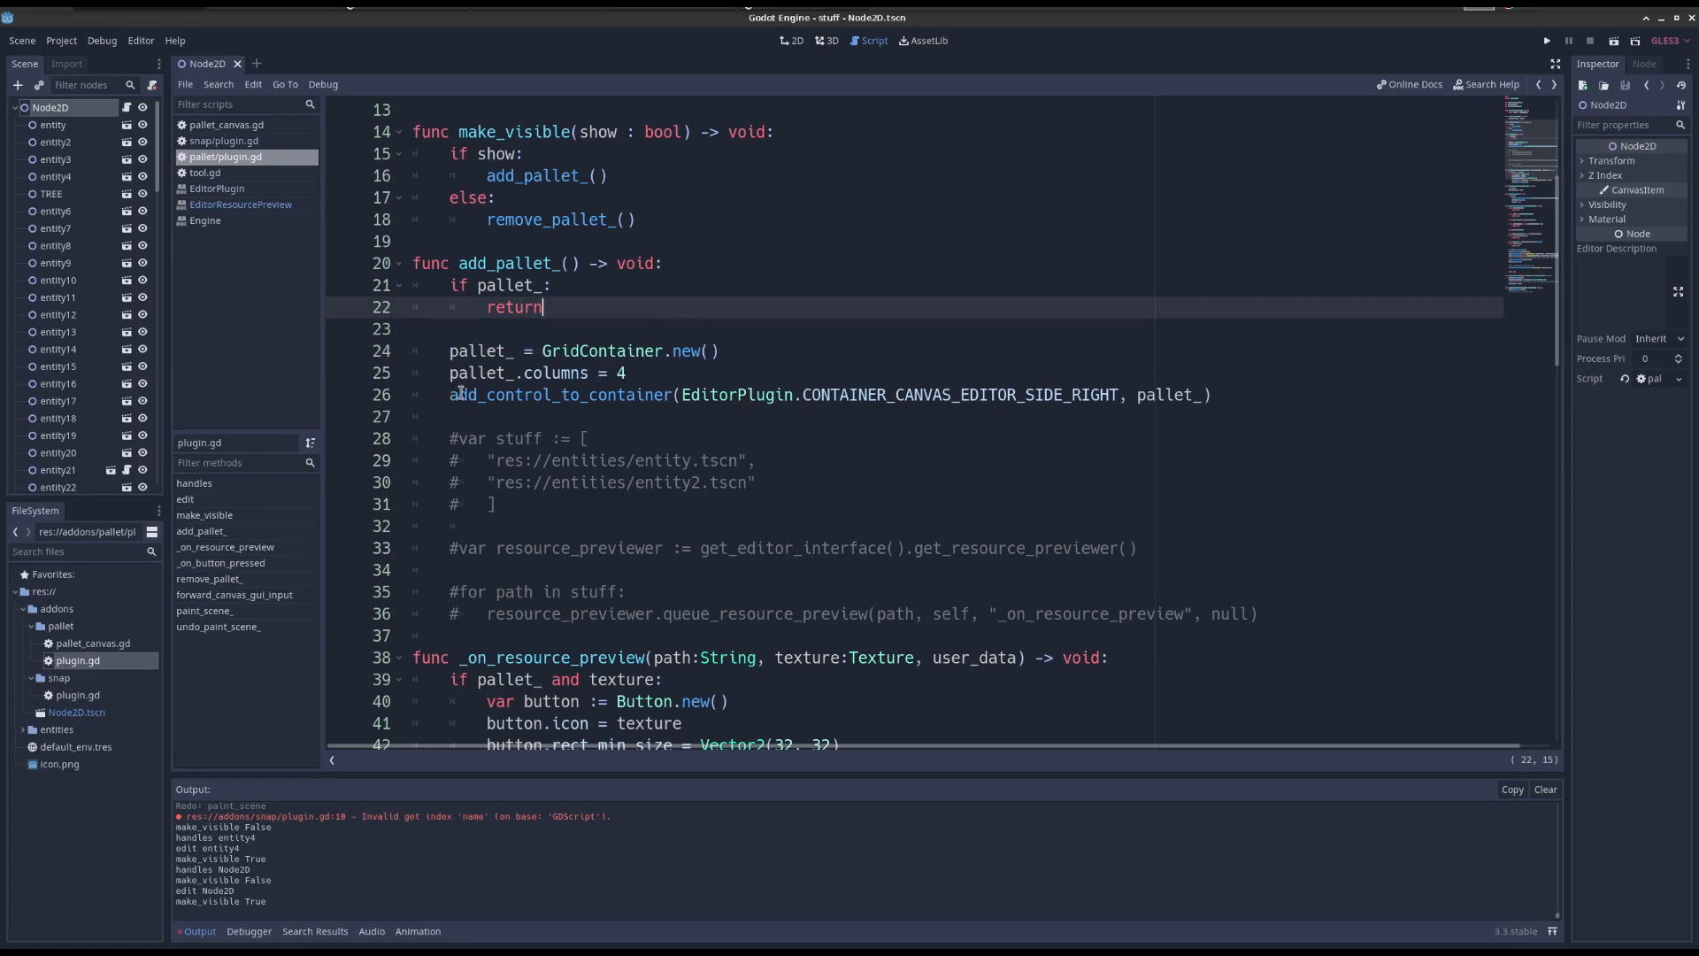
double_click(547, 393)
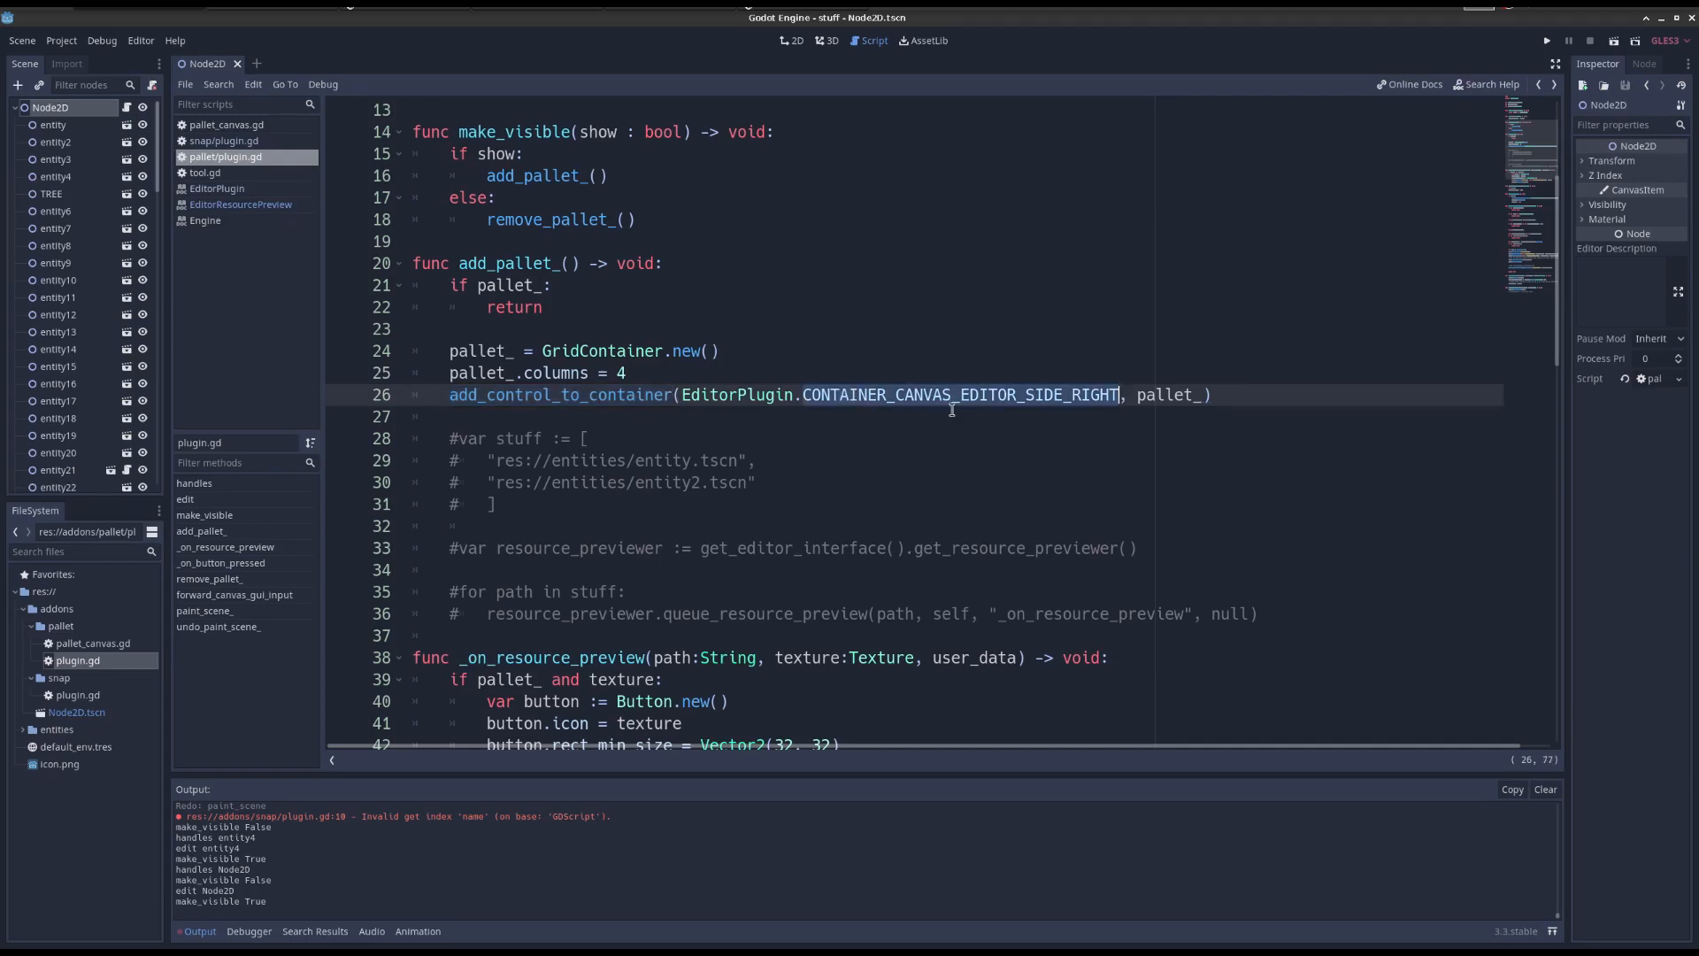
left_click(790, 40)
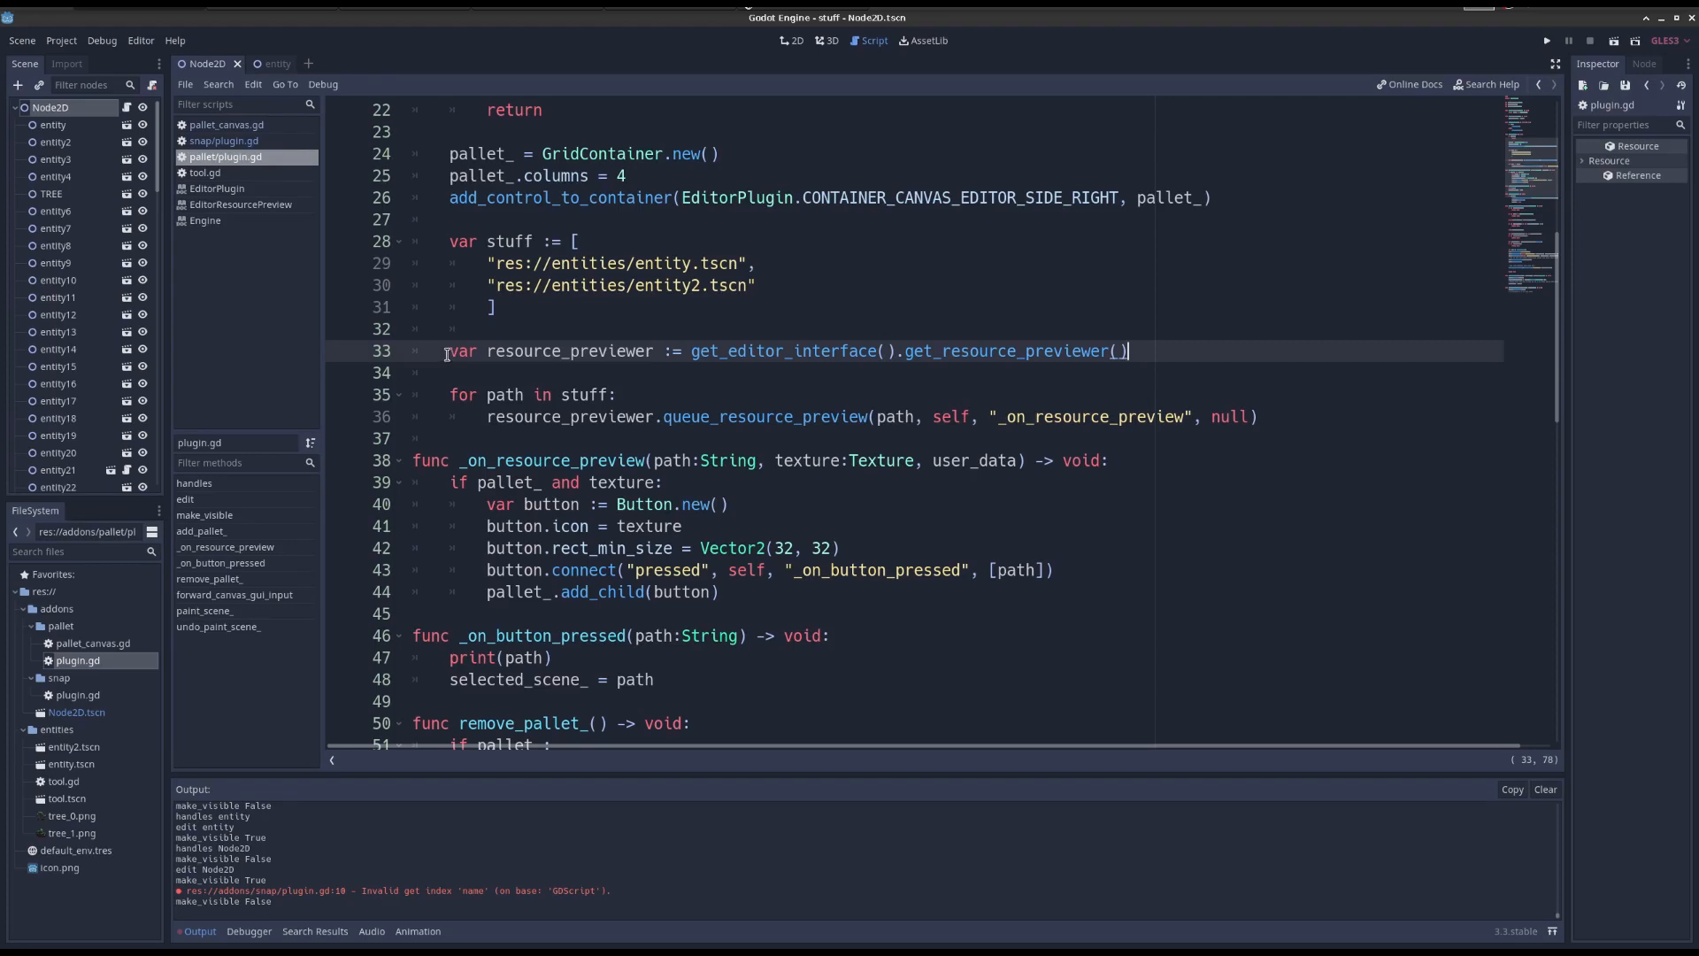
double_click(763, 416)
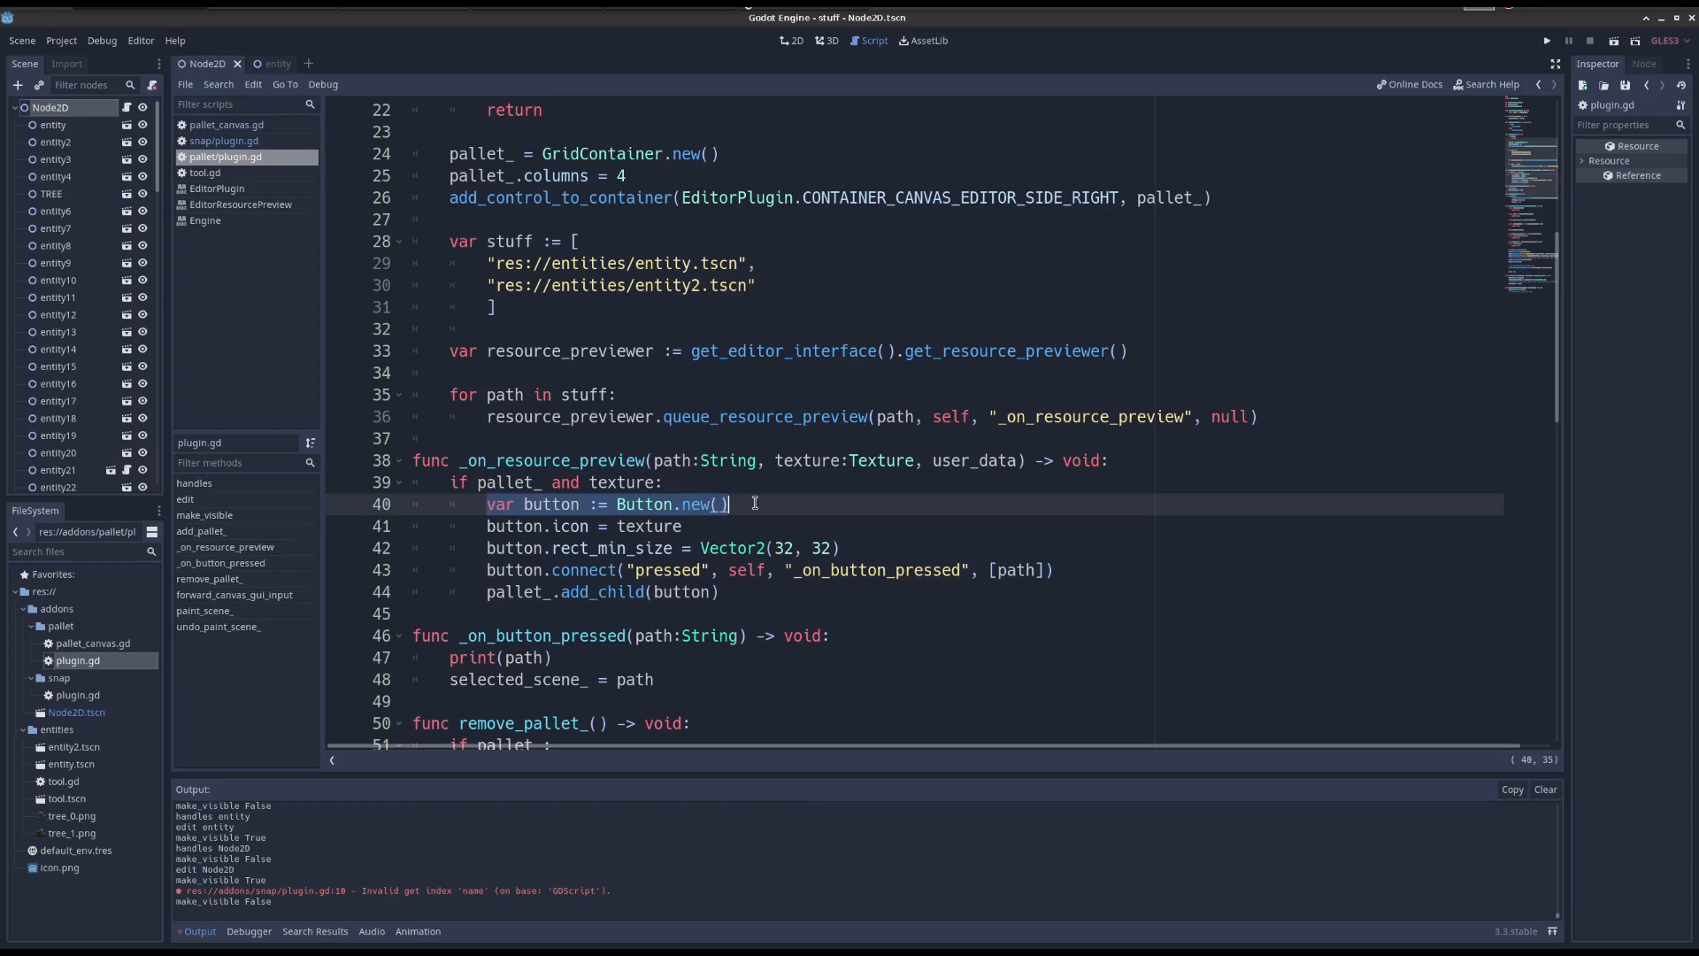
Pick the first tree thumbnail and paint trees into the Node2D scene.
left_click(792, 40)
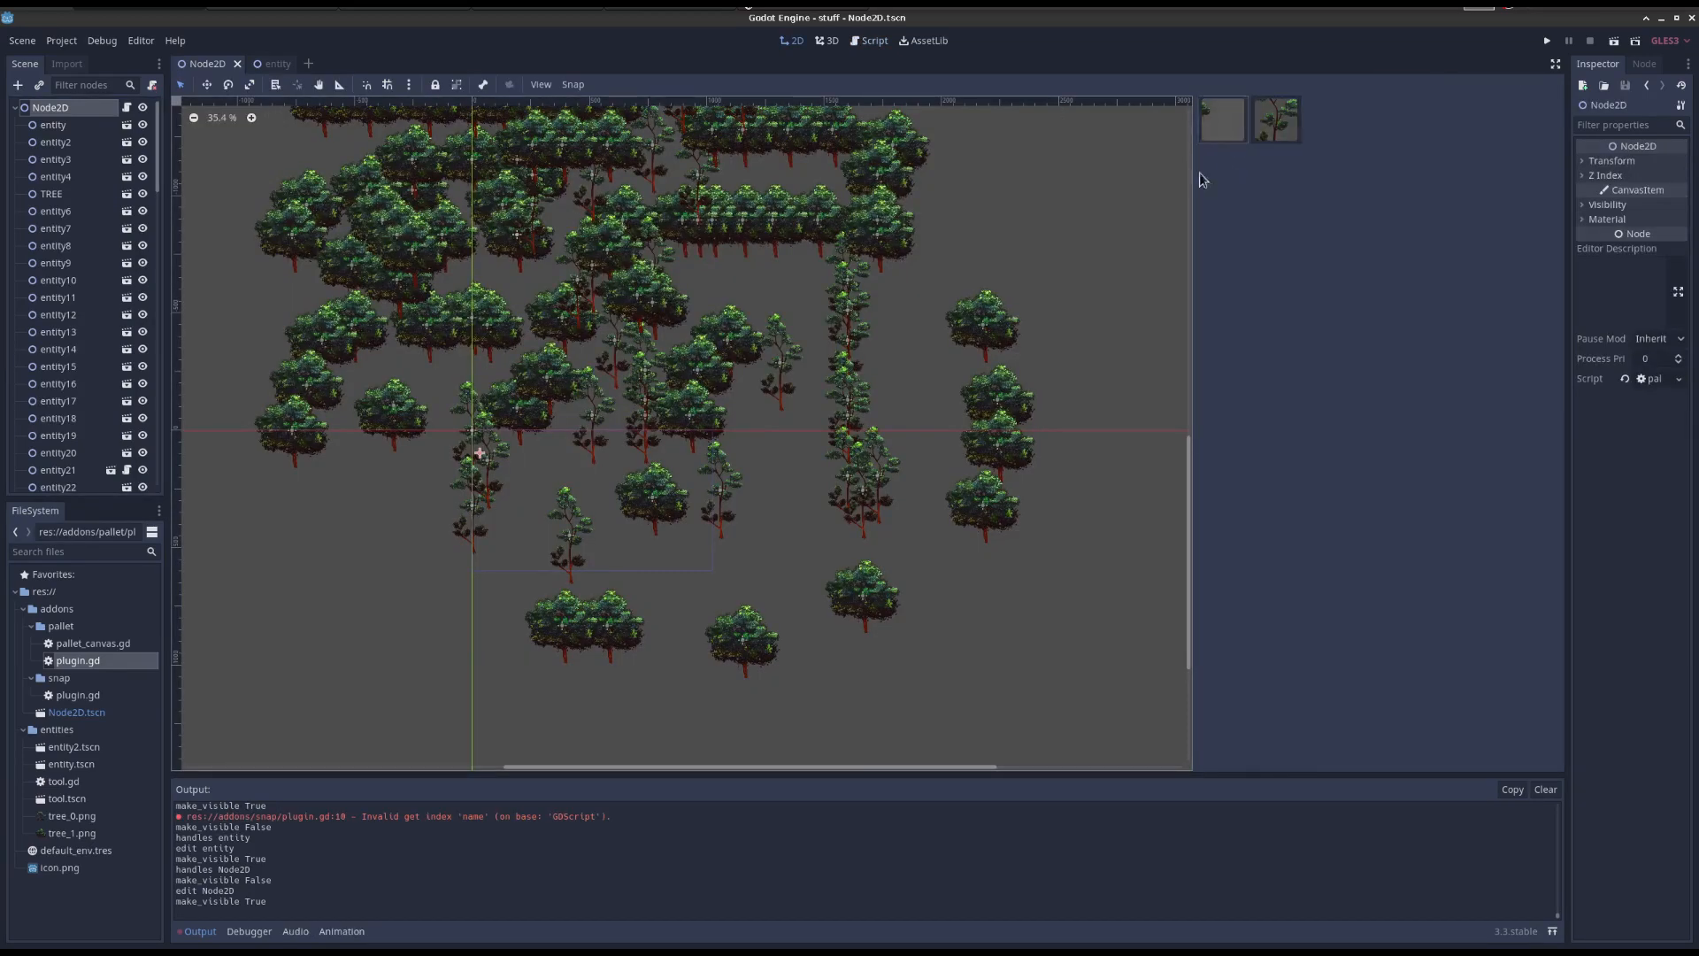
left_click(71, 763)
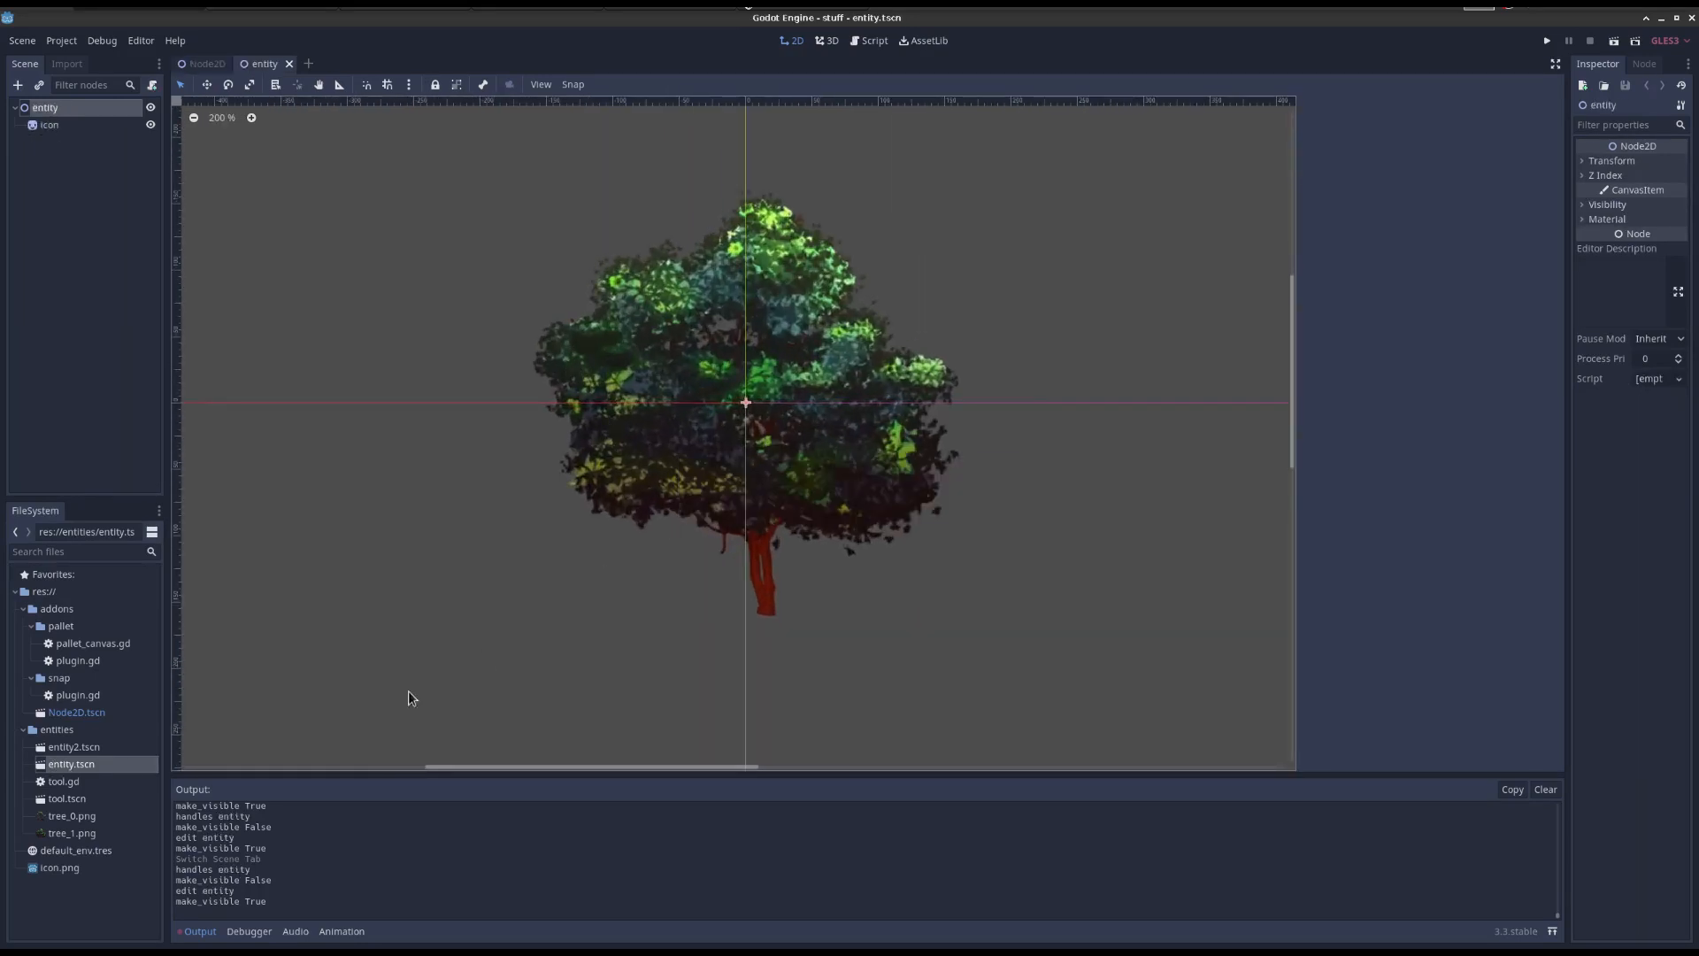
left_click(205, 62)
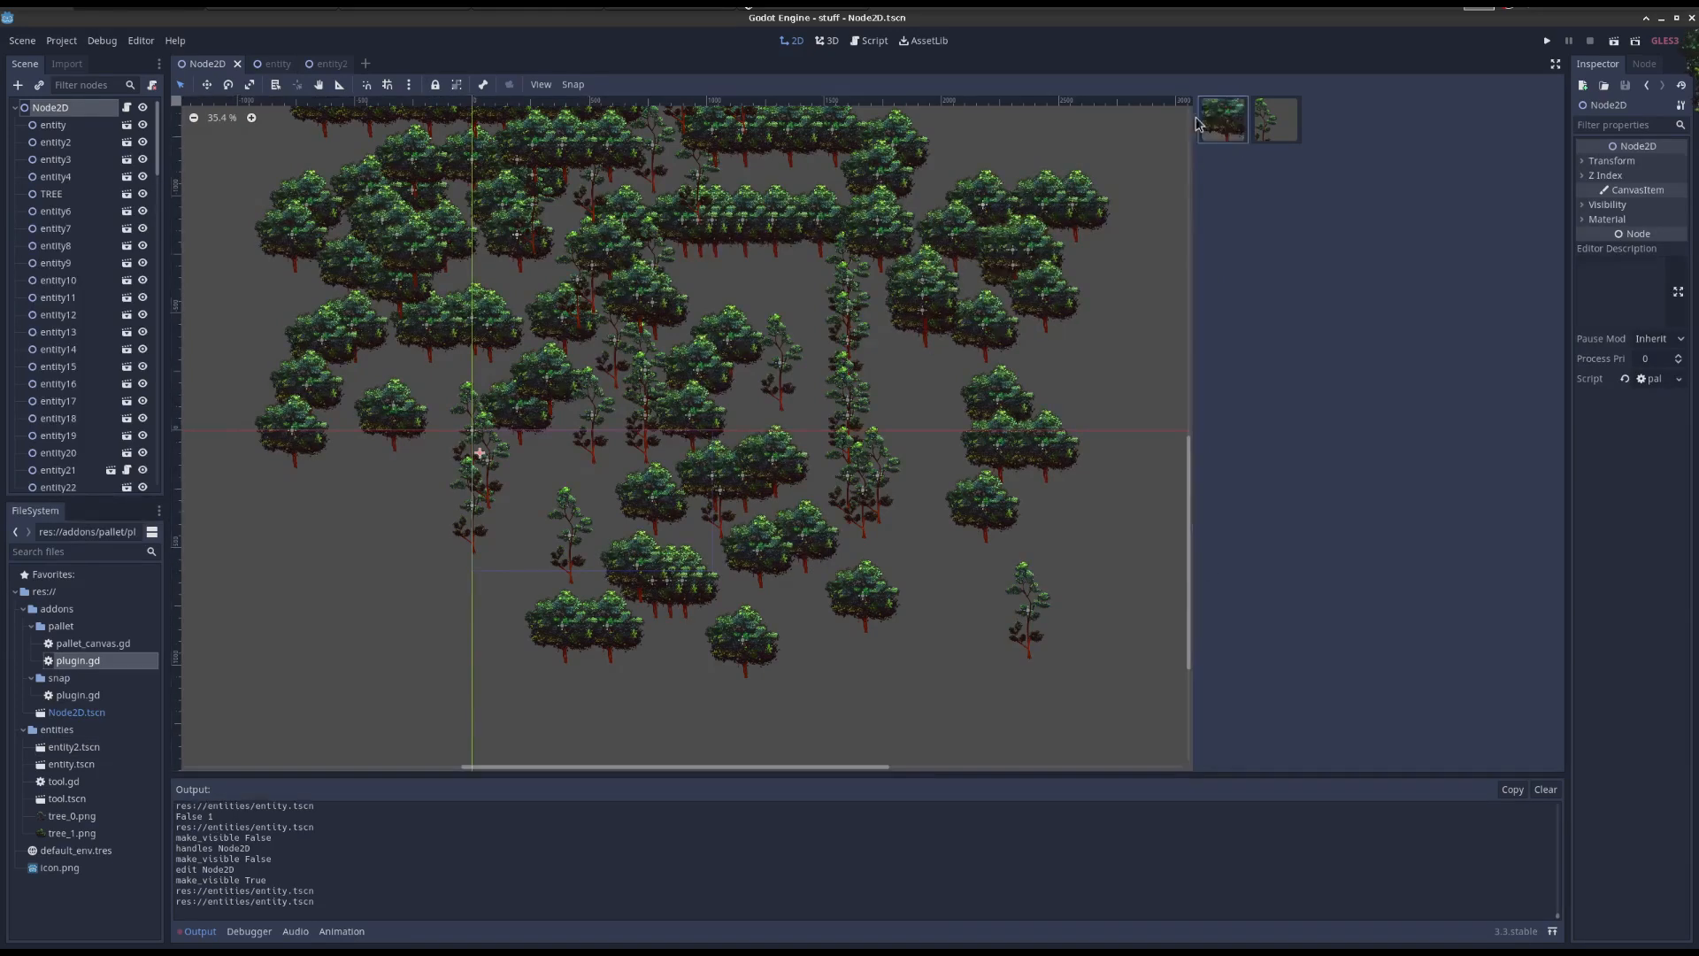
left_click(873, 39)
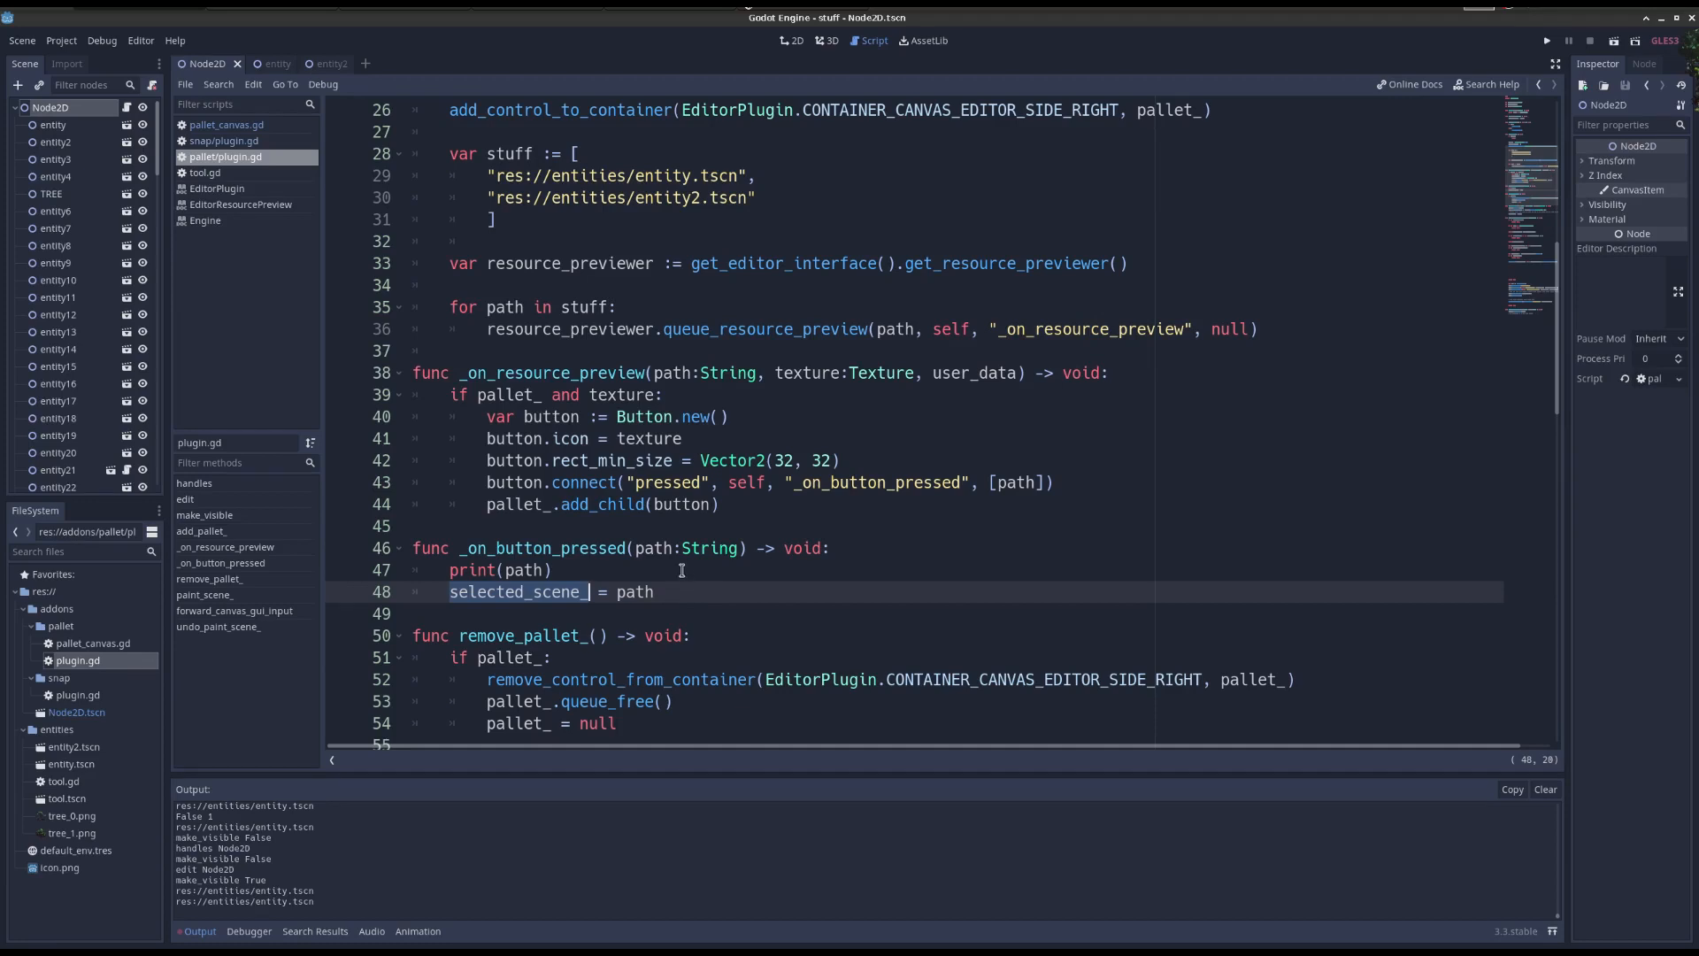
Review paint_scene_ in plugin.gd, then paint trees and step them with Ctrl+Z / Ctrl+Y.
left_click(792, 40)
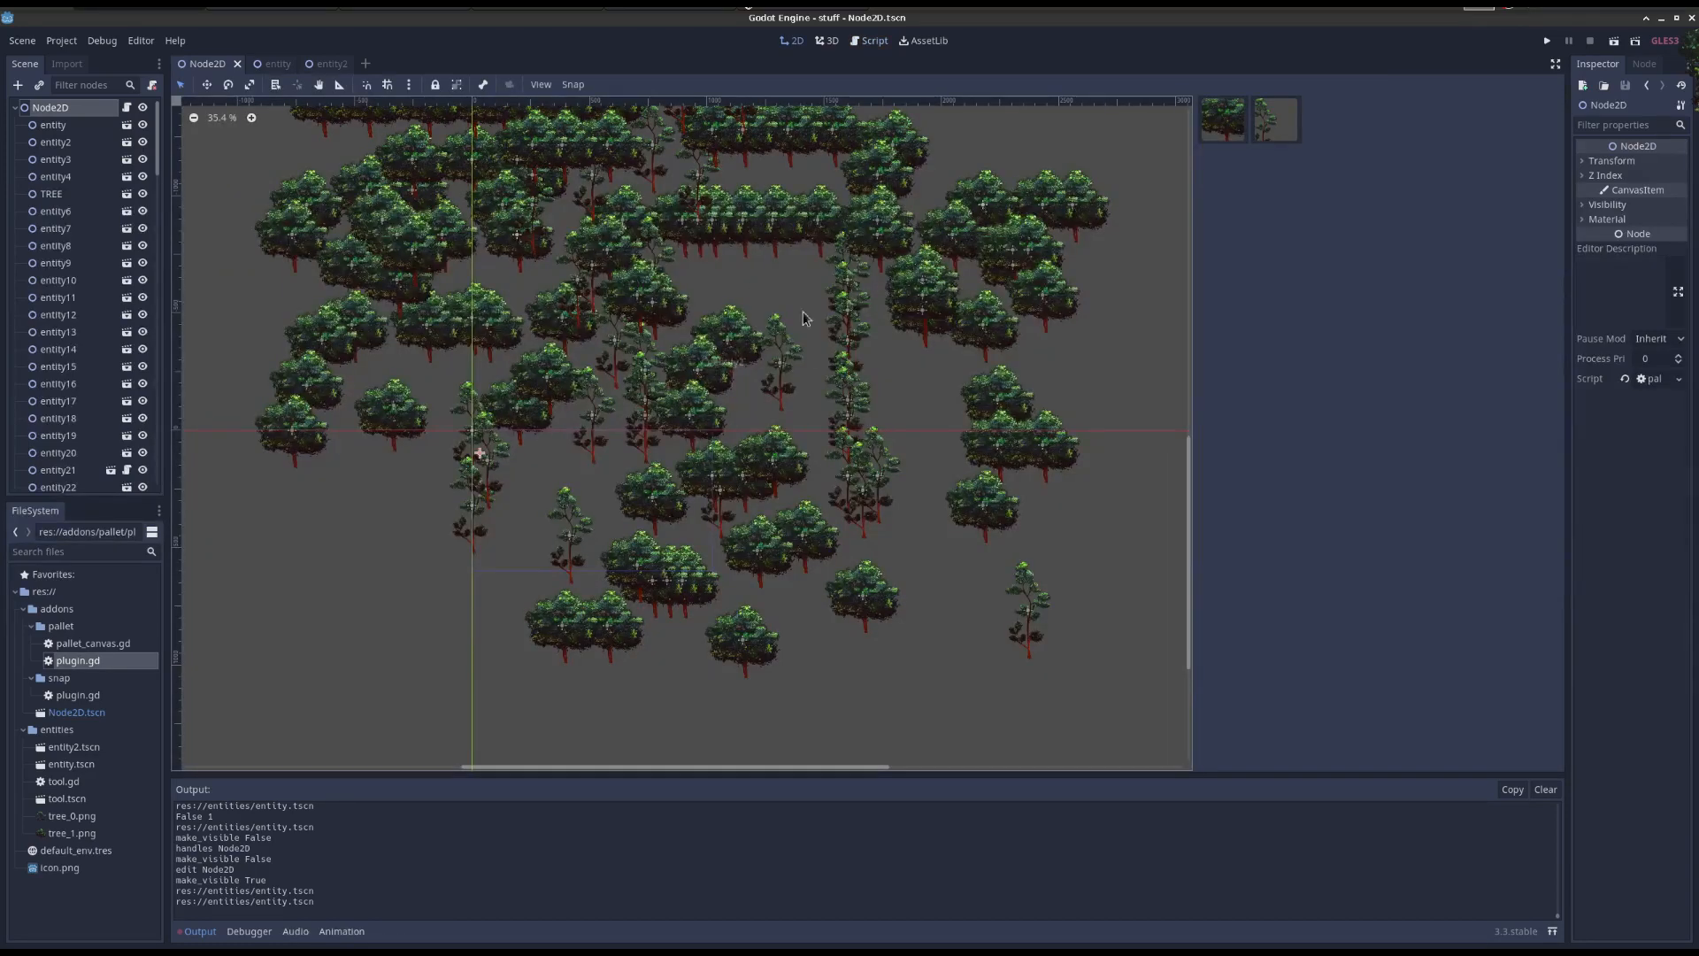
left_click(871, 39)
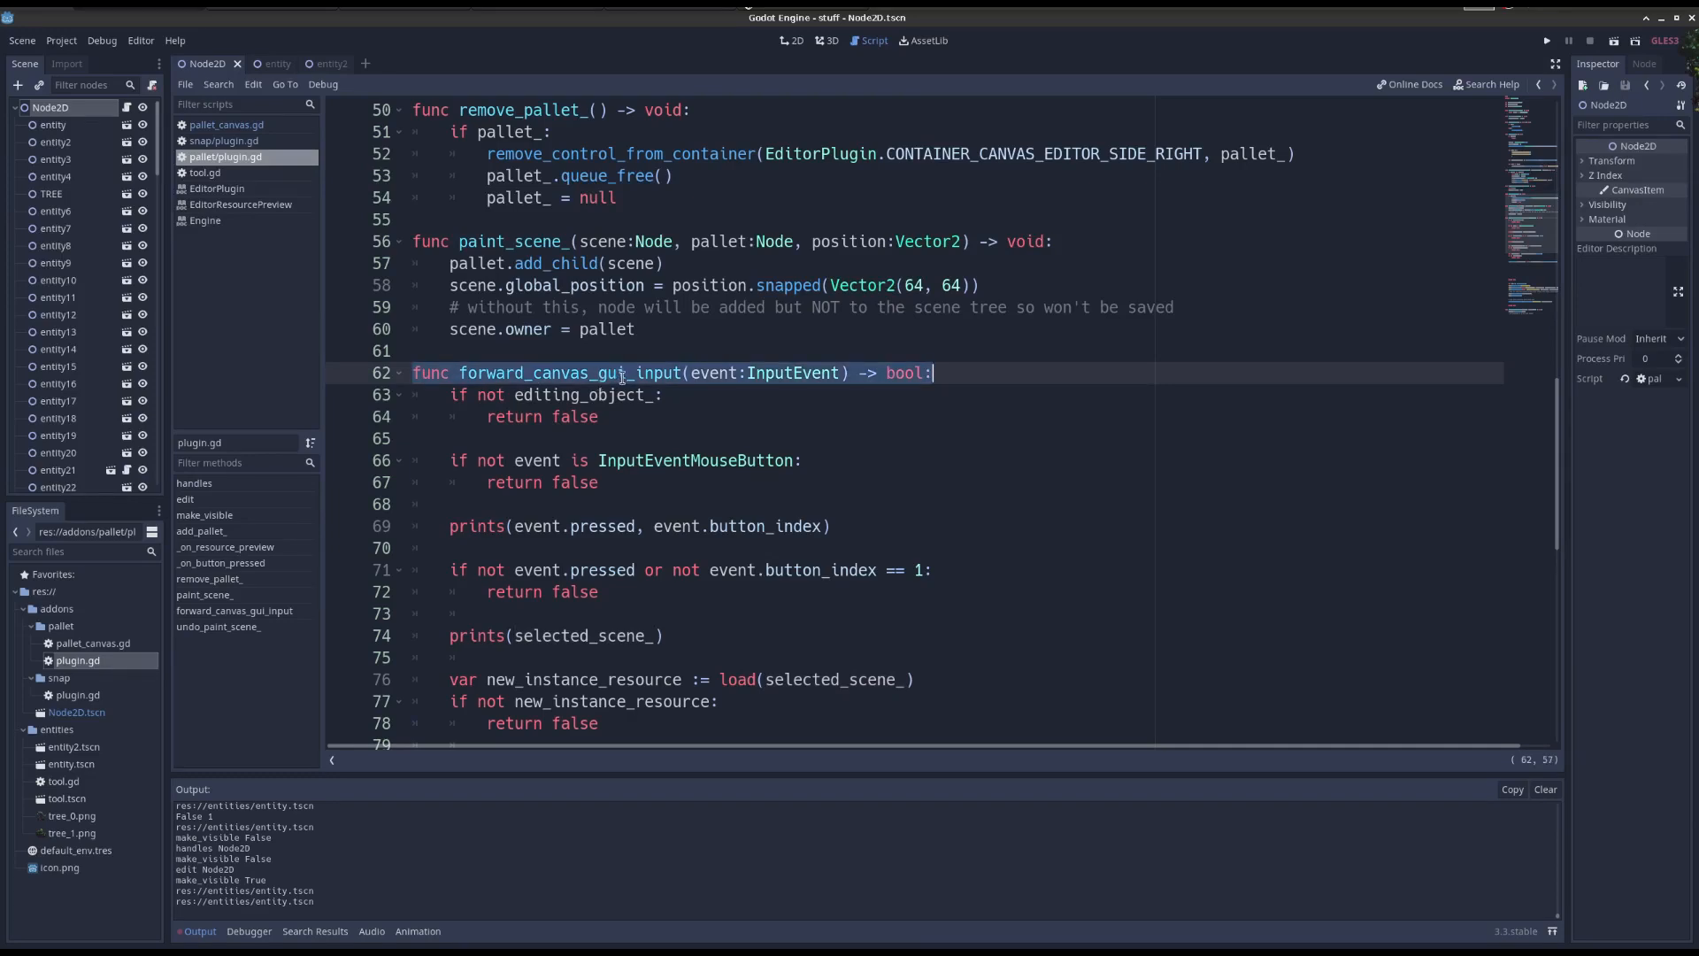
scroll("down", 3)
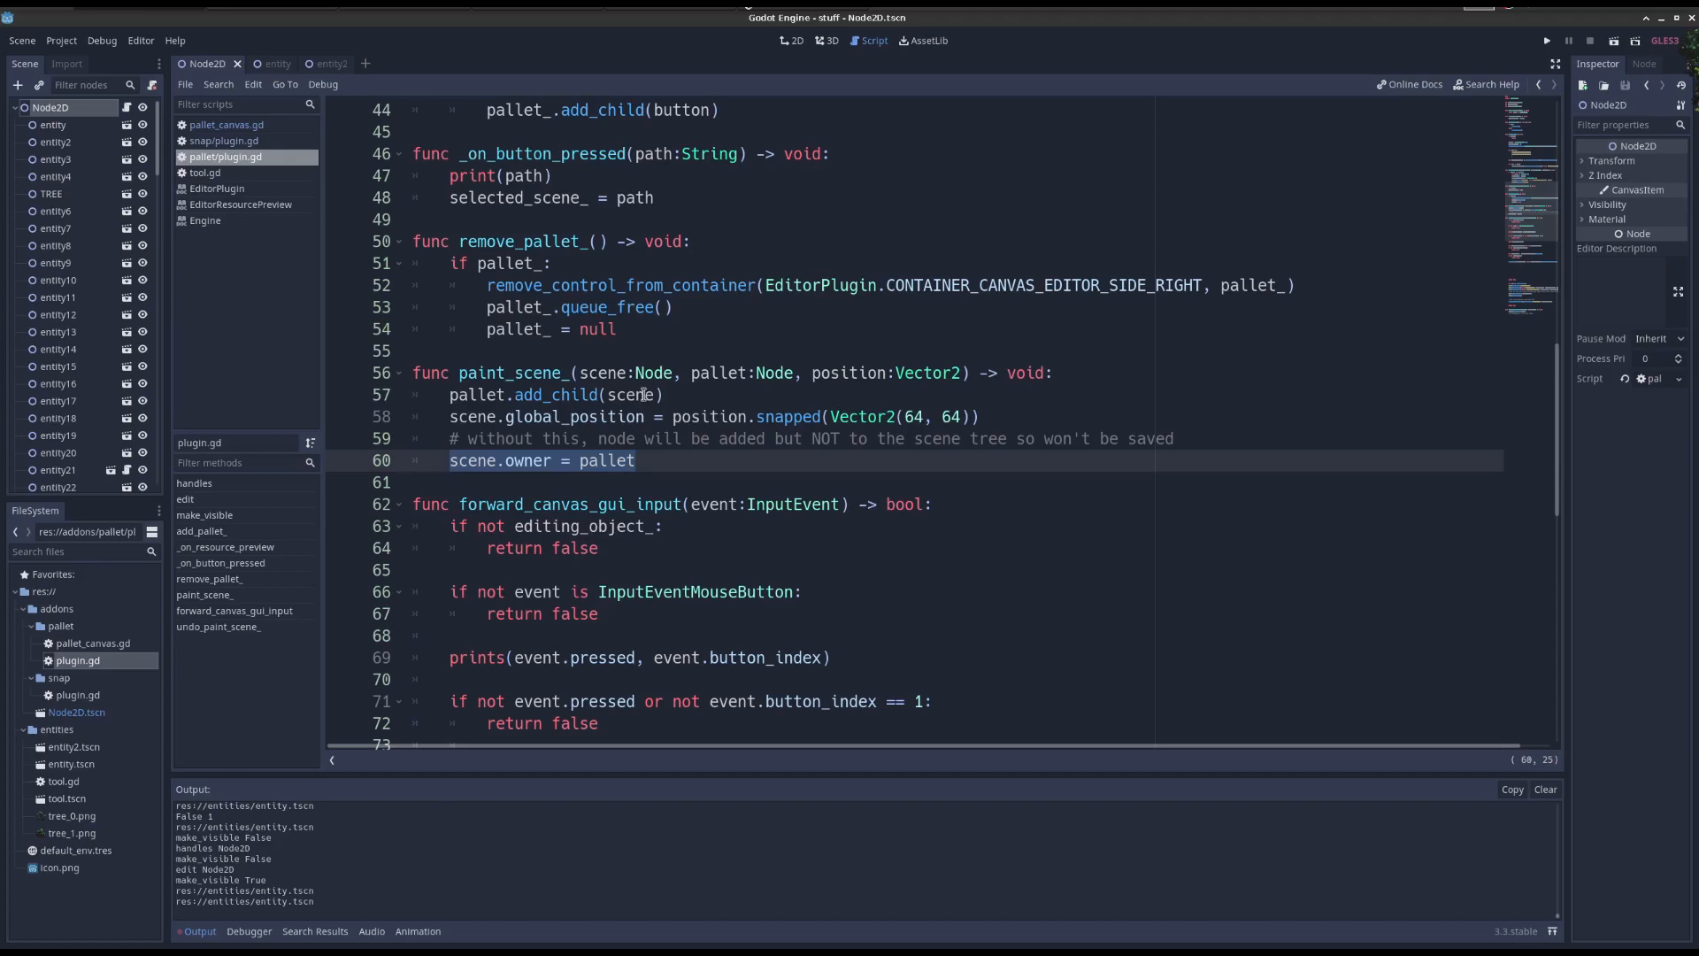
left_click(792, 40)
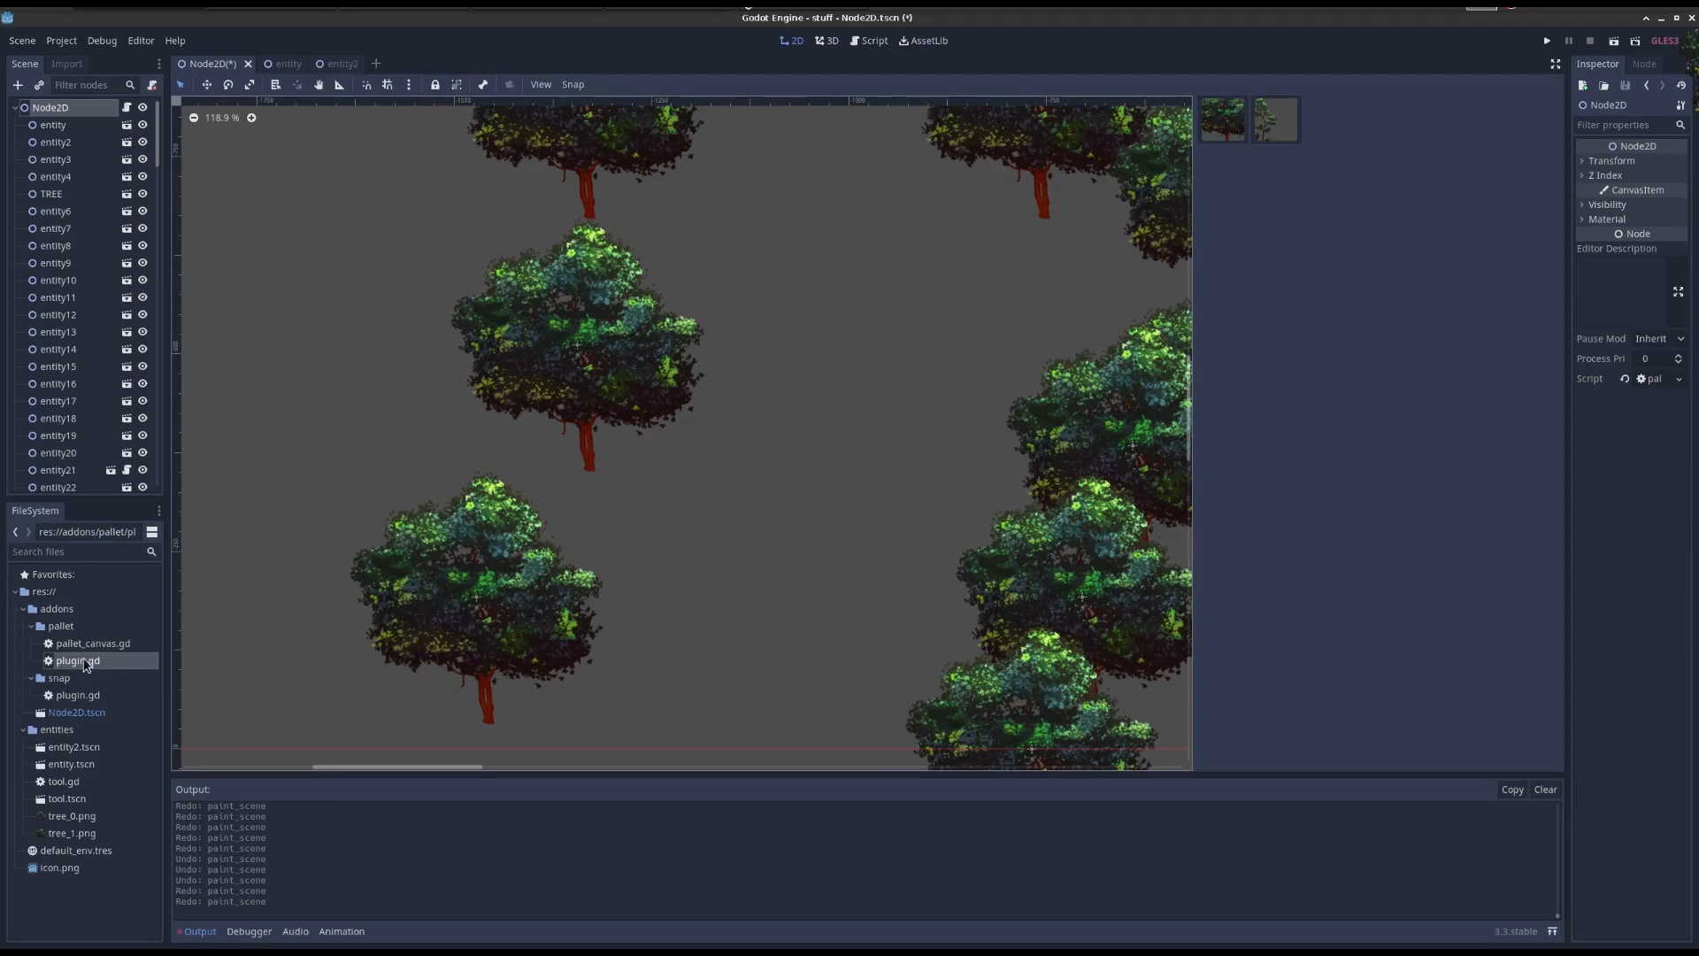
Consult the UndoRedo reference, then select plugin.gd's paint_scene undo action block.
left_click(868, 39)
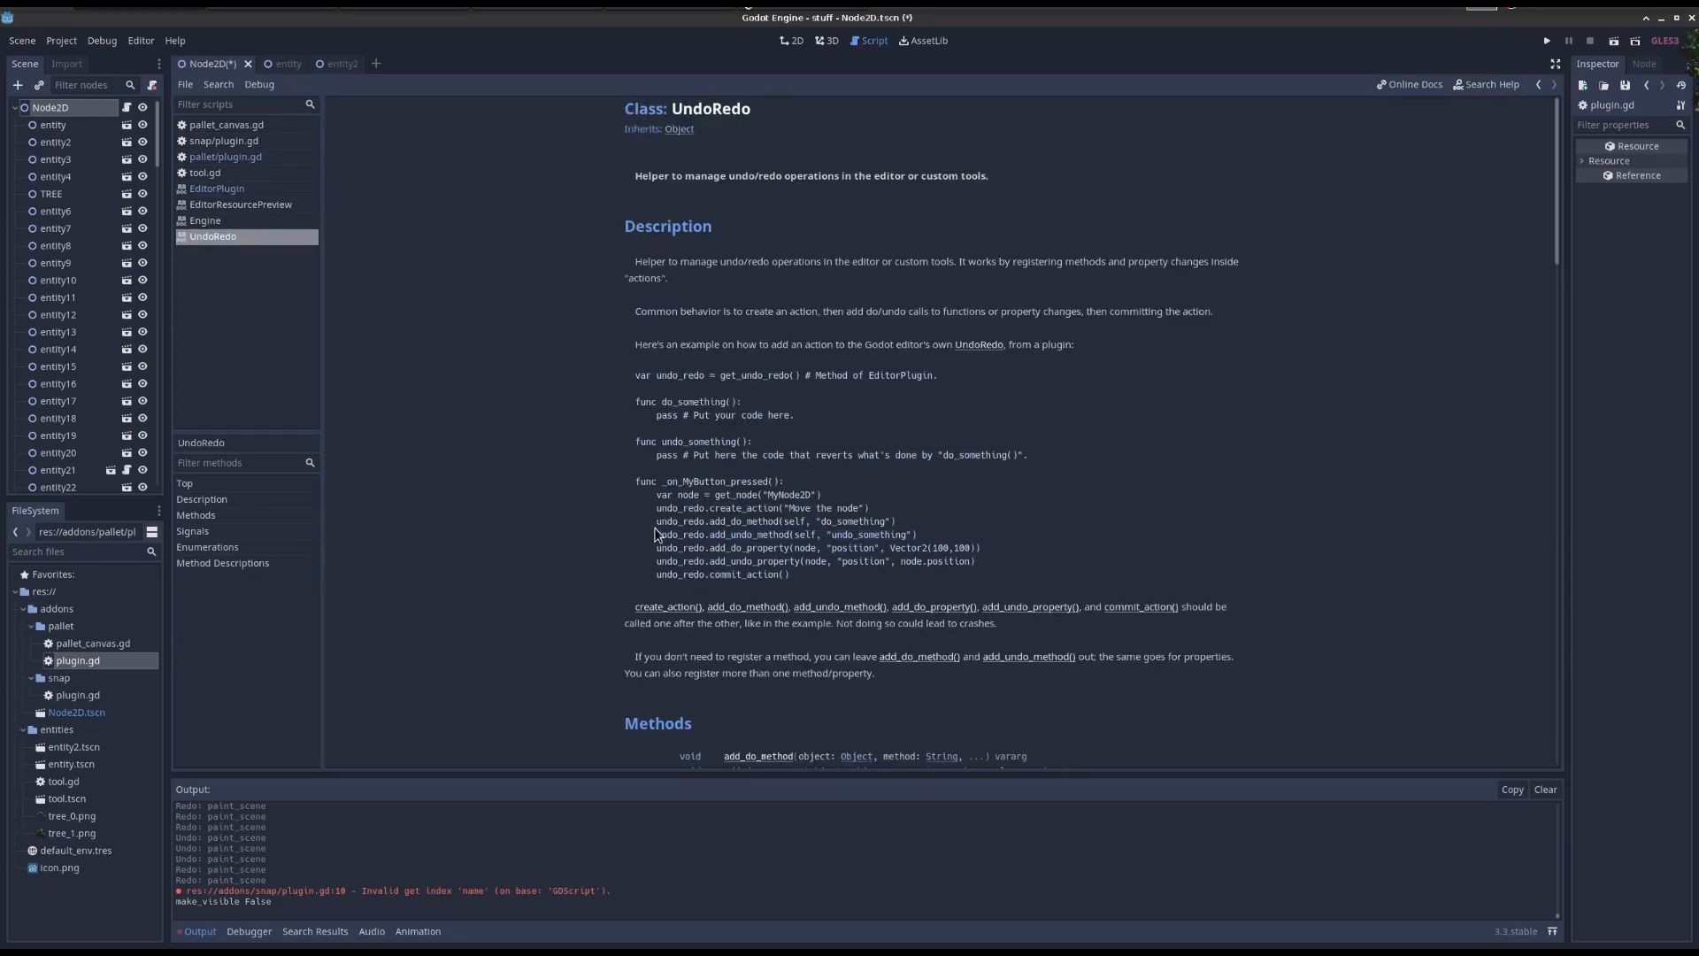
mouse_move(1067, 537)
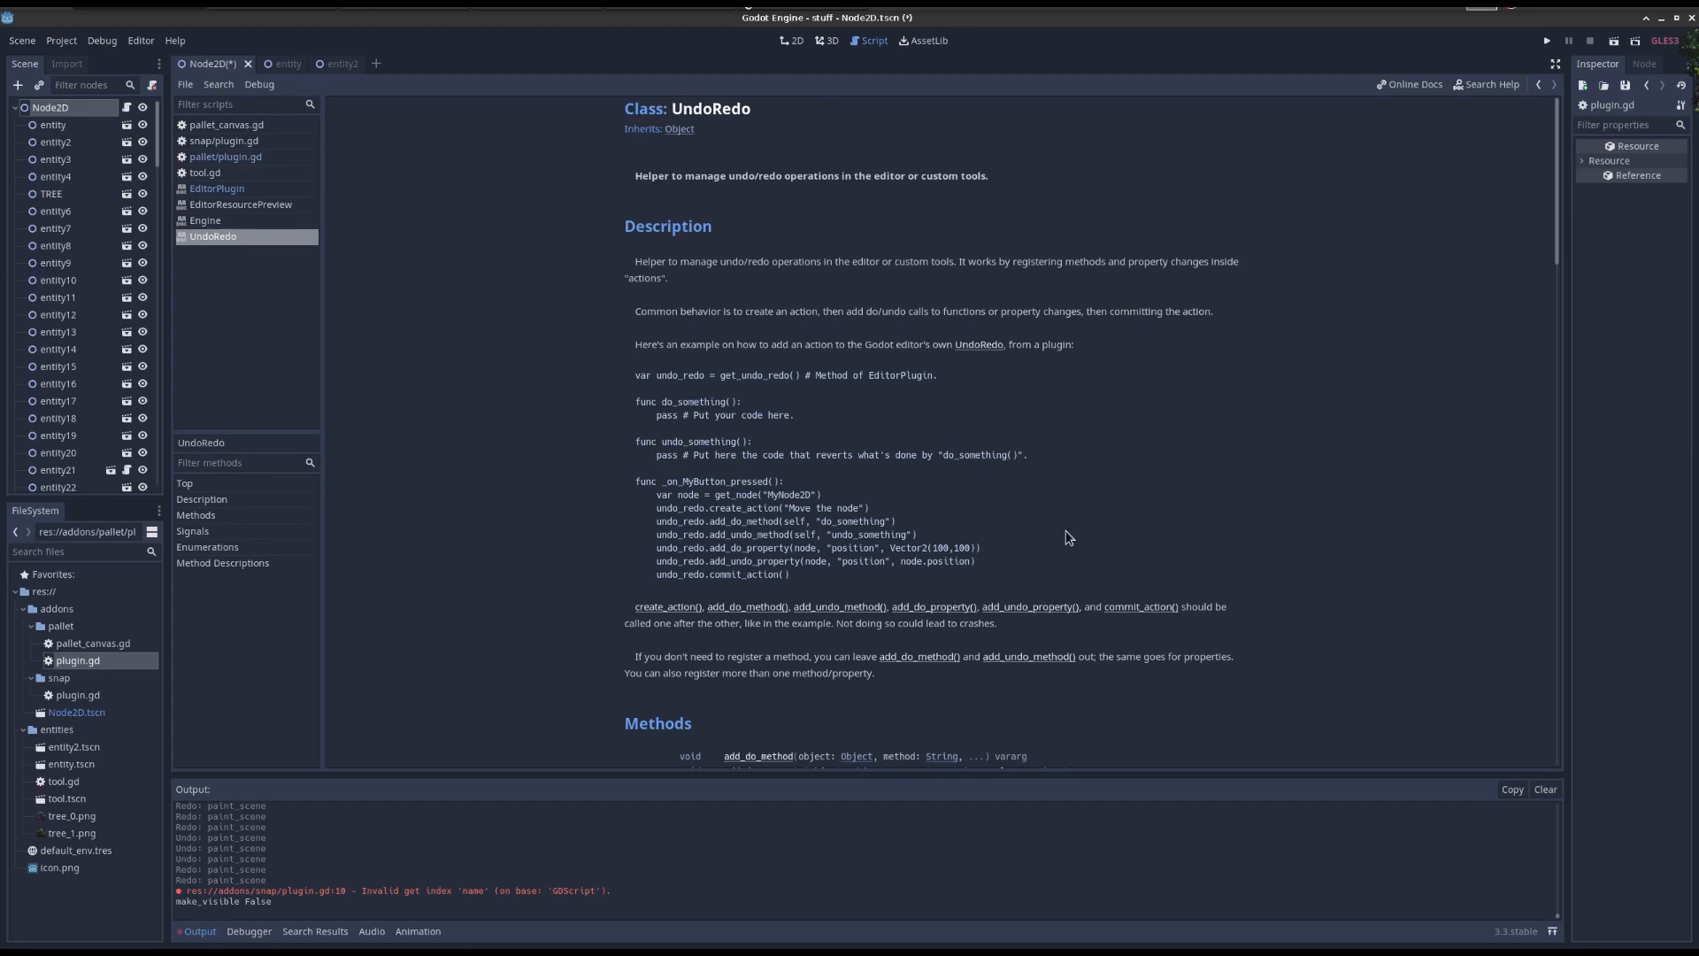
mouse_move(708, 527)
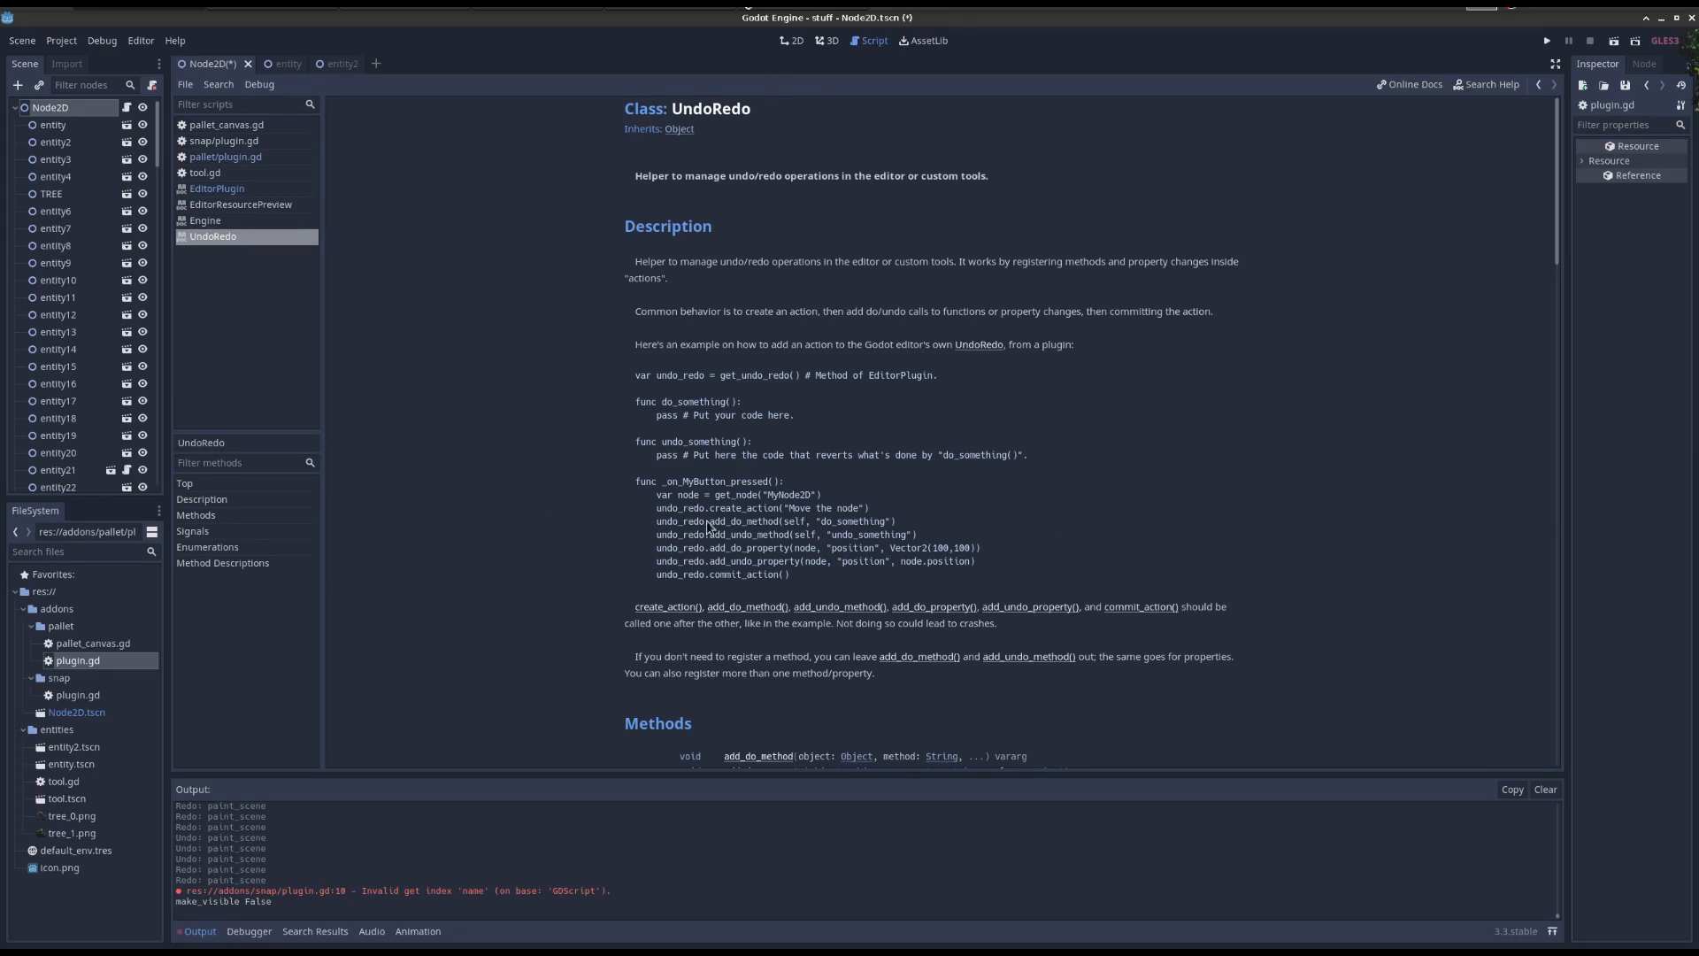
double_click(747, 535)
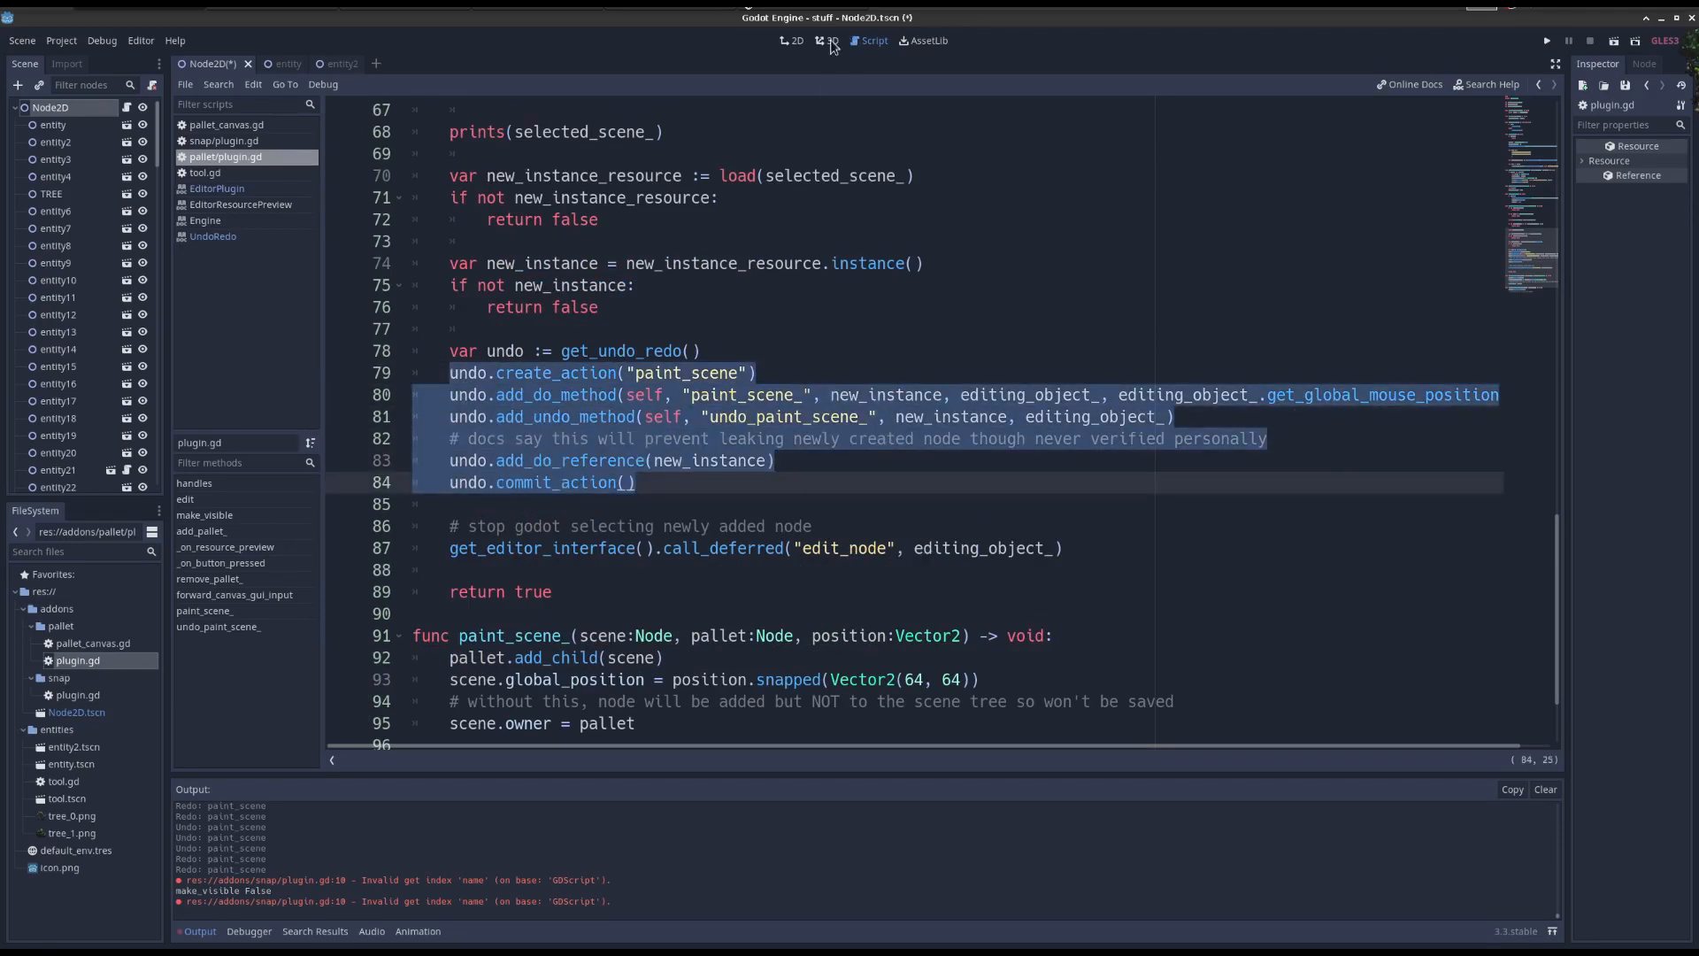
Undo a painted tree, check add_do_reference, then paint a tree at the bottom row's end.
left_click(794, 39)
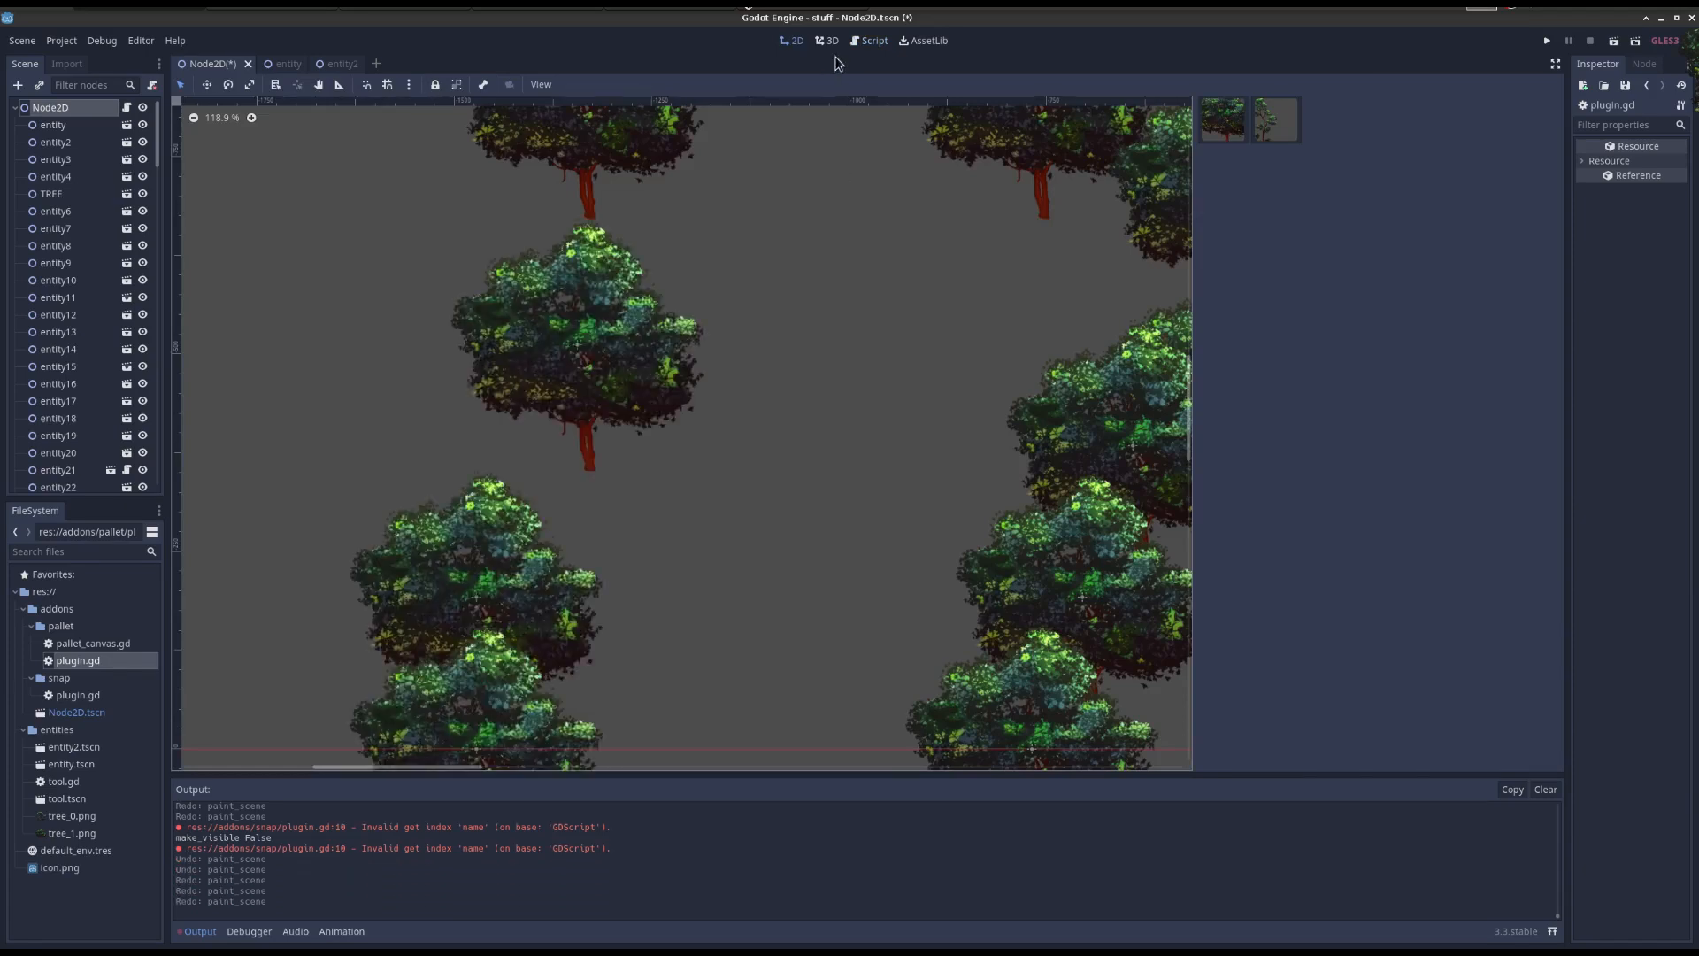
left_click(870, 40)
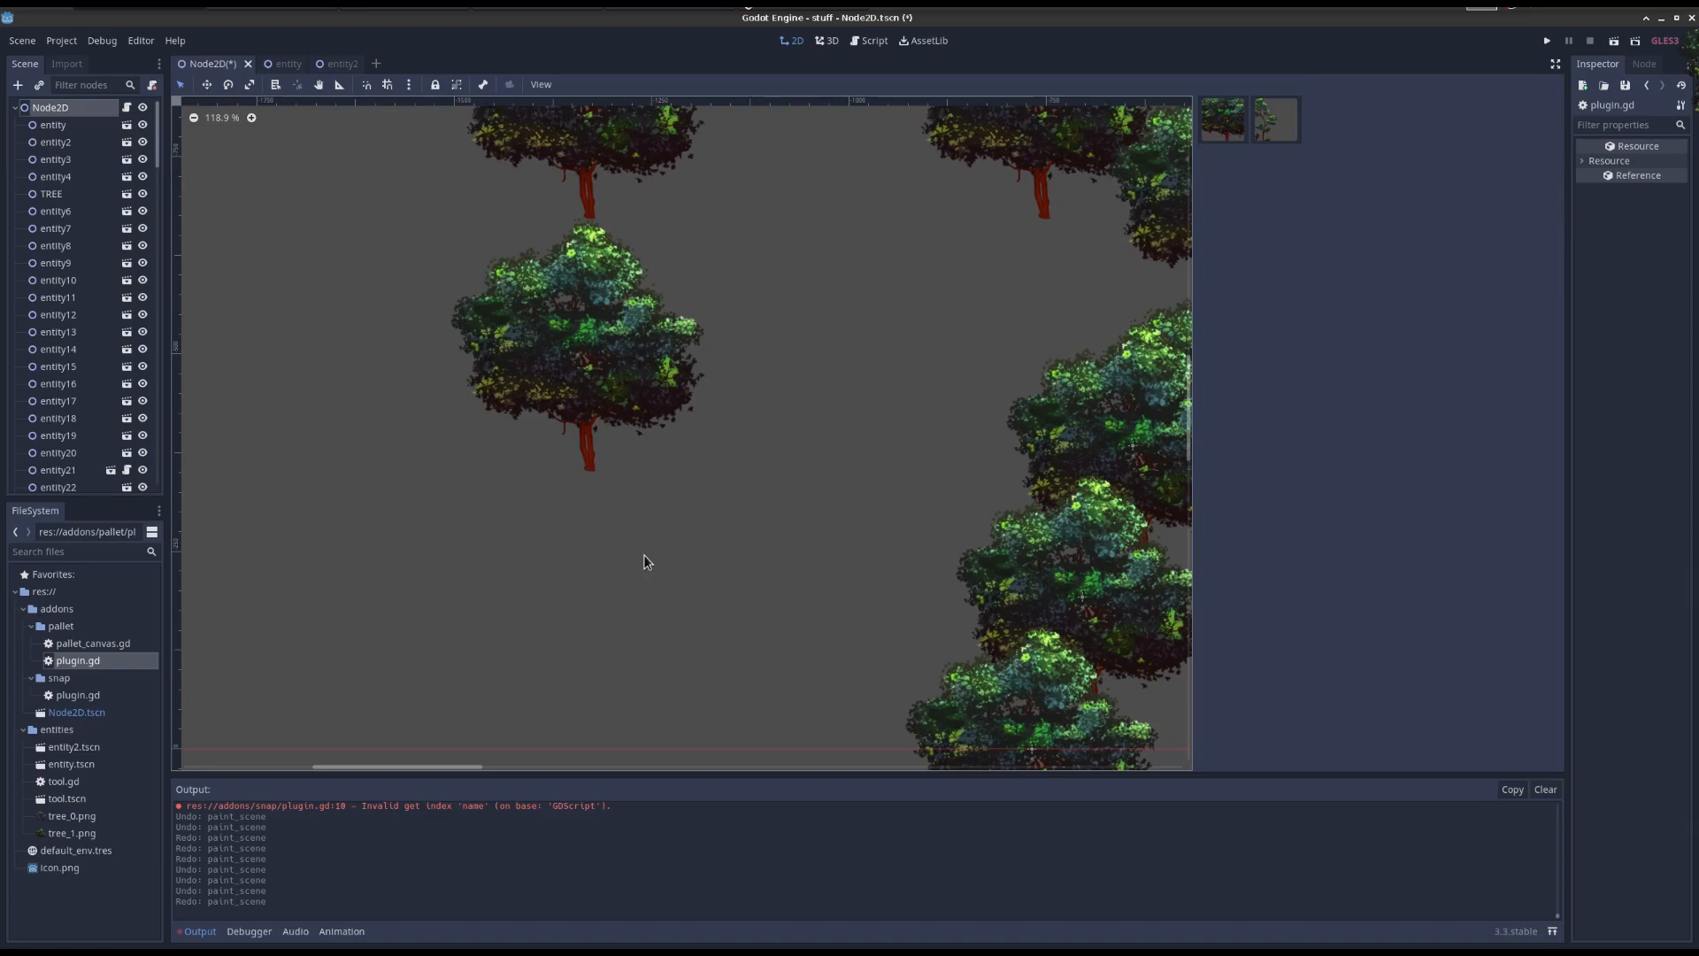
left_click(871, 40)
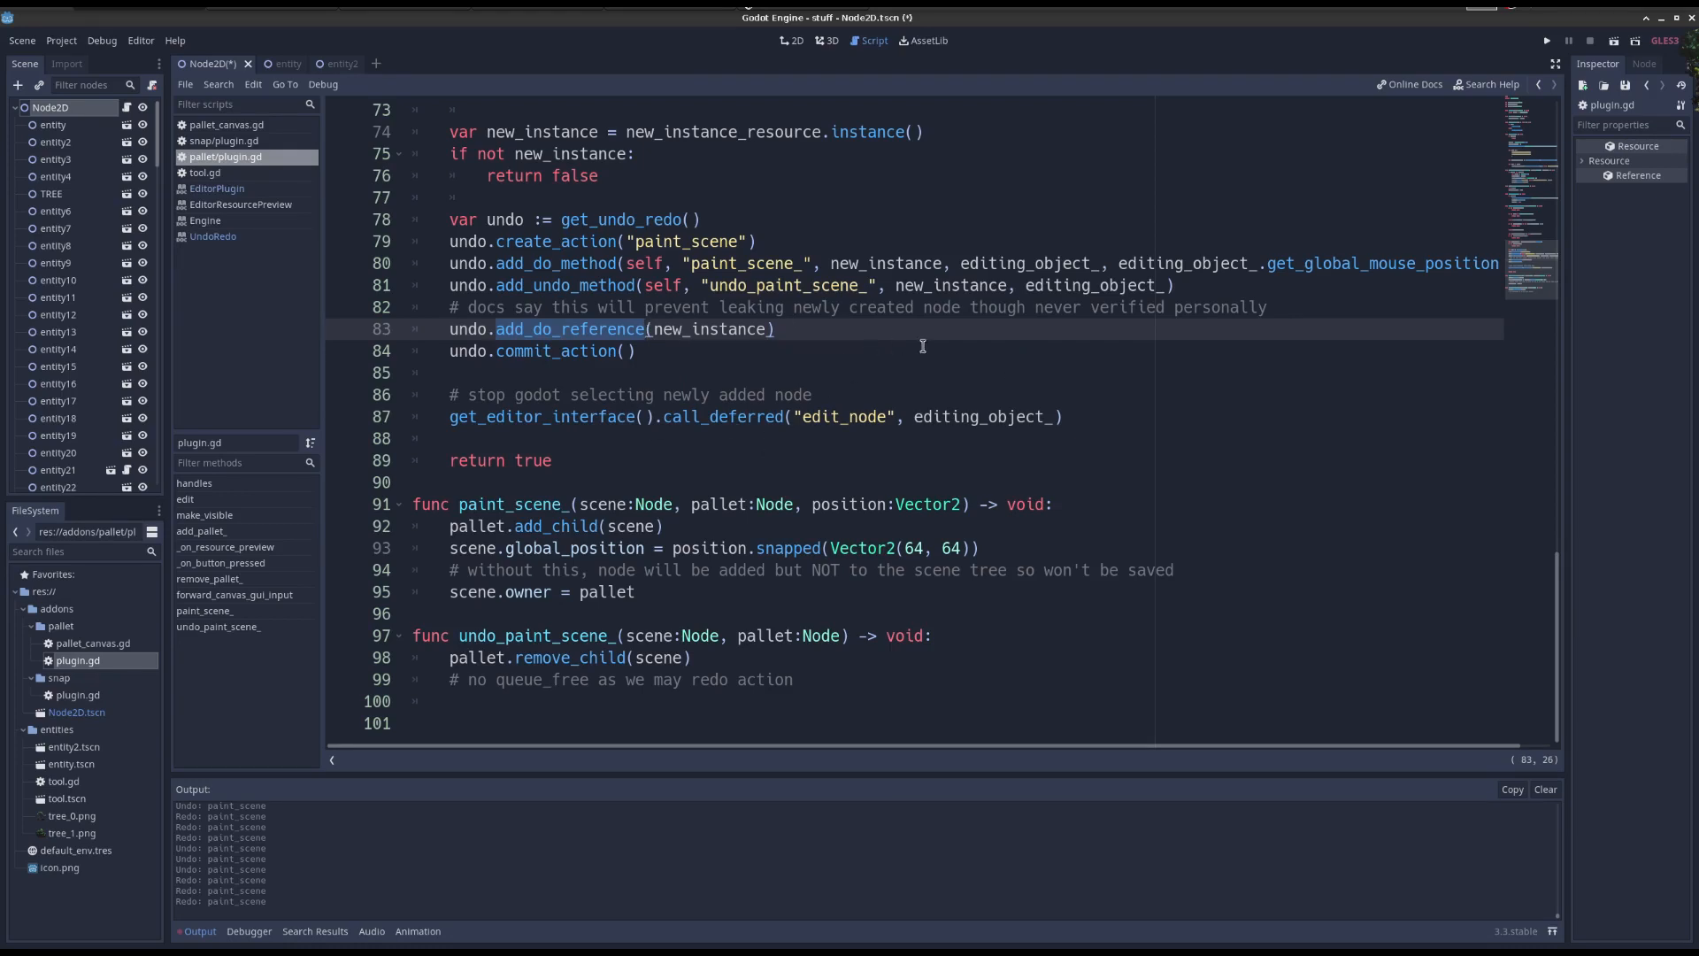
left_click(790, 40)
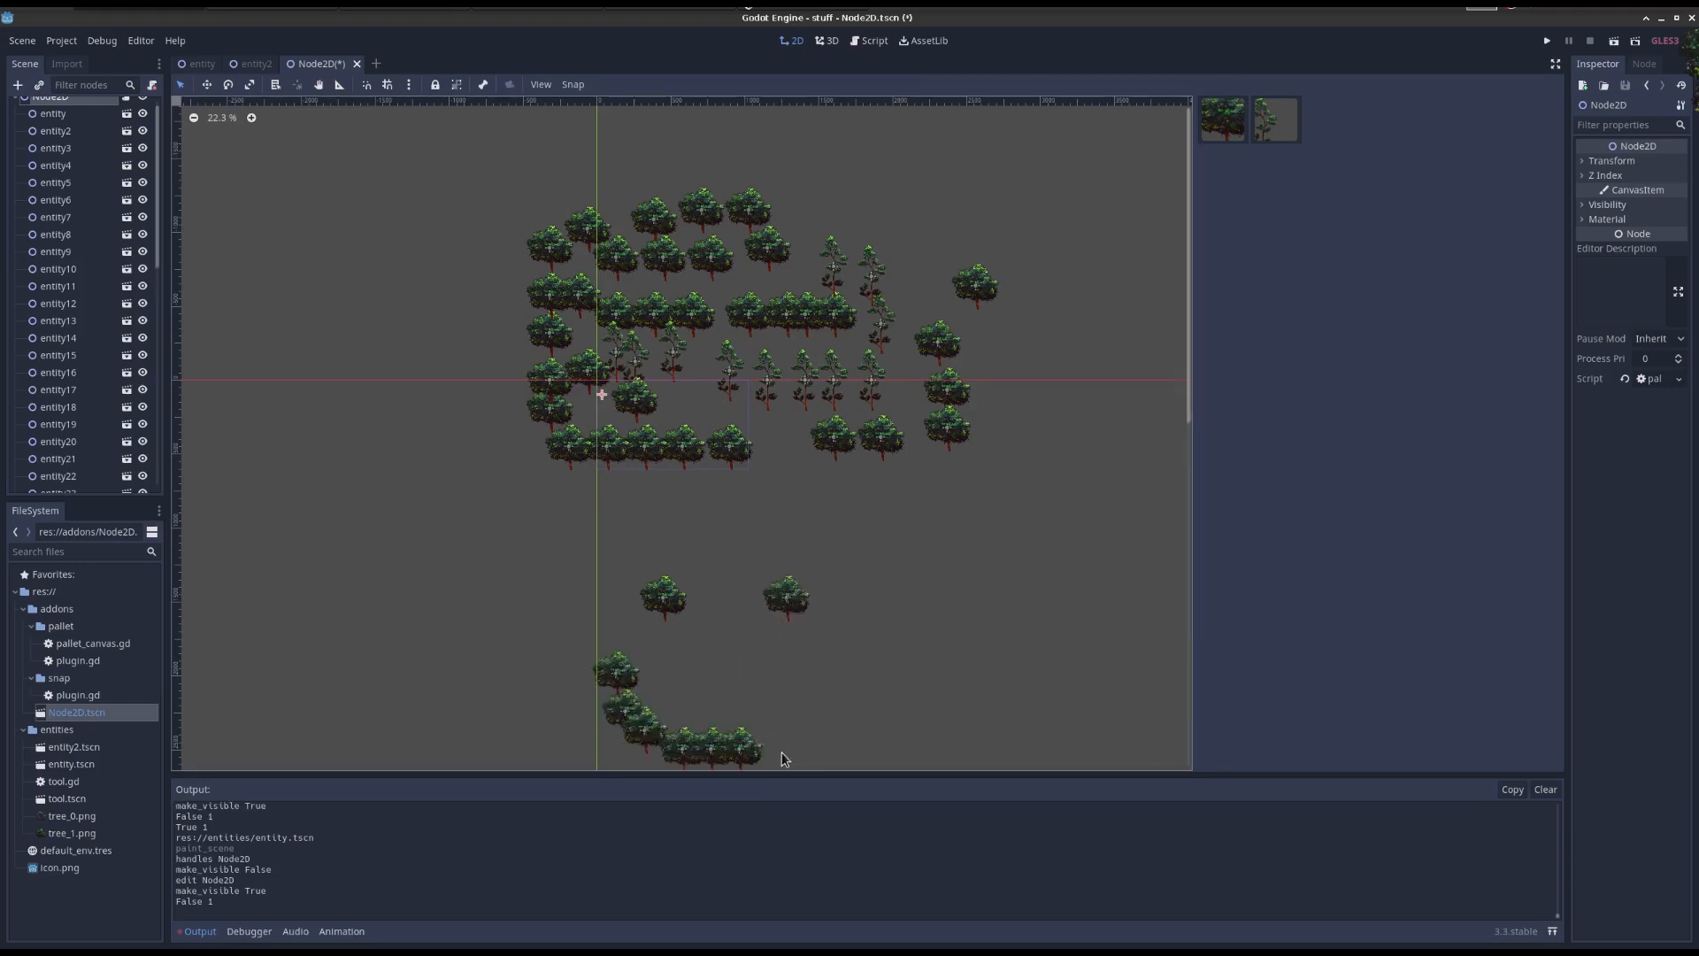
left_click(861, 682)
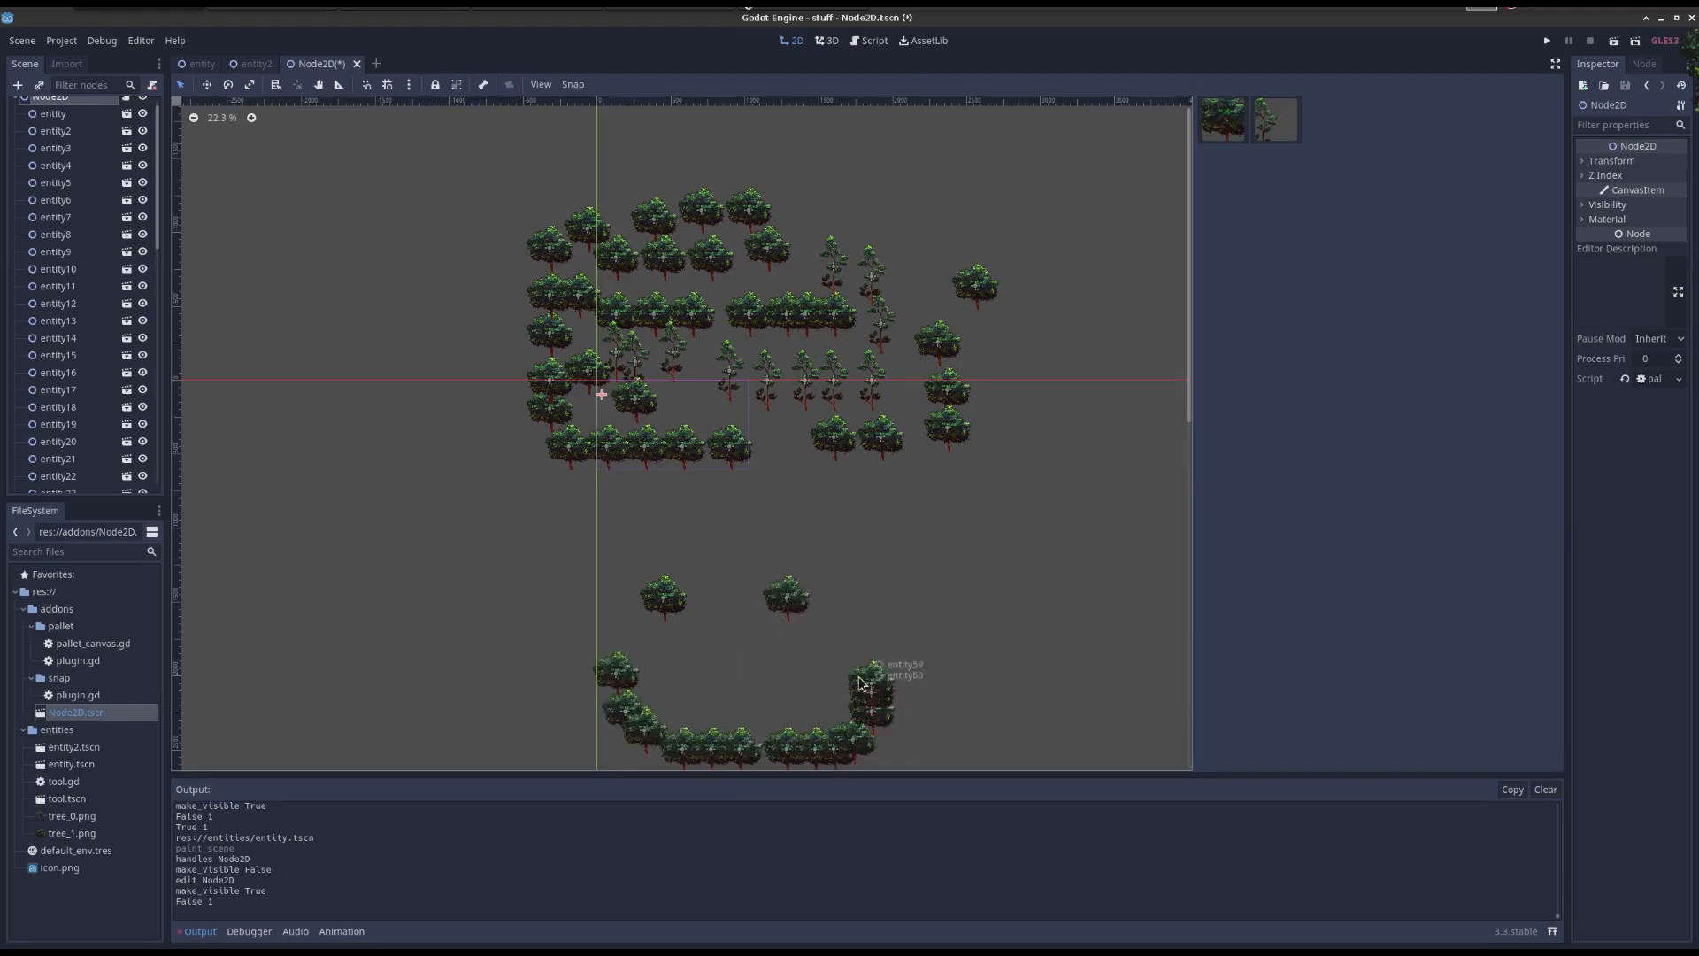